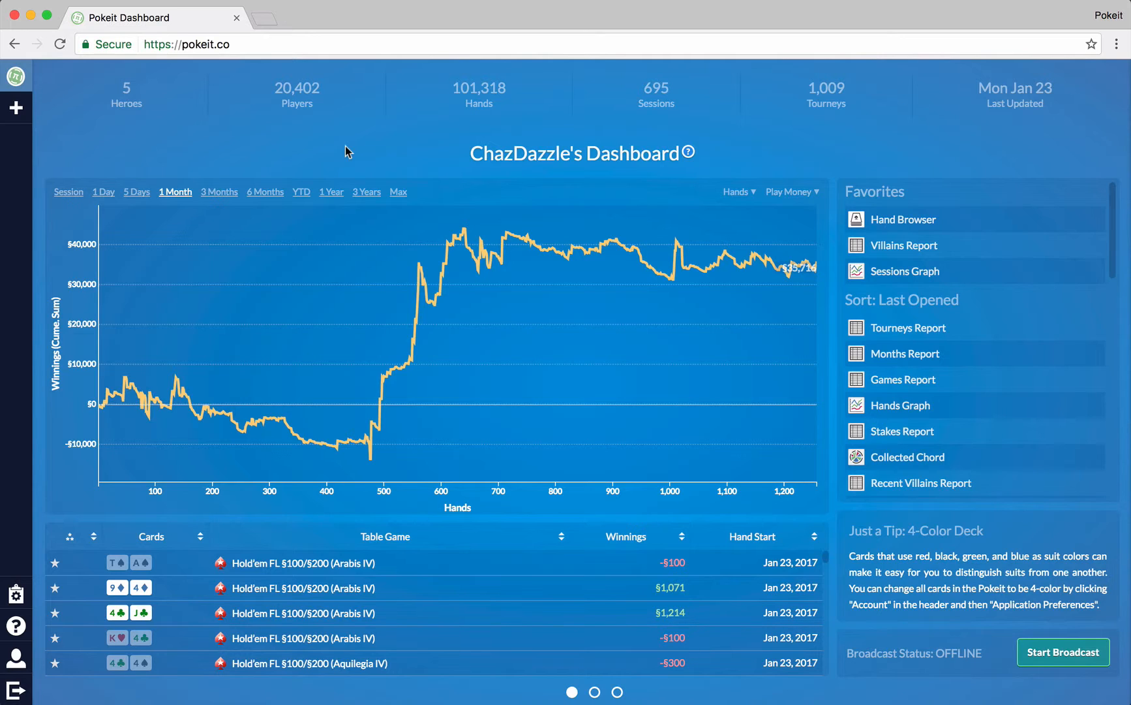
mouse_move(619, 588)
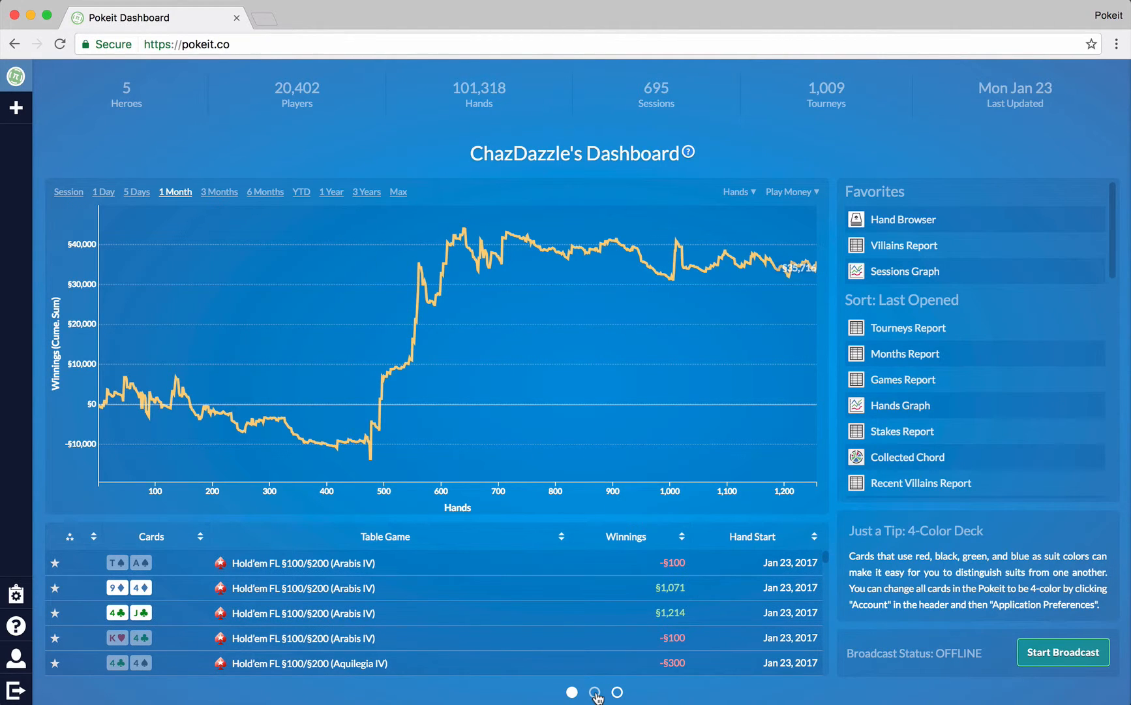
Step: Page from the dashboard through the Visualizations list to the Asset Manager
left_click(595, 692)
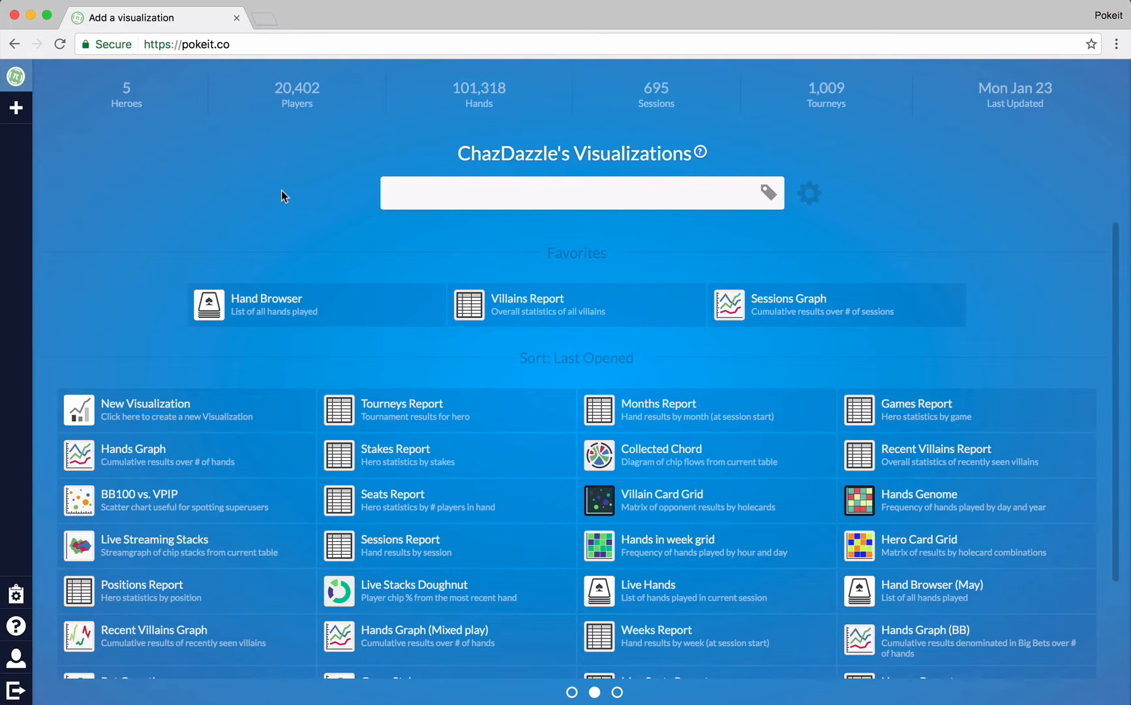
mouse_move(306, 325)
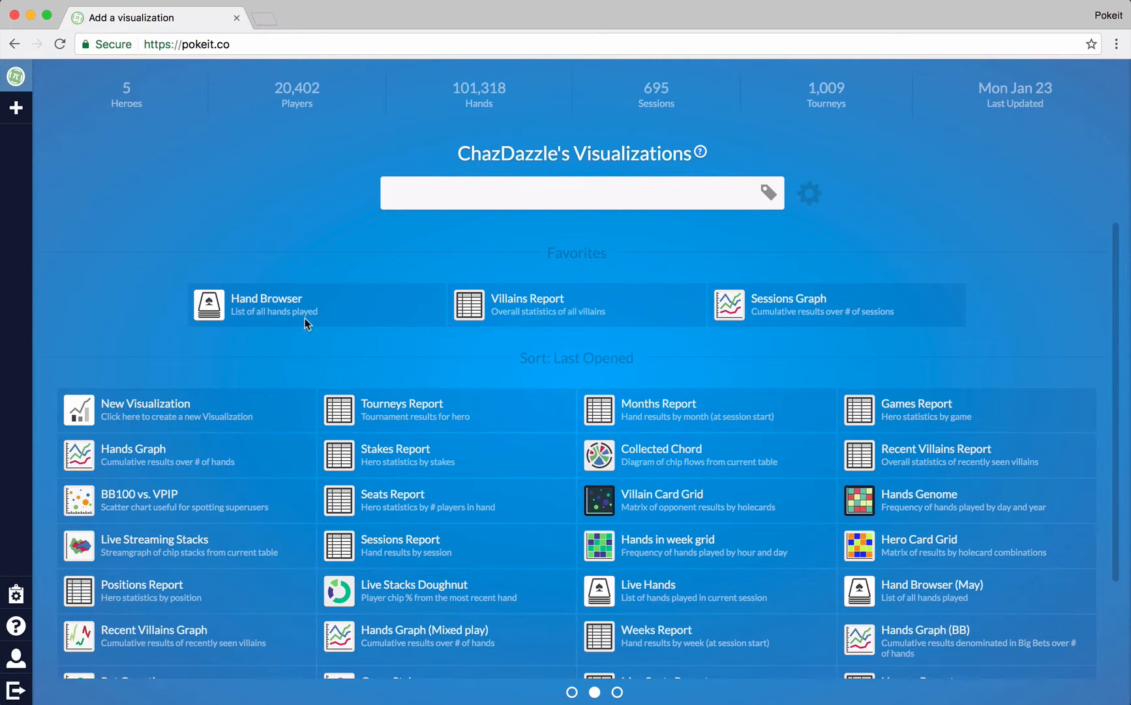
mouse_move(489, 482)
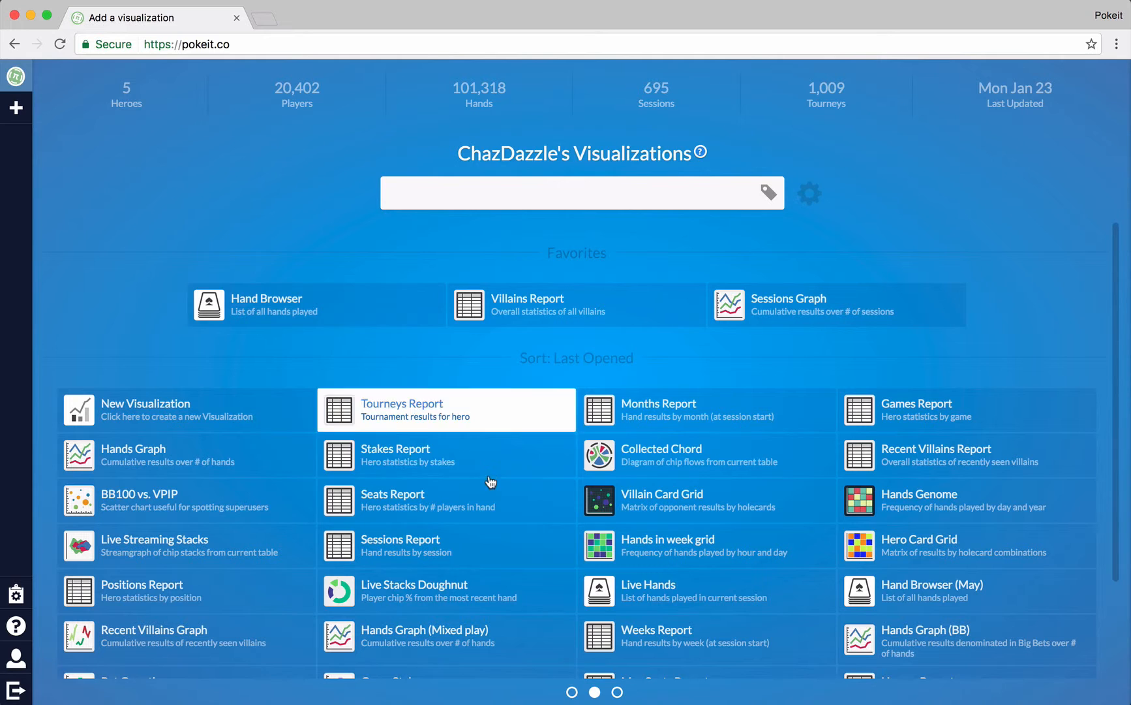
mouse_move(619, 692)
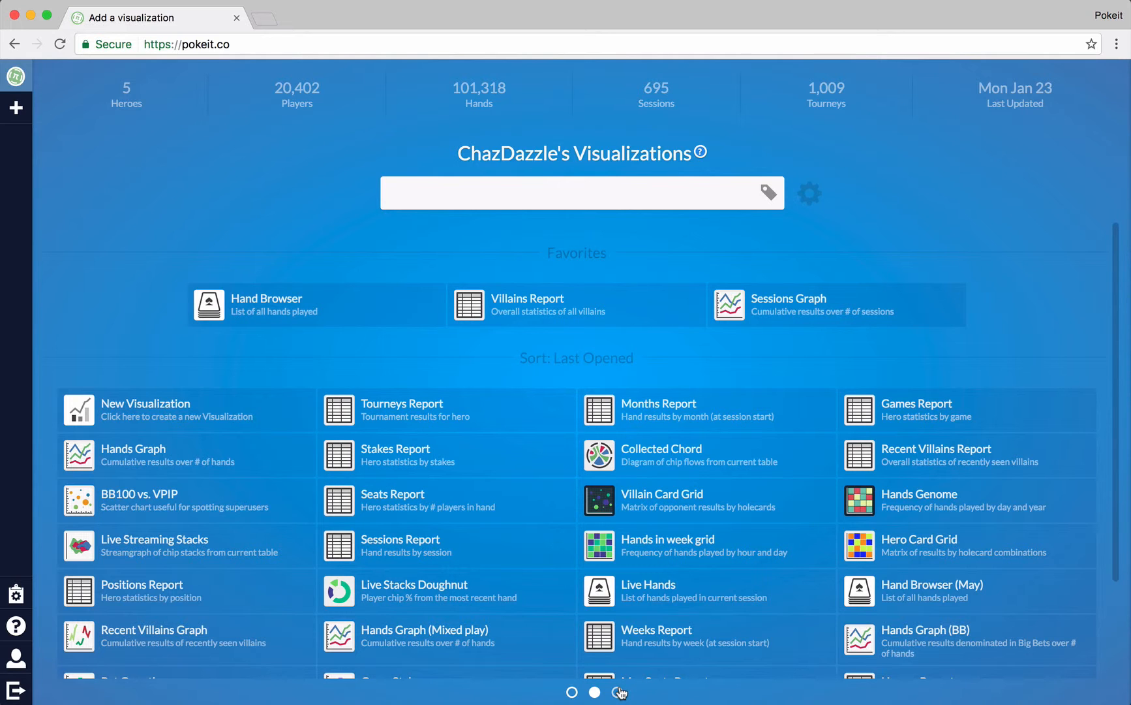
left_click(595, 692)
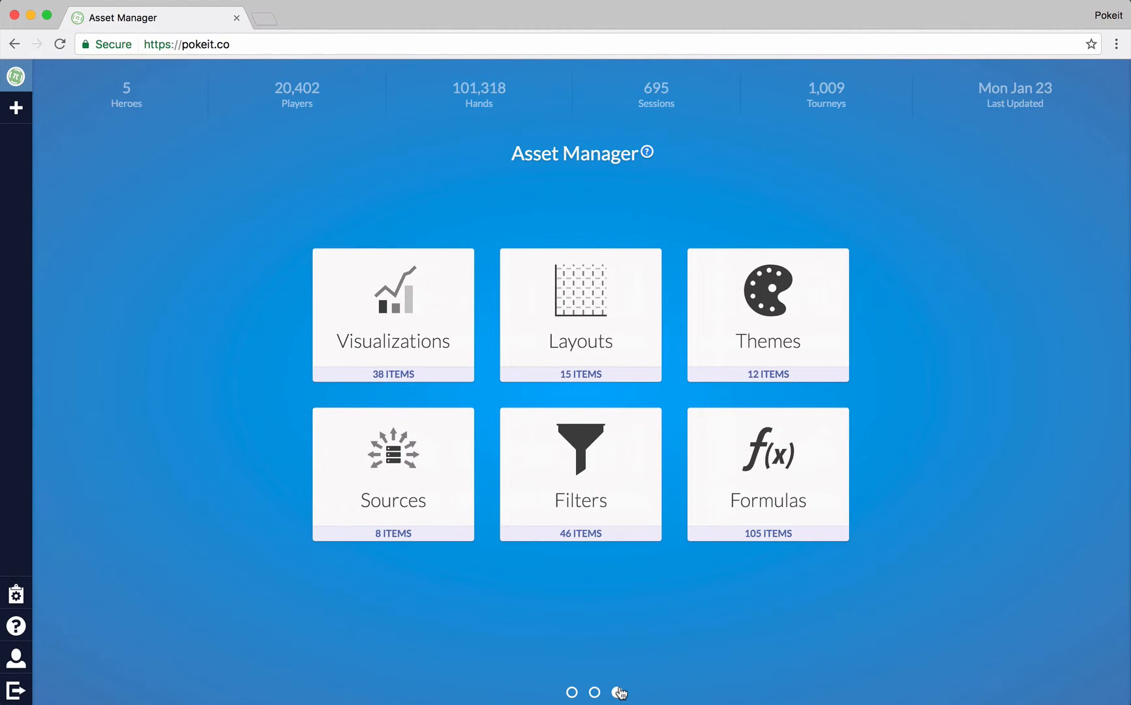
left_click(617, 693)
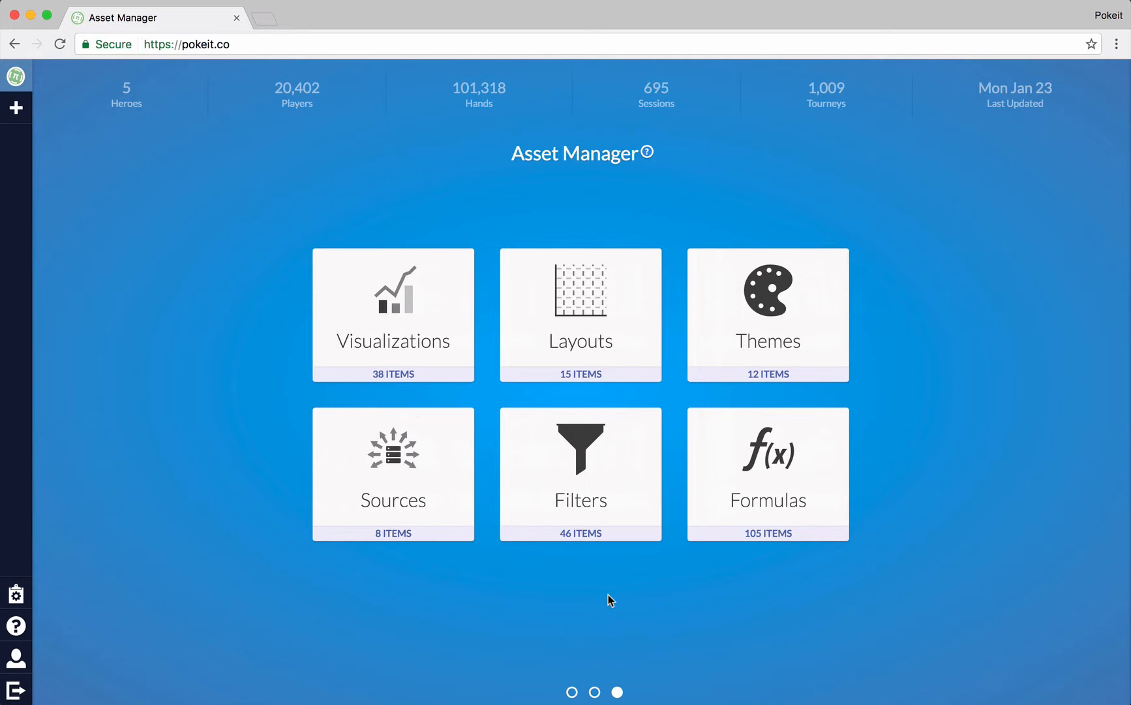
mouse_move(709, 511)
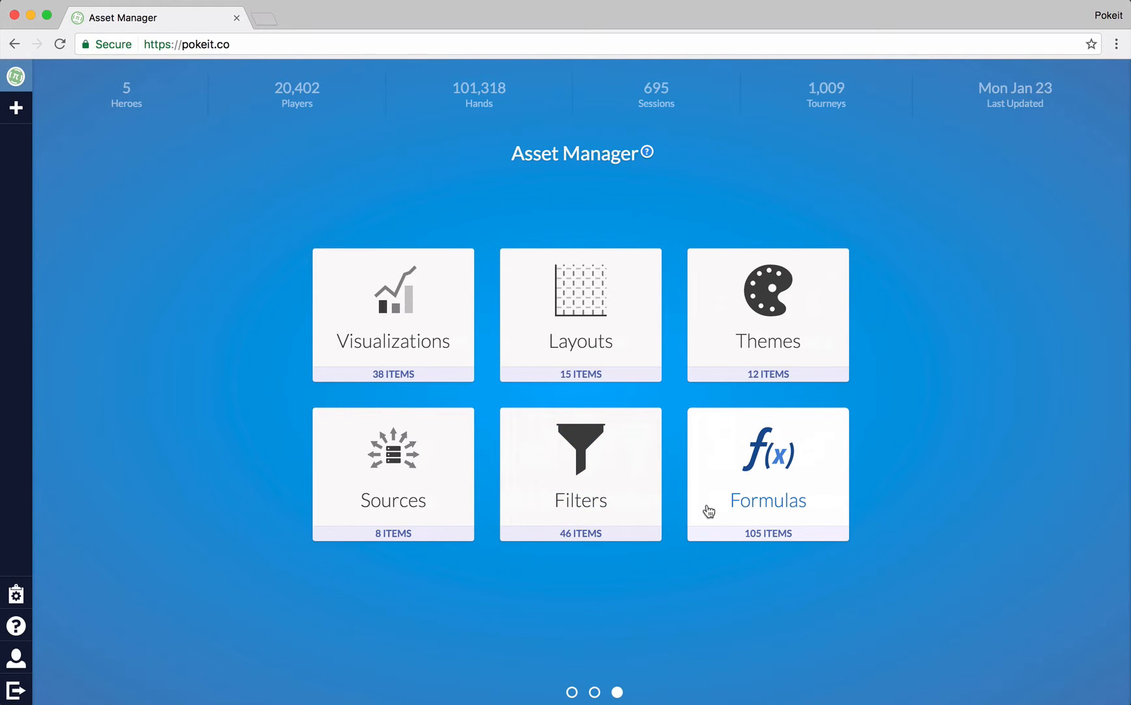
mouse_move(226, 526)
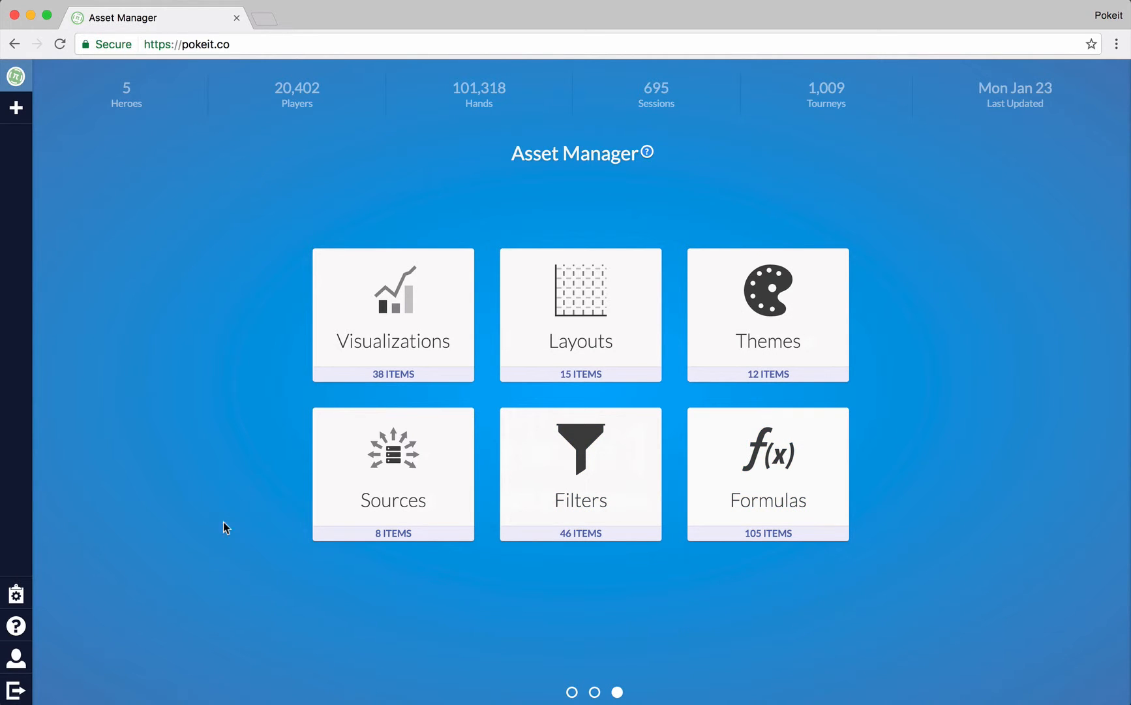
mouse_move(321, 586)
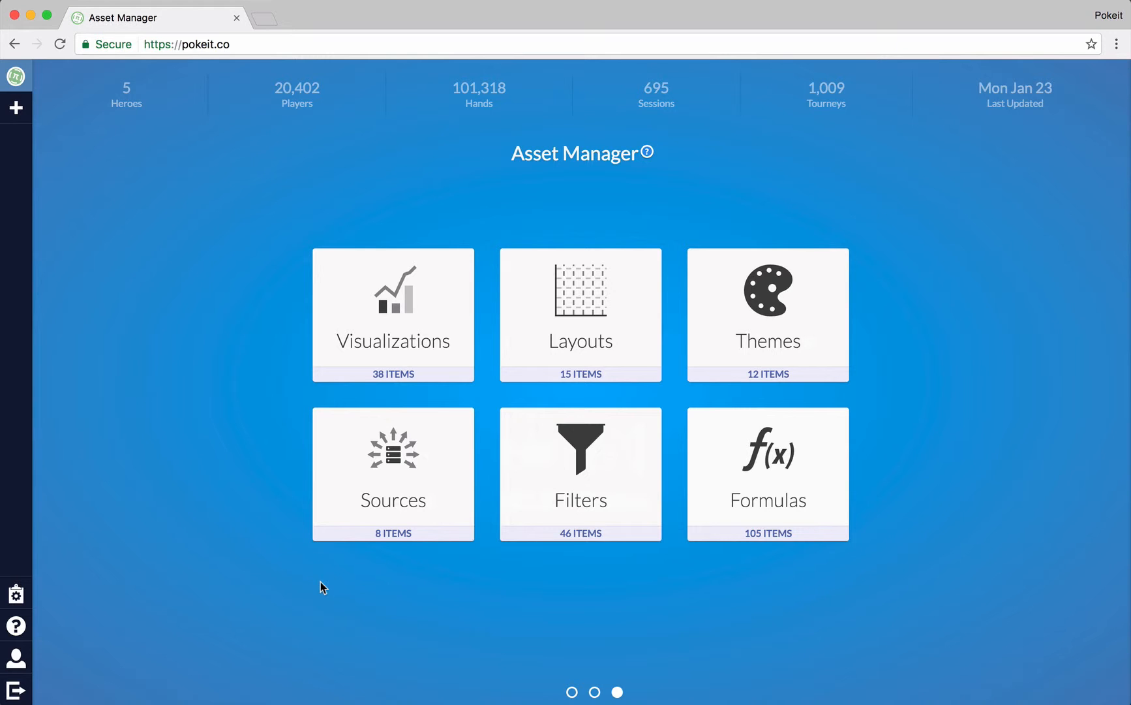
Step: Go back to the dashboard with the winnings graph and recent hands
left_click(571, 692)
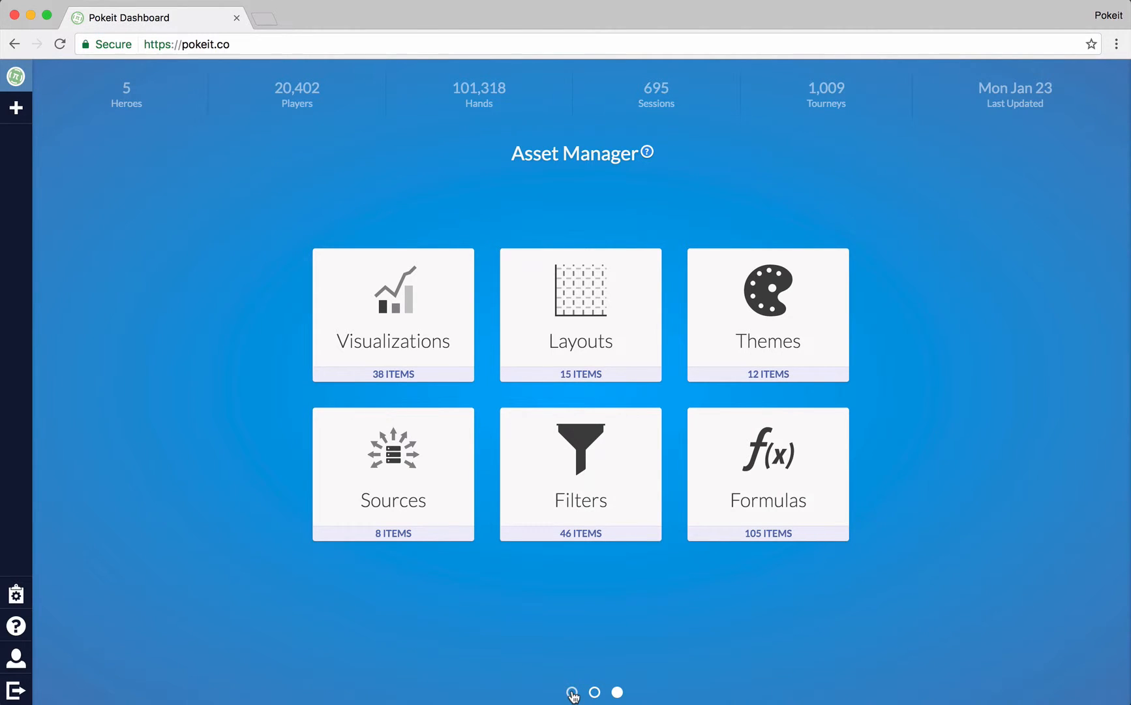
left_click(572, 691)
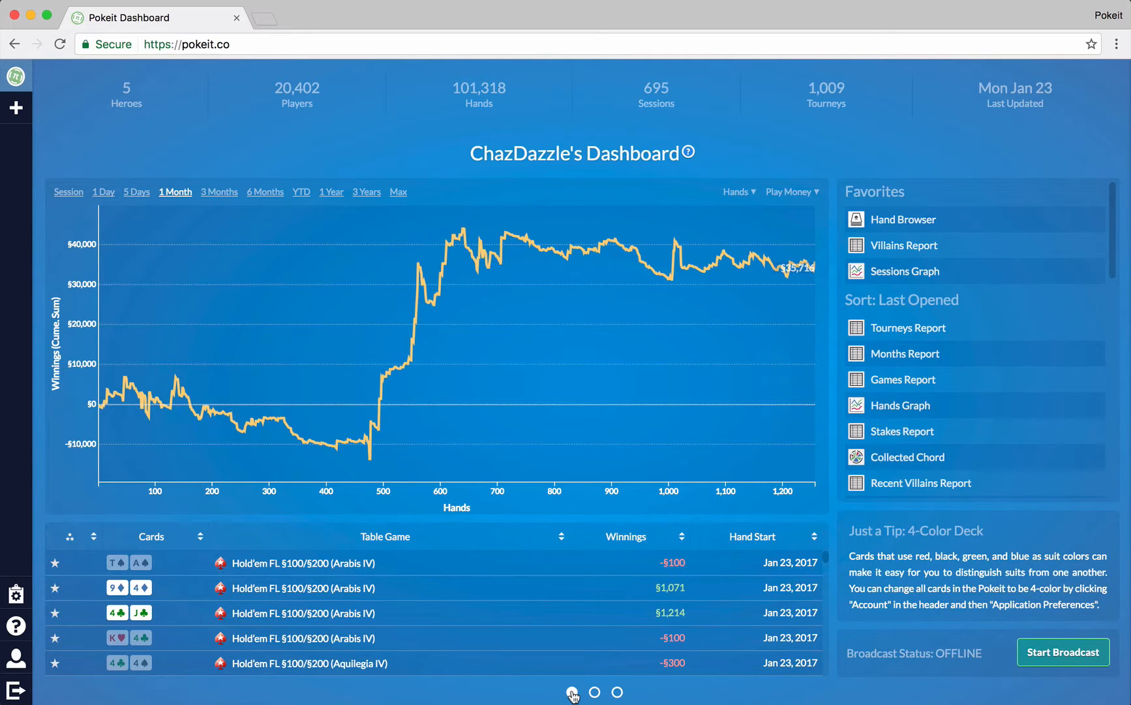
left_click(571, 692)
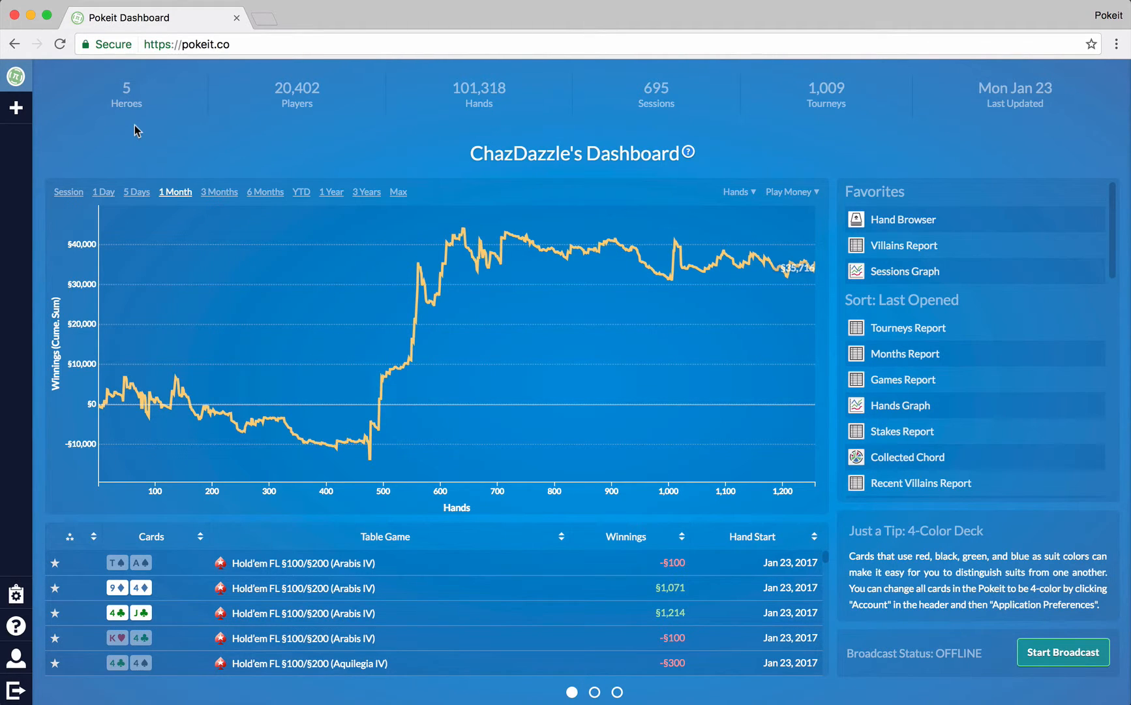
mouse_move(220, 122)
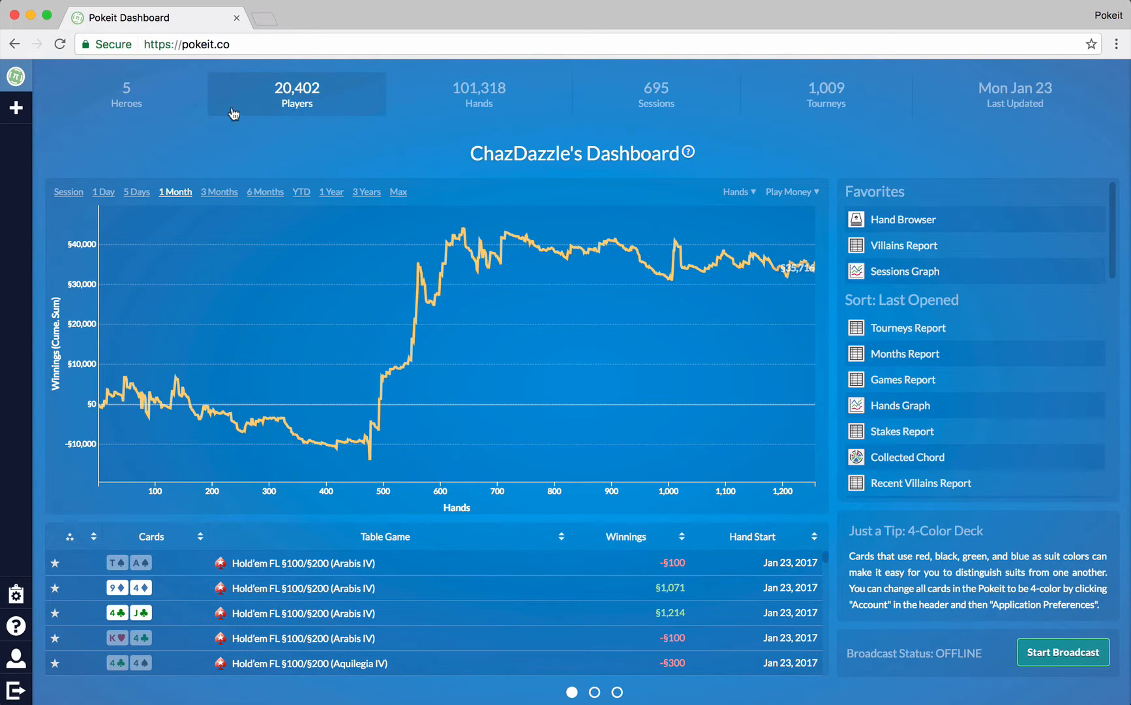
mouse_move(239, 123)
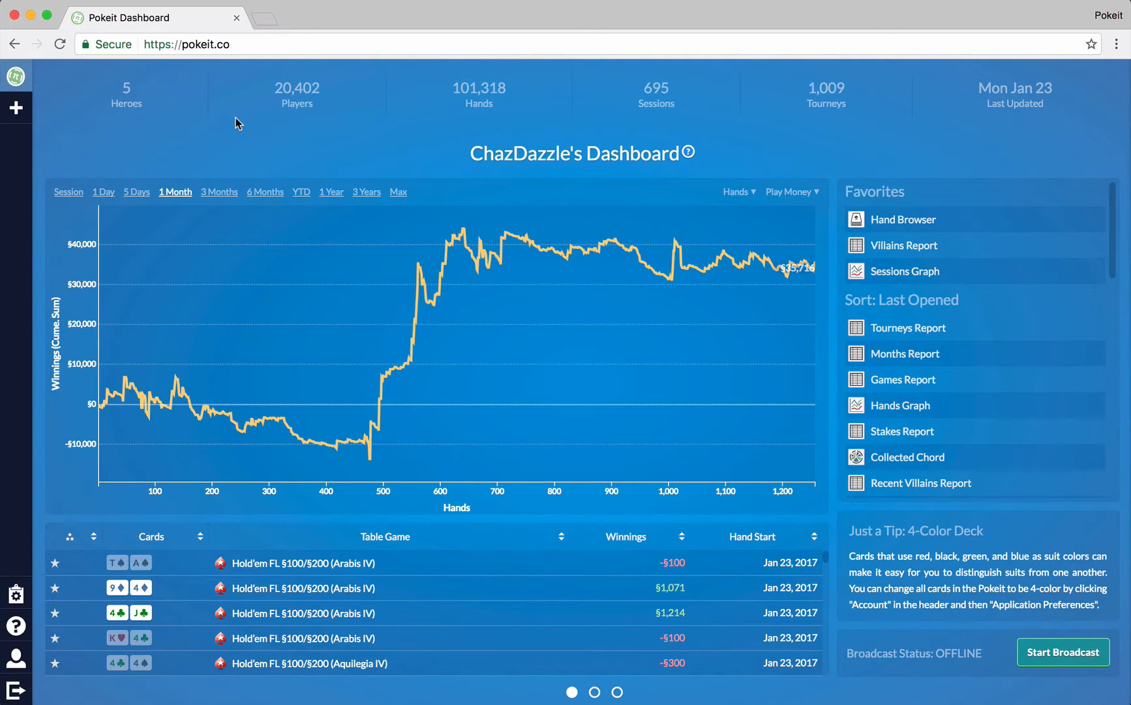
mouse_move(253, 141)
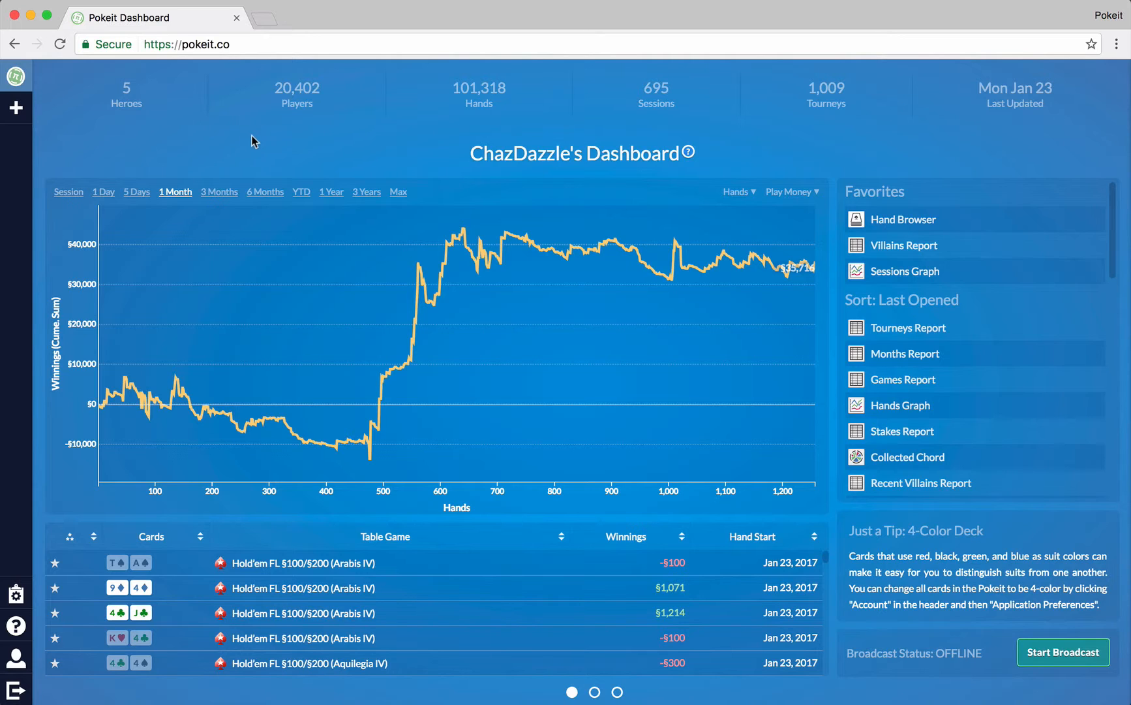
mouse_move(251, 131)
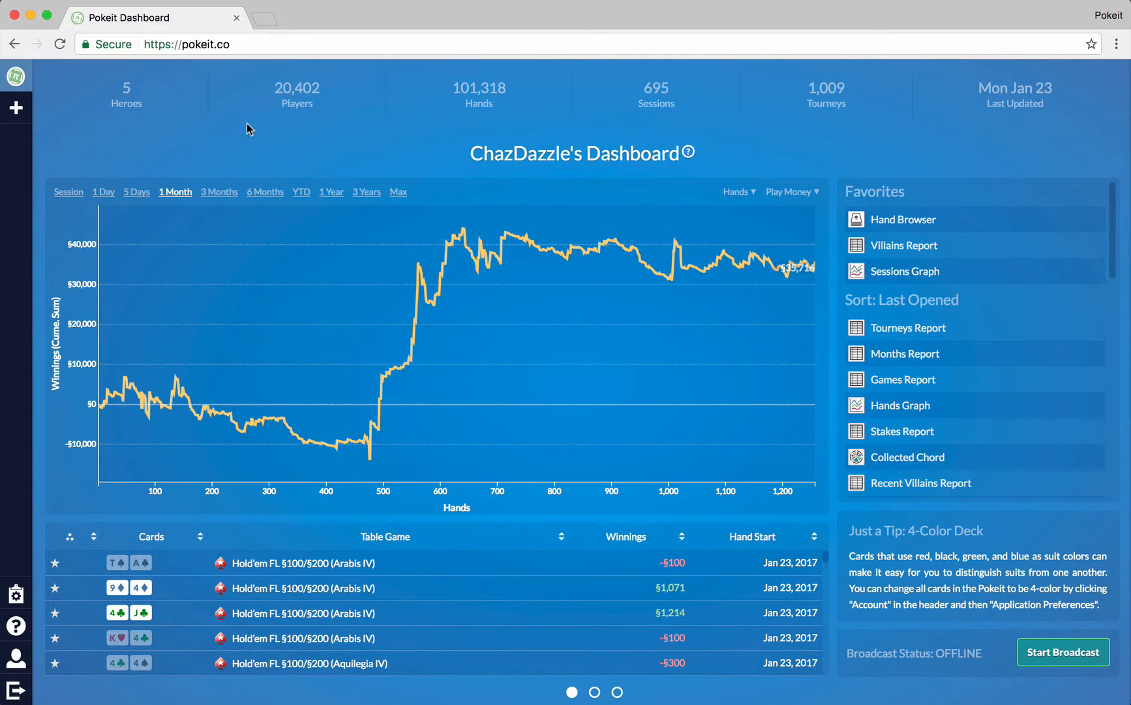
mouse_move(453, 135)
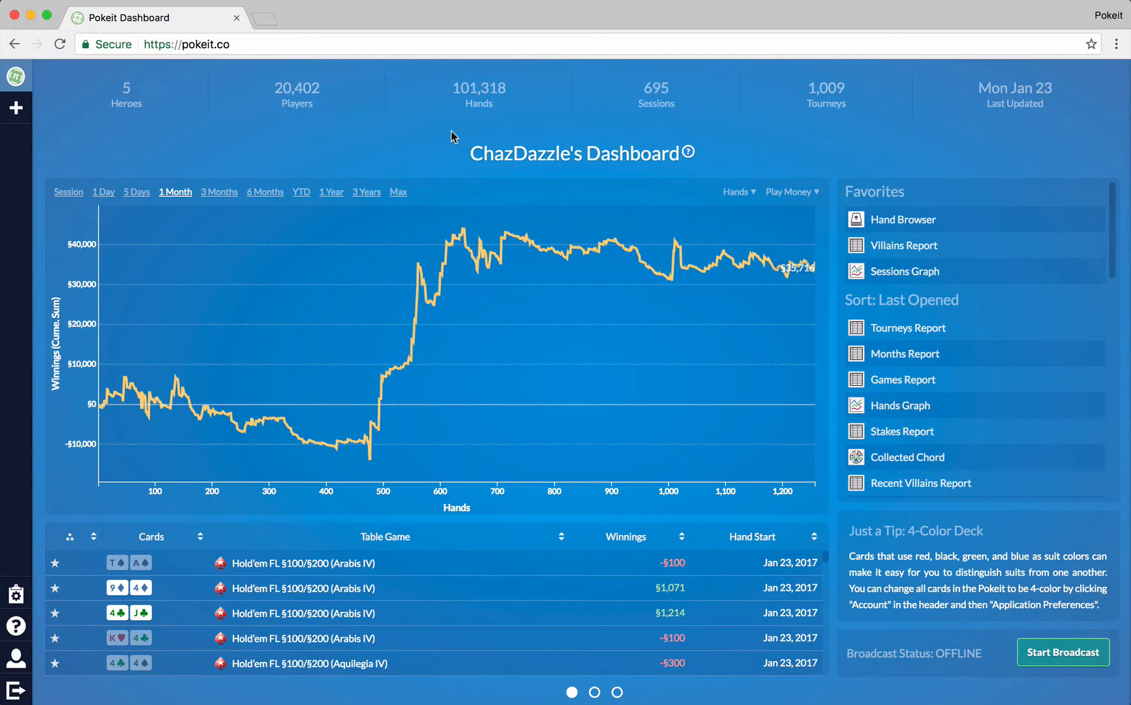
mouse_move(901, 176)
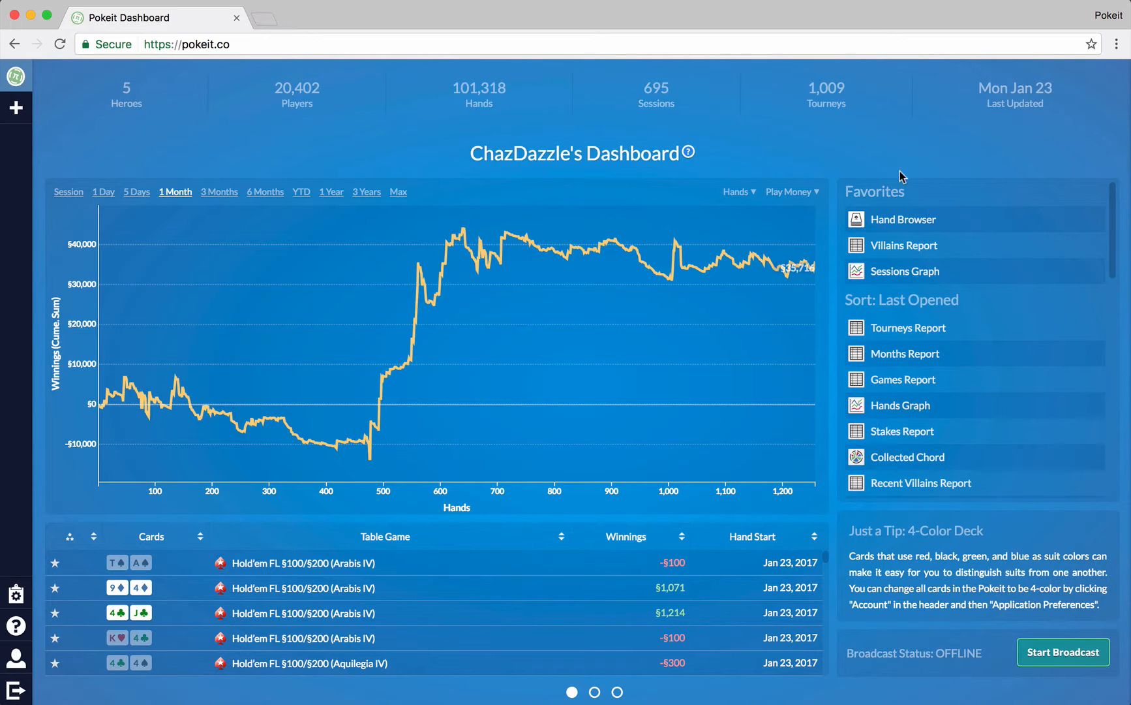
mouse_move(954, 156)
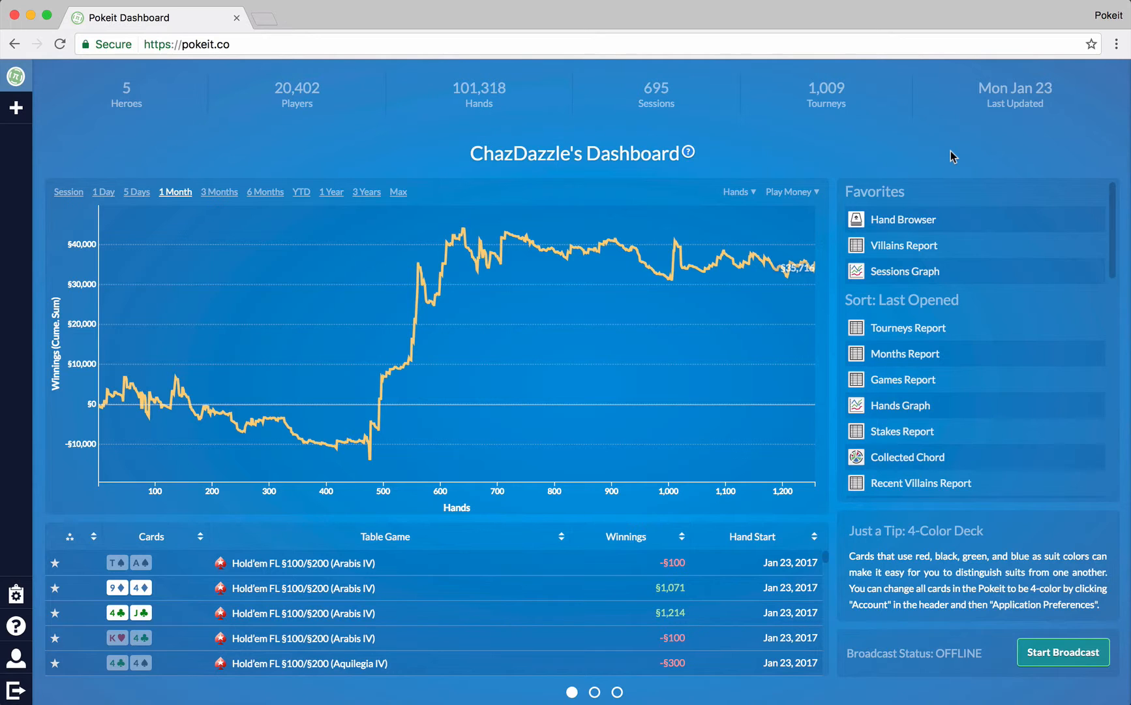
mouse_move(629, 197)
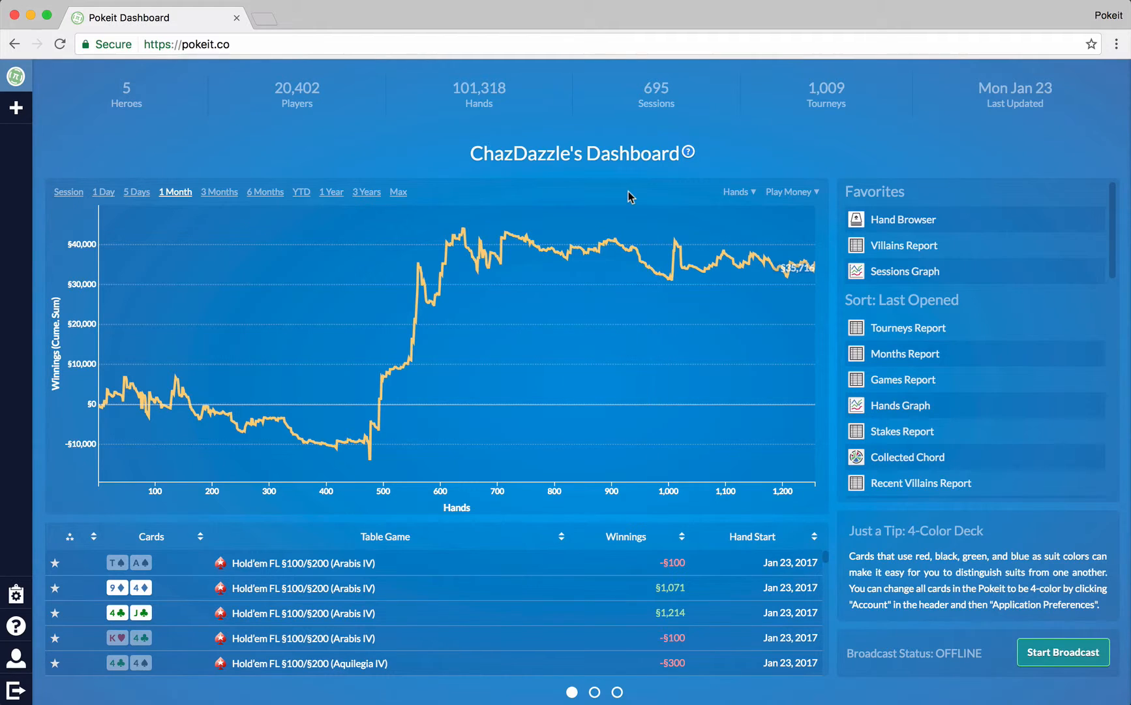
mouse_move(525, 336)
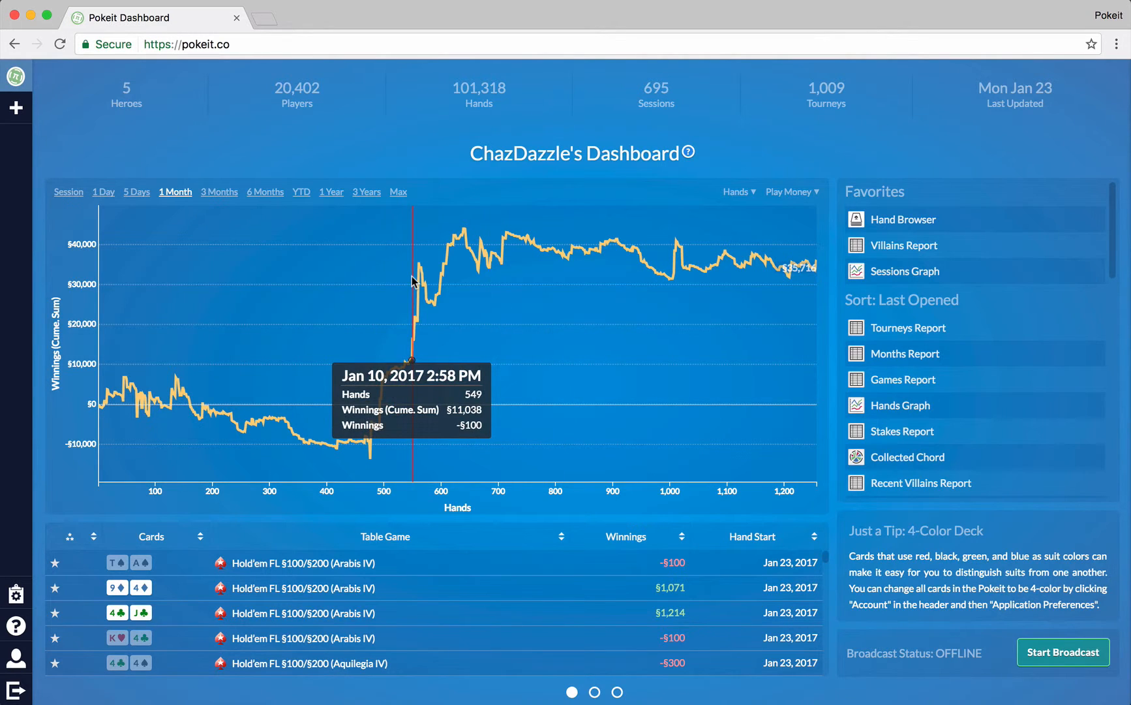
mouse_move(217, 201)
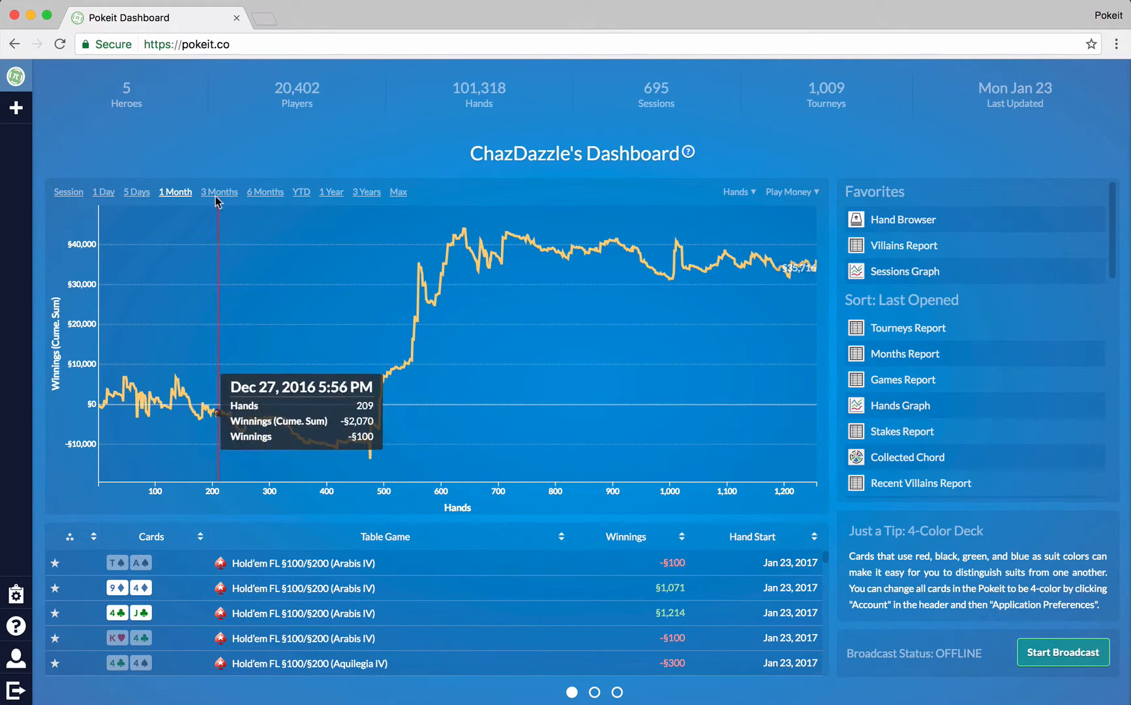
left_click(218, 192)
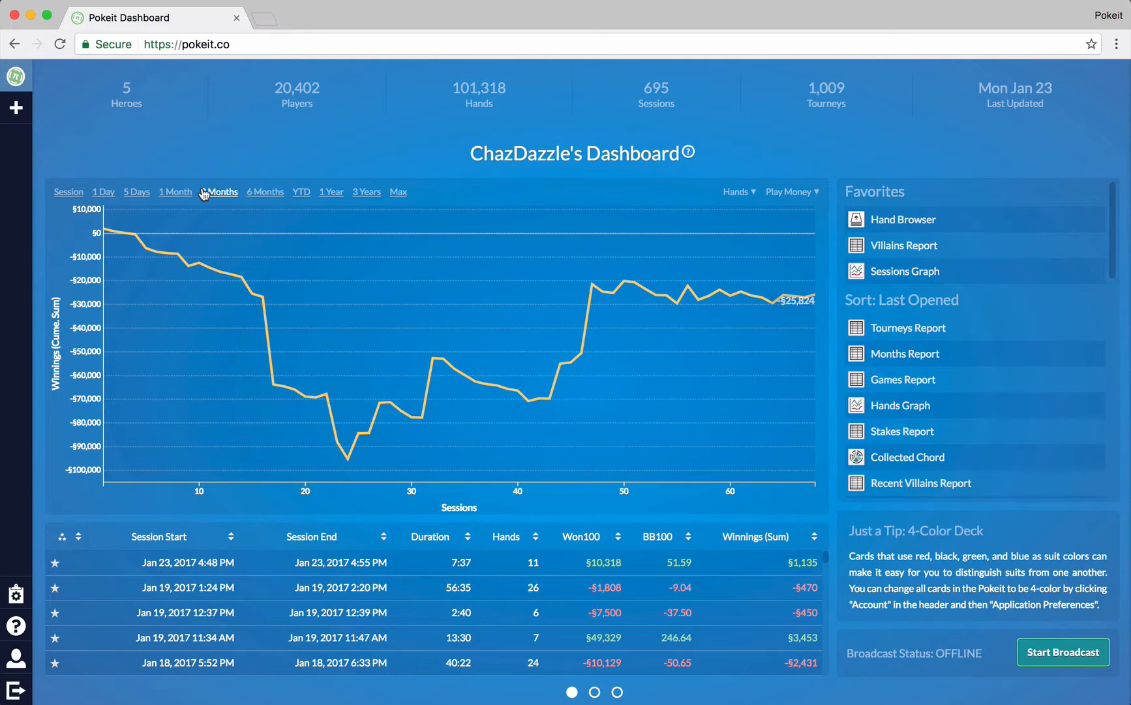
left_click(175, 192)
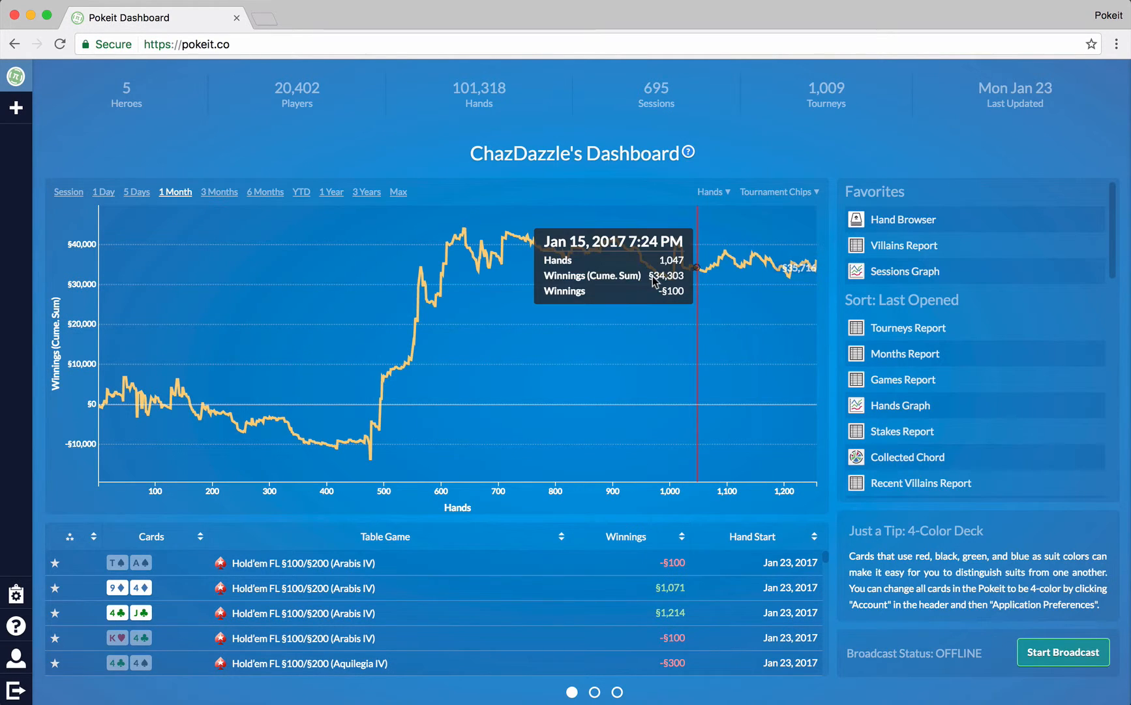
left_click(777, 191)
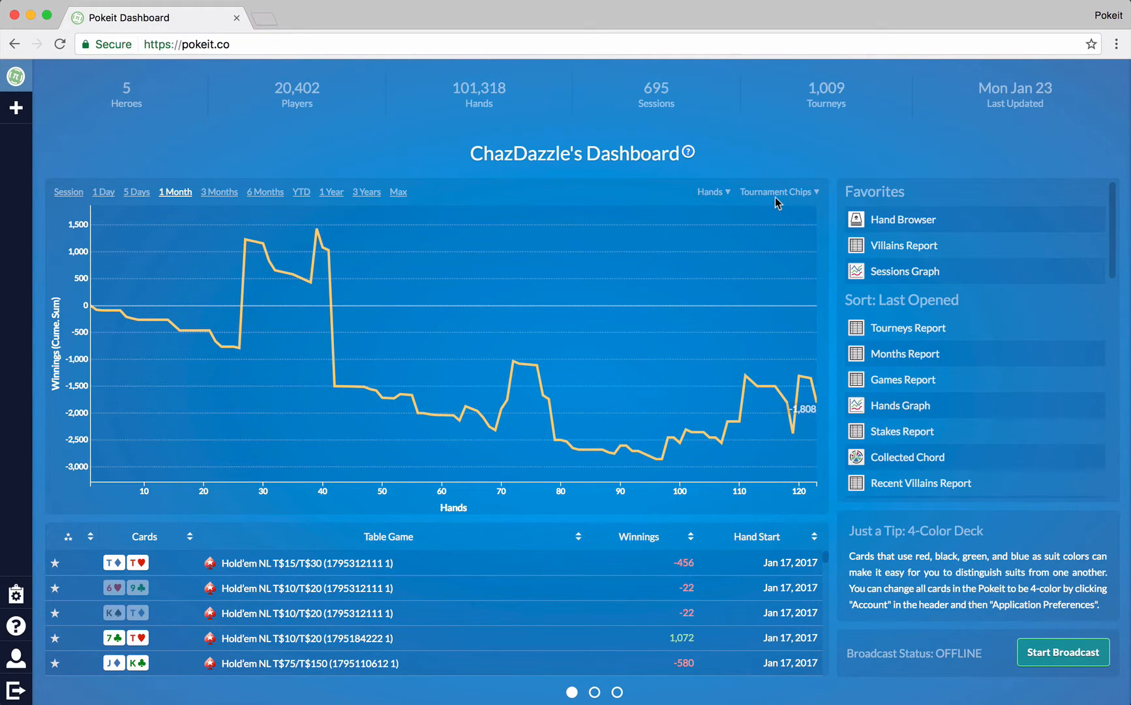
left_click(776, 192)
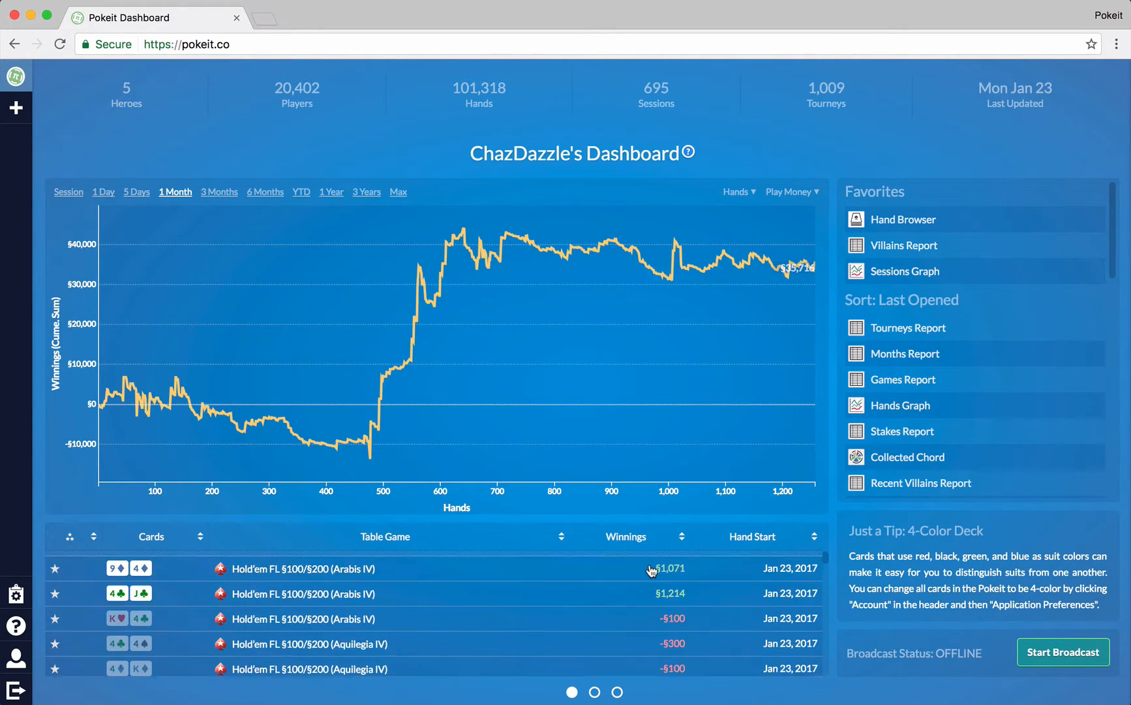
scroll("down", 3)
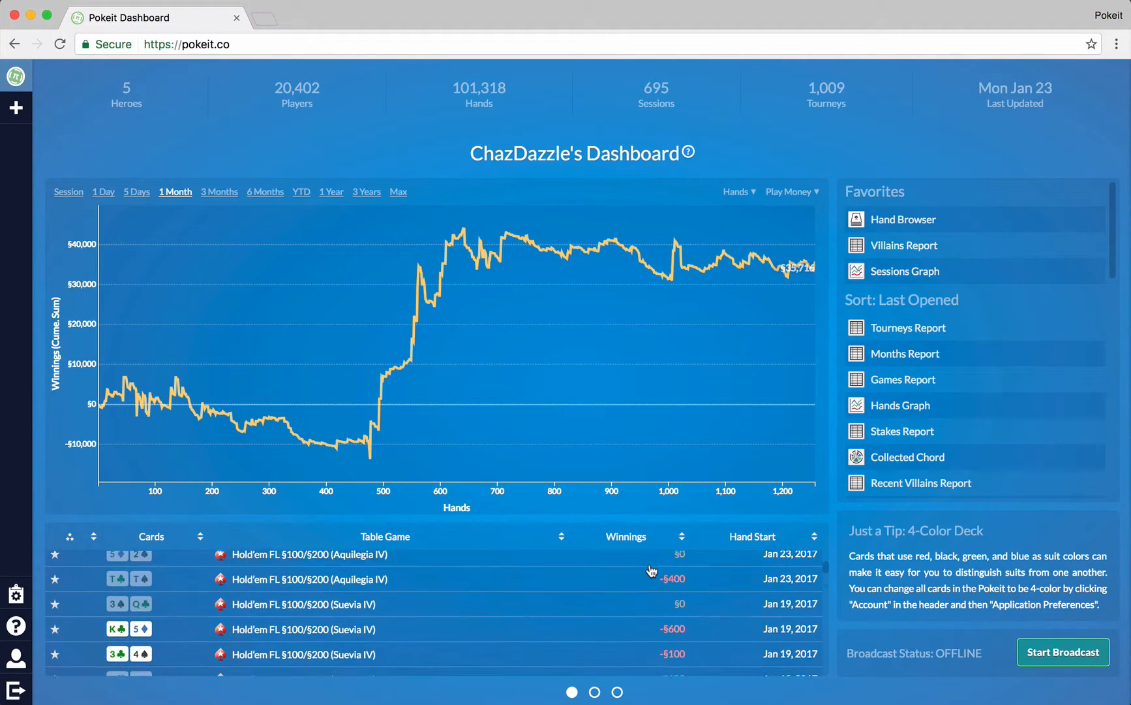
scroll("down", 3)
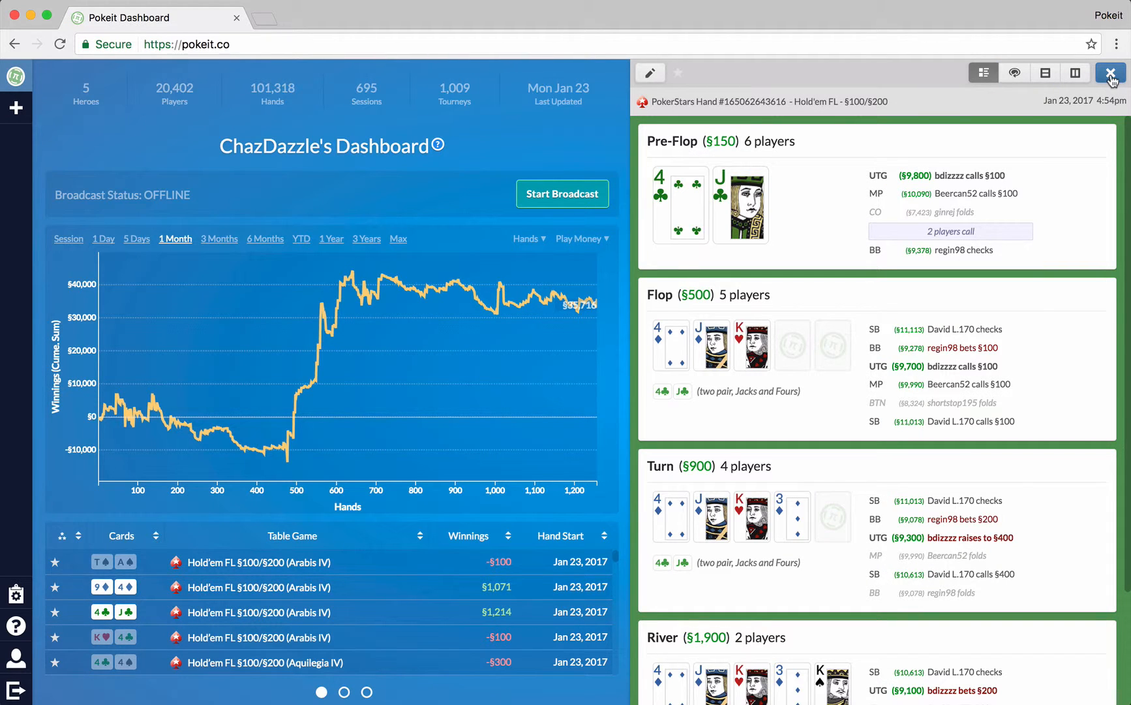
left_click(1111, 72)
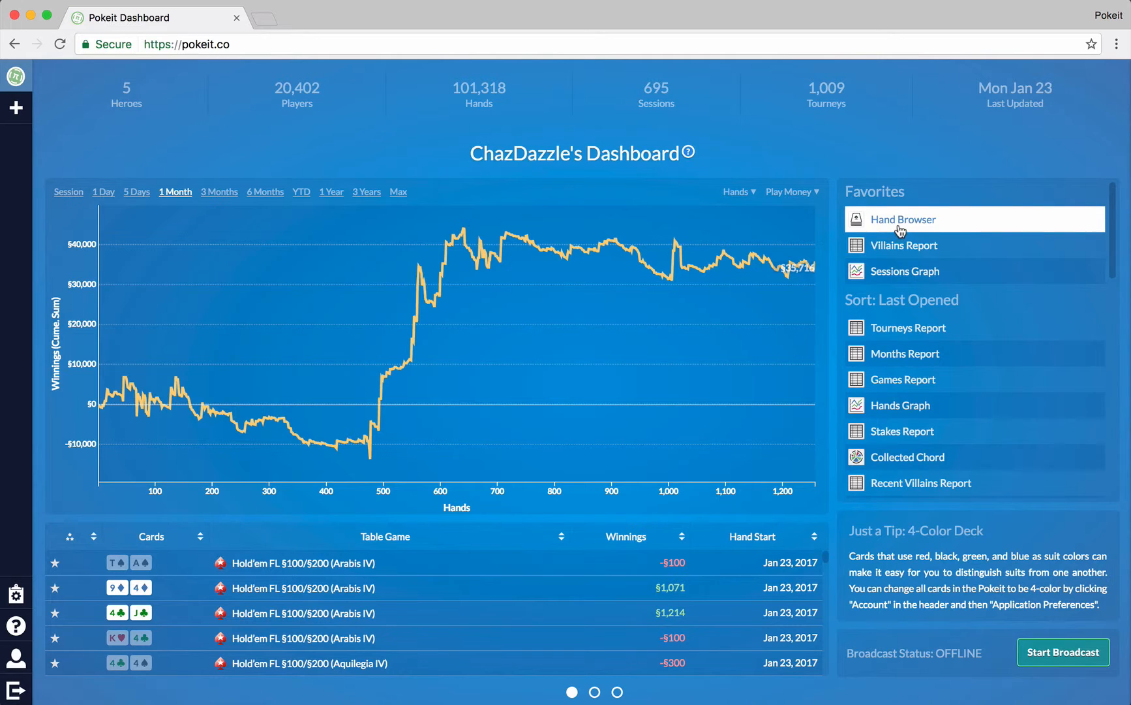
mouse_move(927, 313)
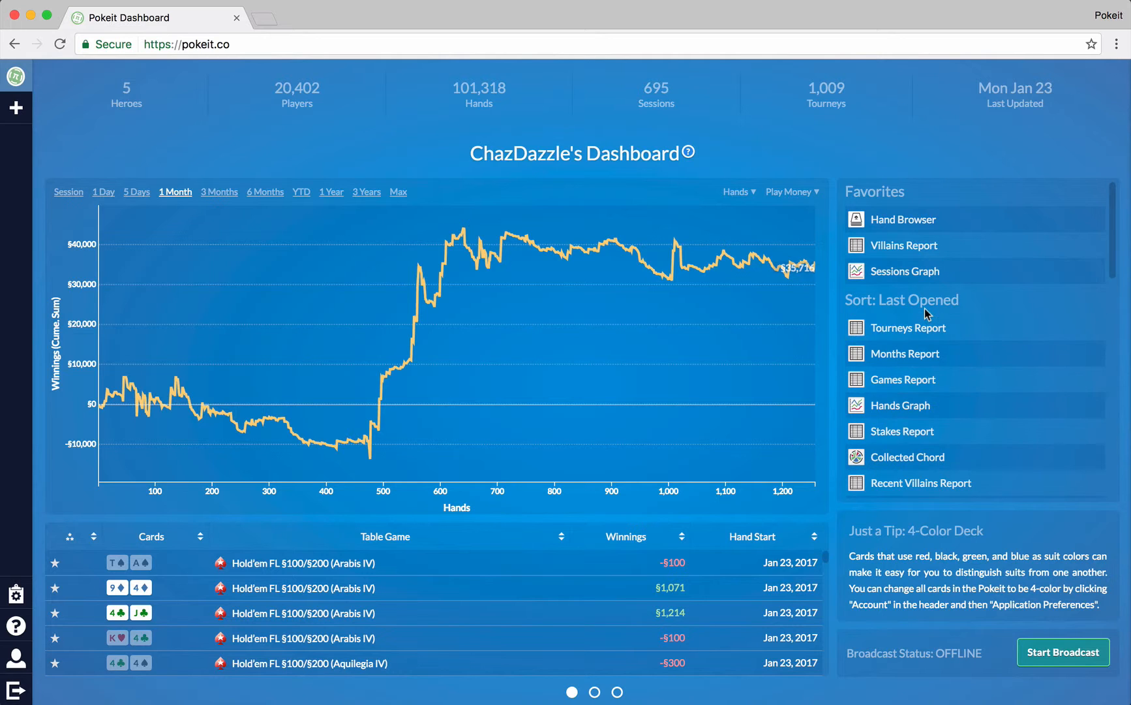
scroll("down", 3)
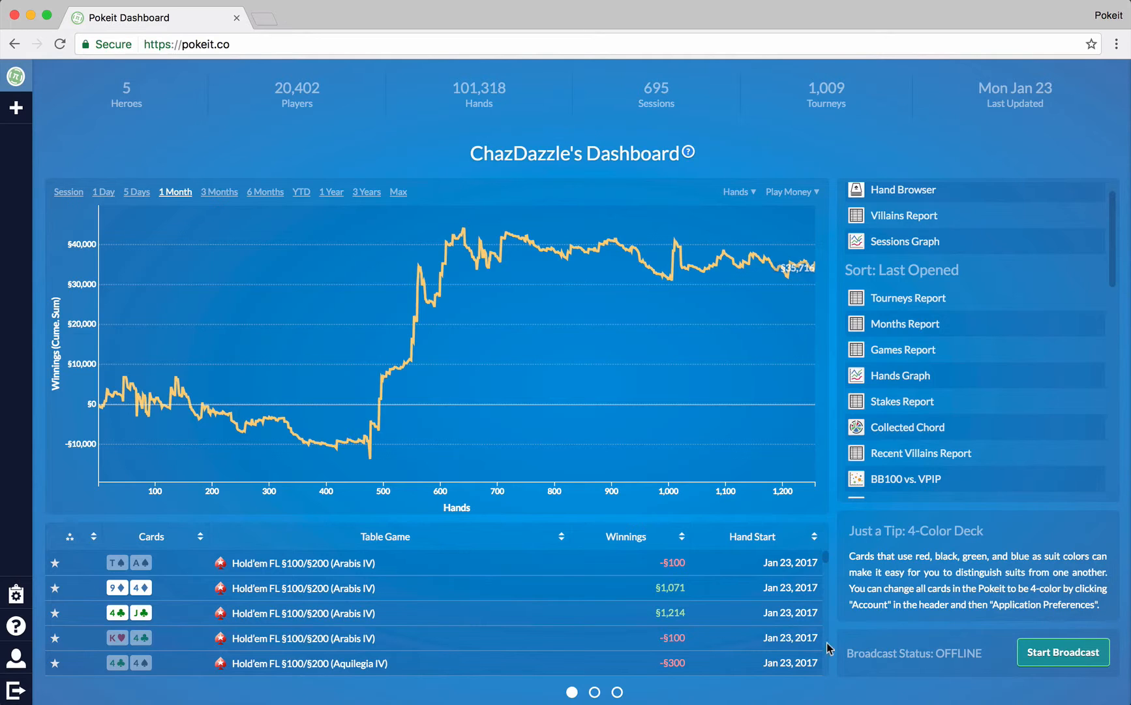
mouse_move(979, 632)
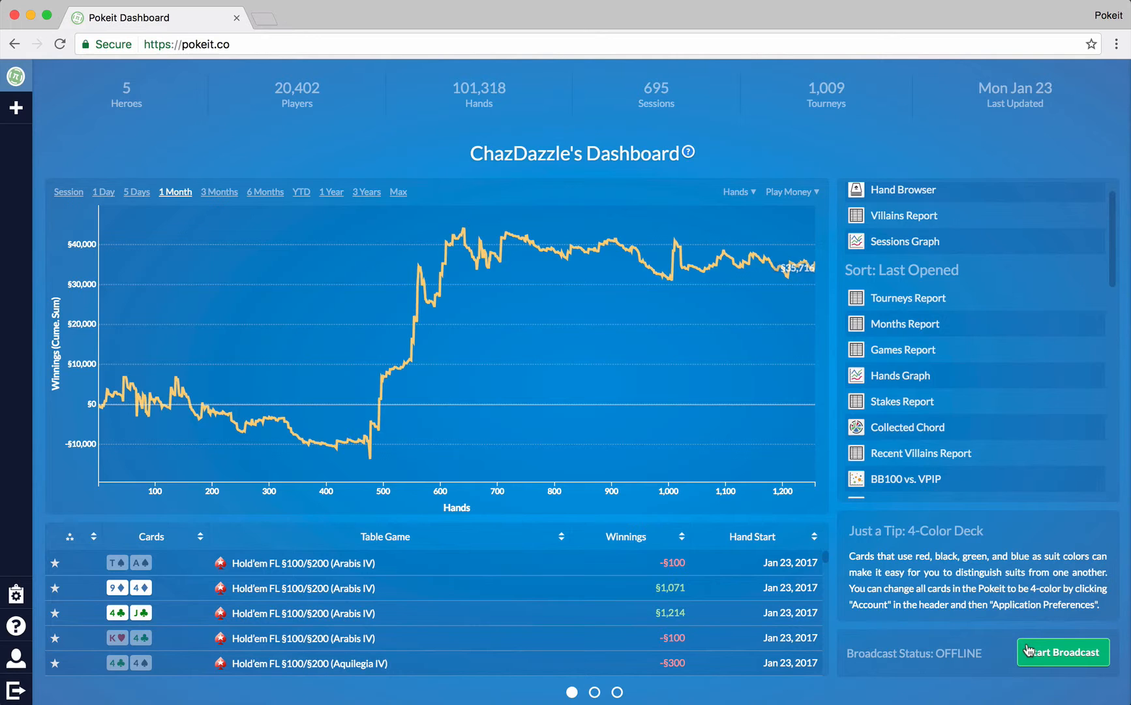
mouse_move(884, 671)
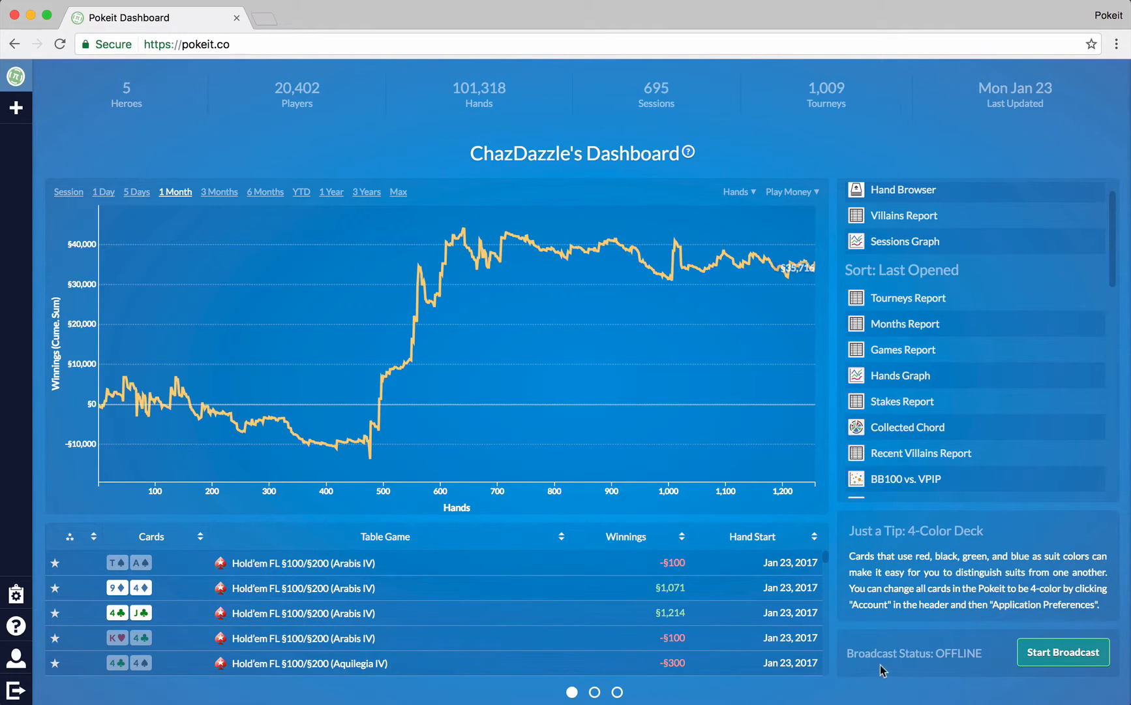
Step: Open the Visualizations gallery and search it for 'circle'
left_click(595, 691)
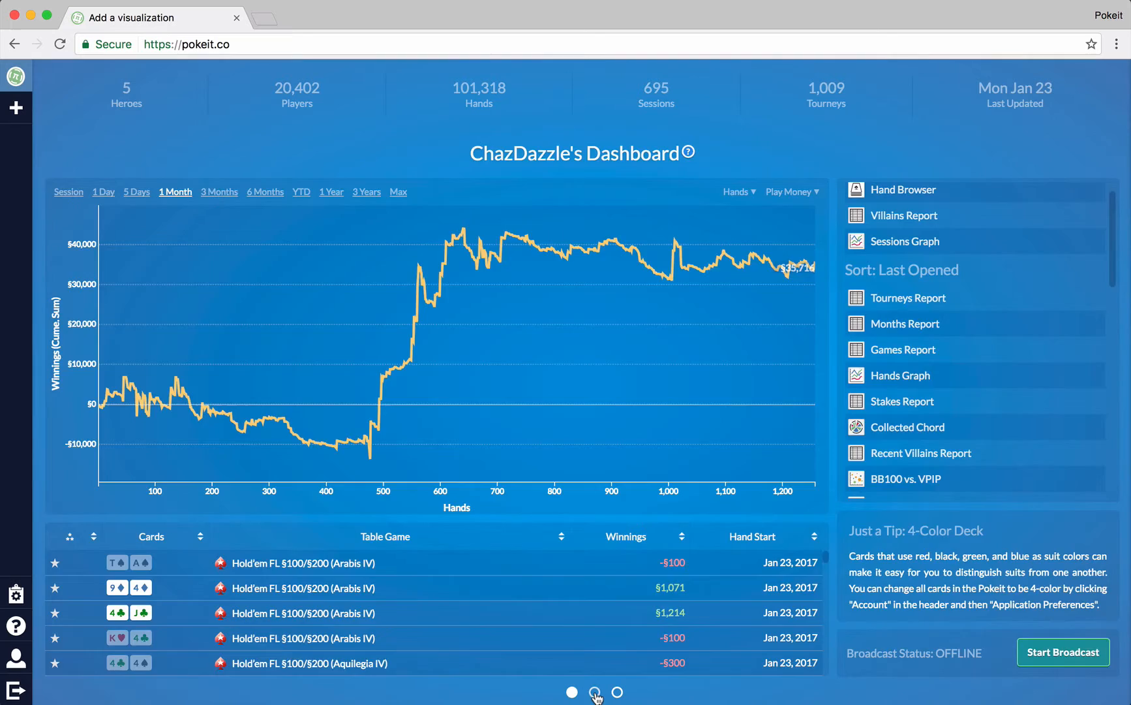
left_click(594, 691)
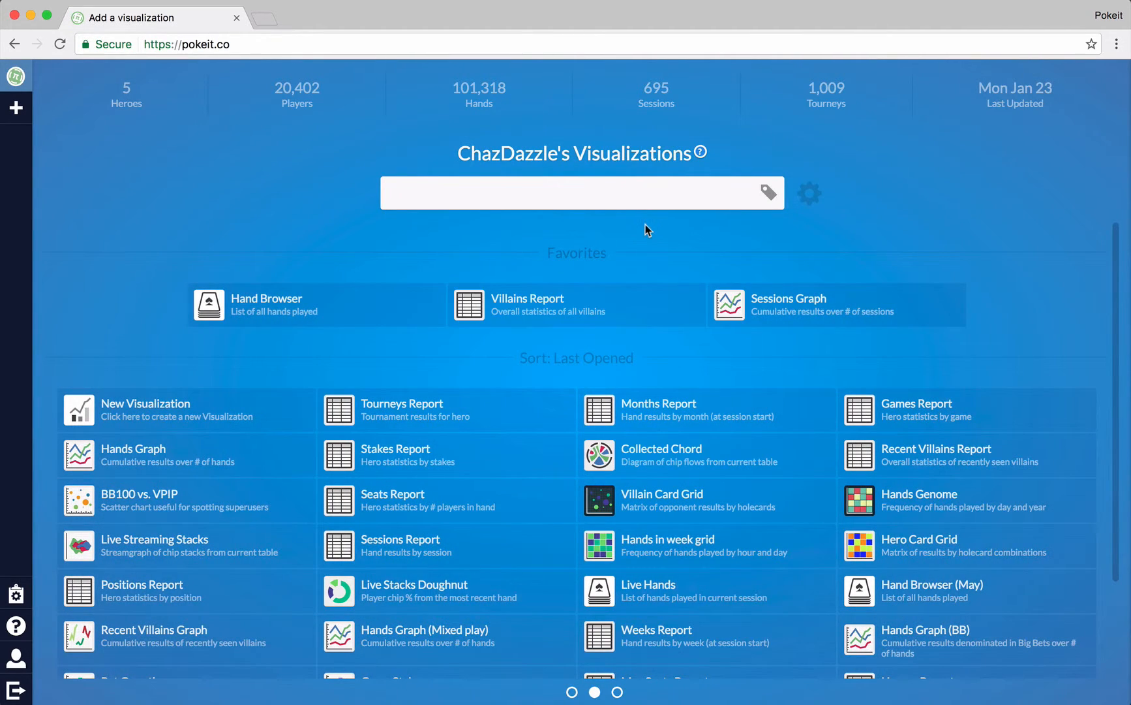
mouse_move(585, 245)
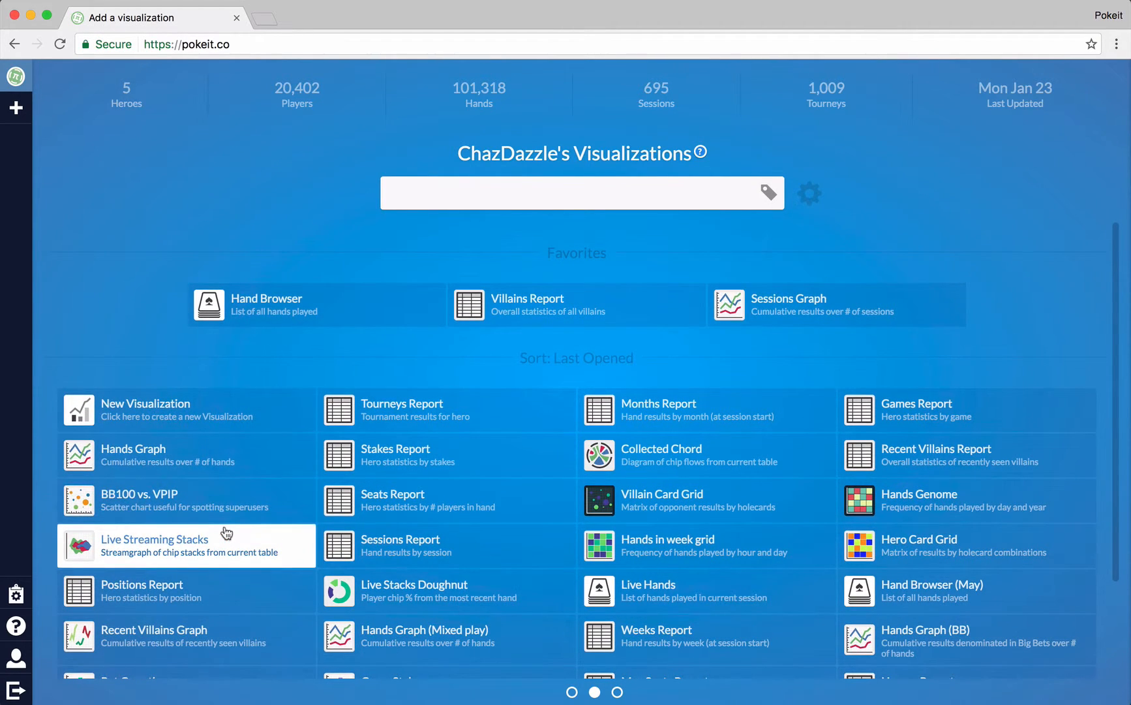
mouse_move(444, 231)
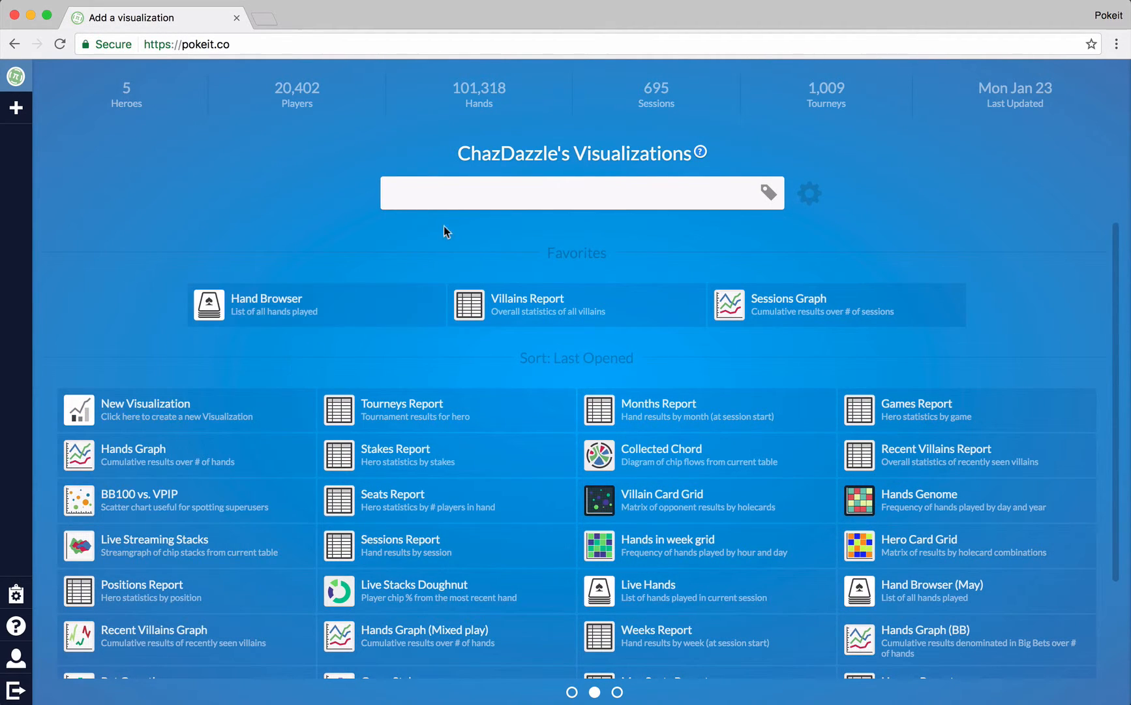
left_click(567, 193)
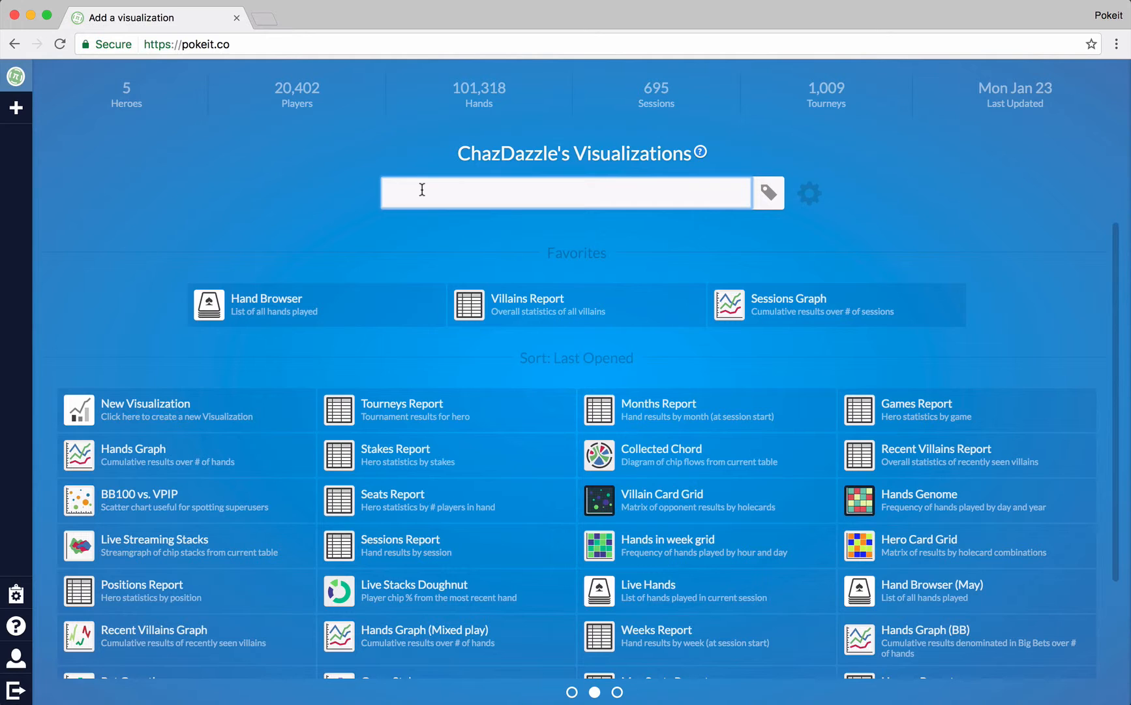
type("circle")
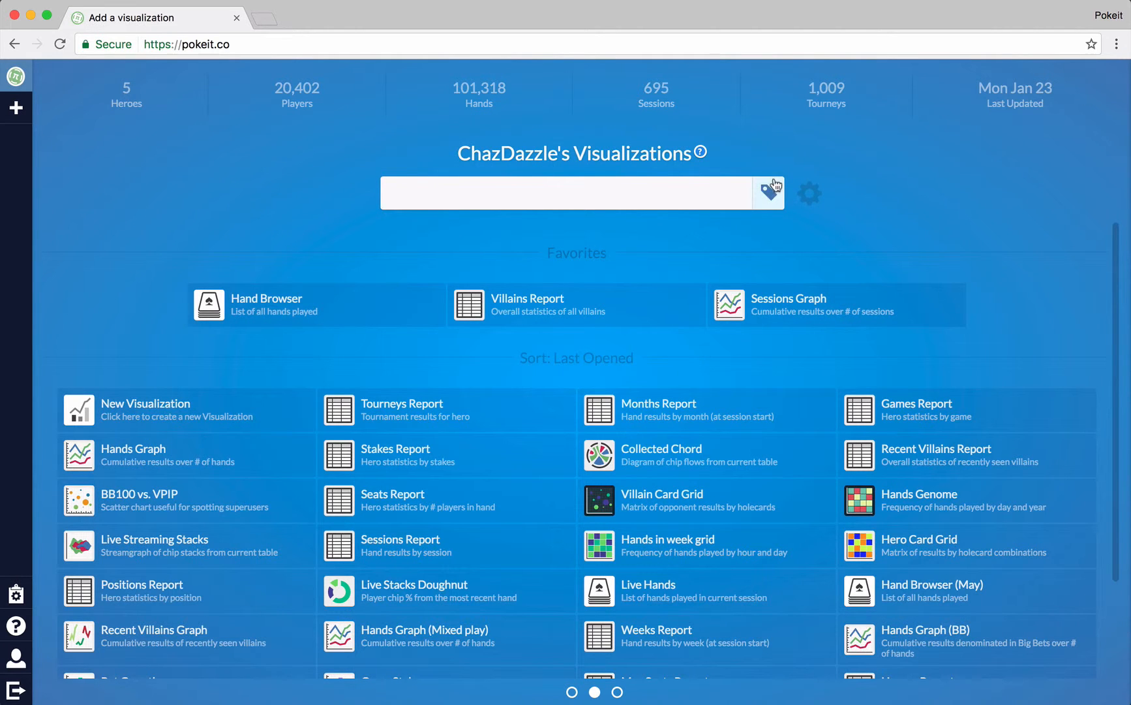
Step: Filter the gallery by the villains tag, then sort by Visualization Shape
left_click(770, 192)
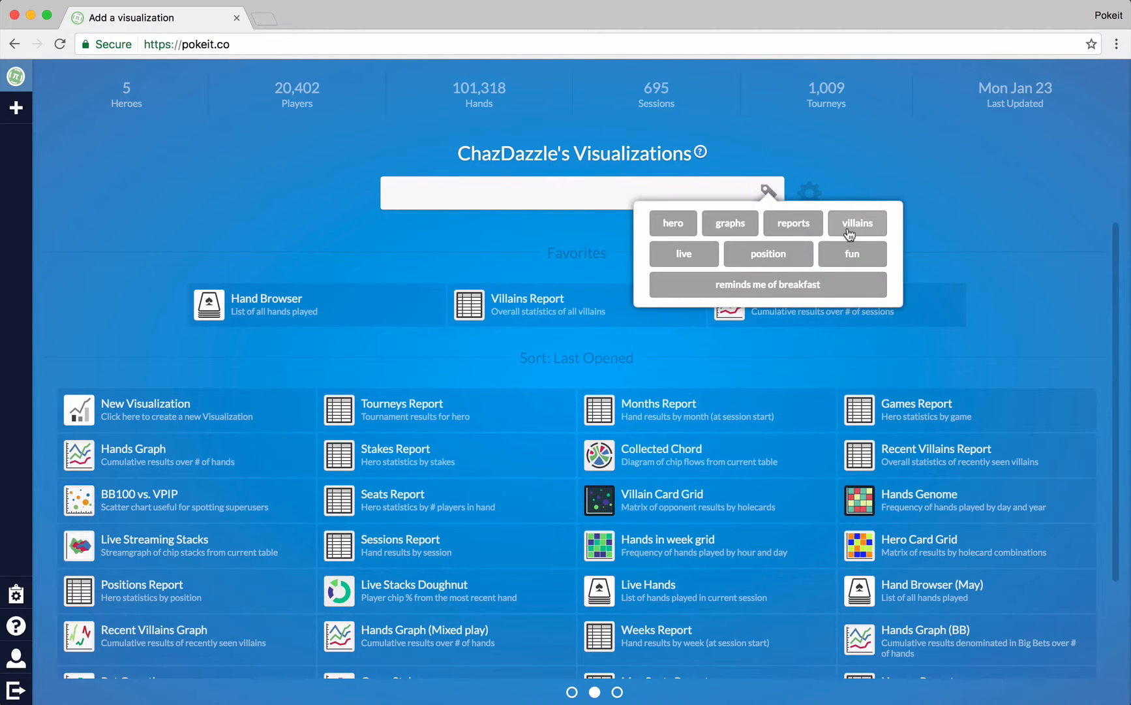
left_click(856, 222)
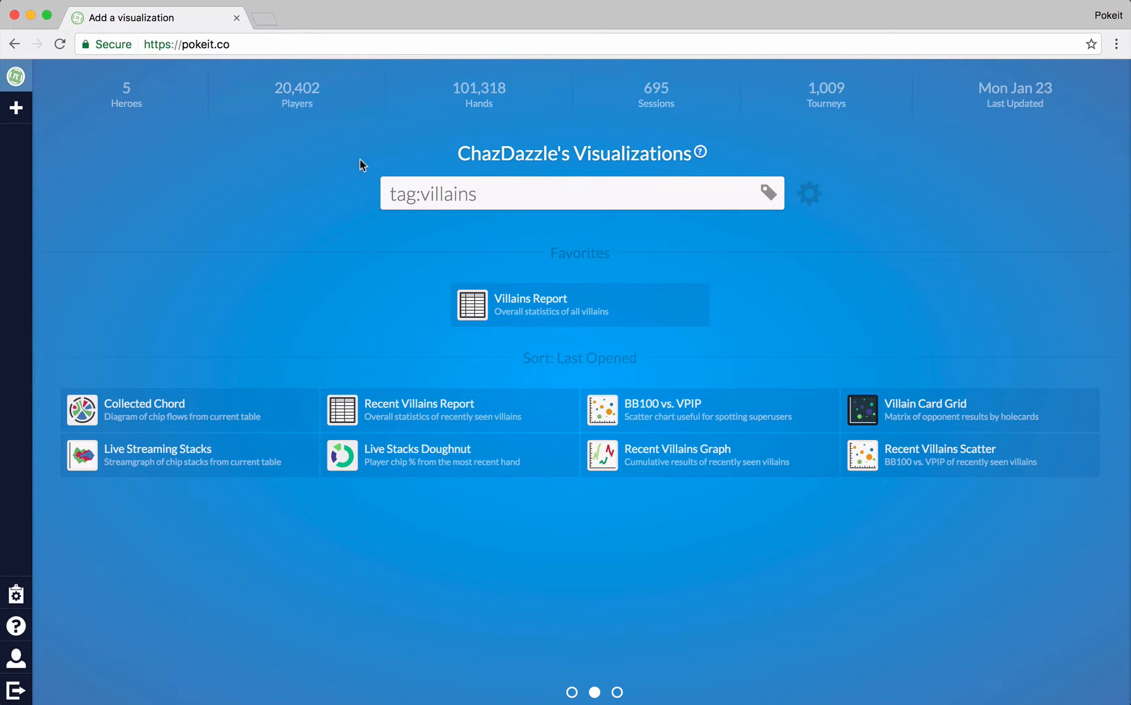
mouse_move(757, 354)
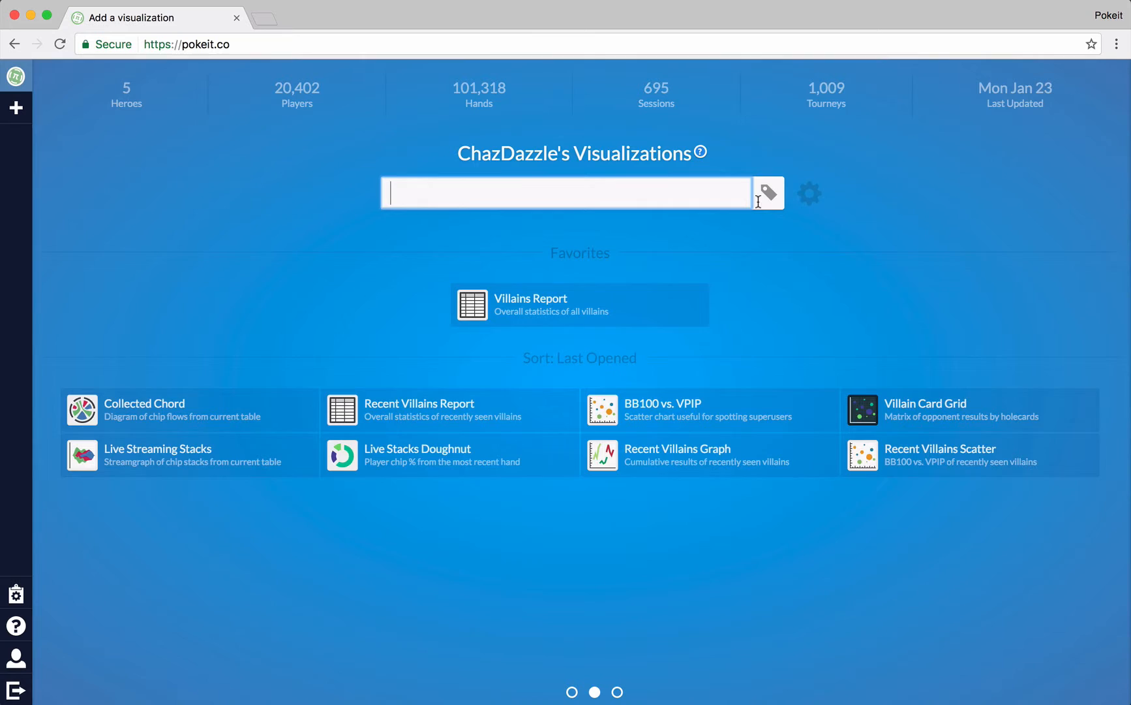
left_click(808, 193)
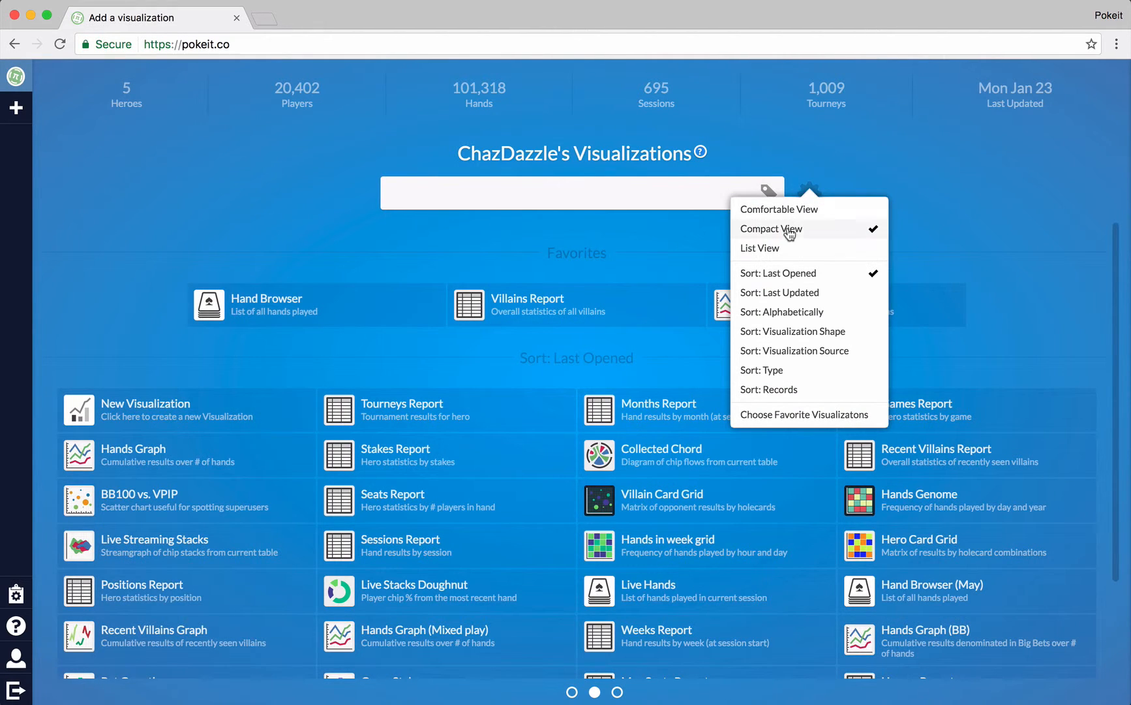
mouse_move(768, 389)
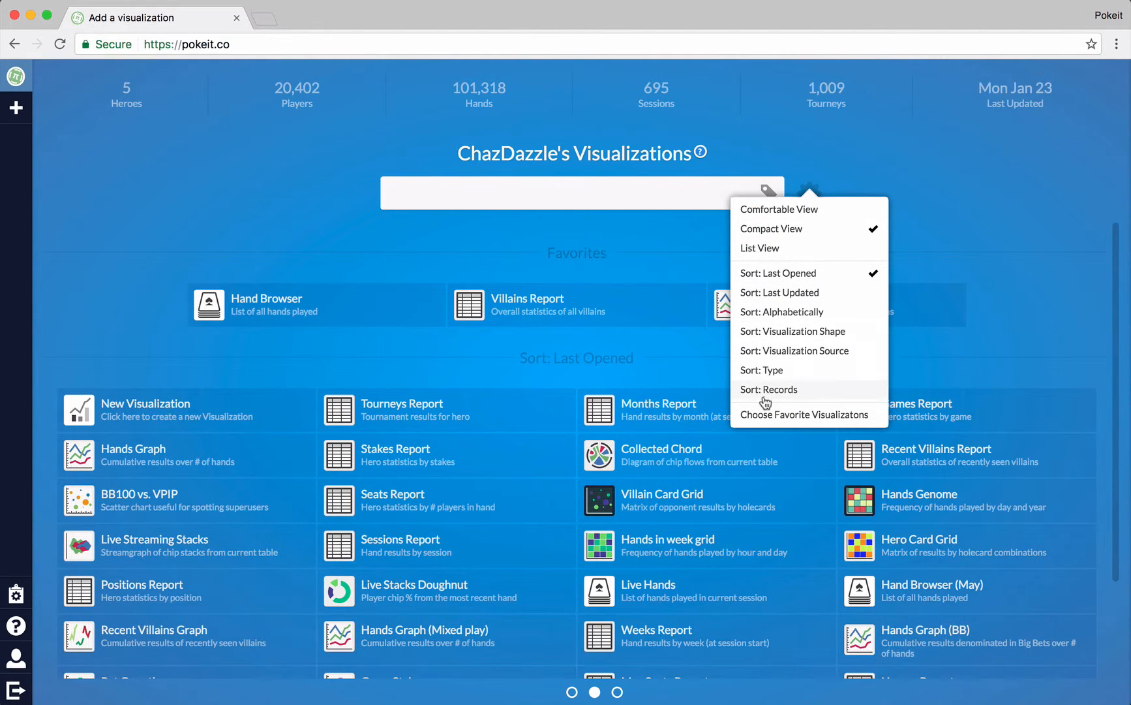
left_click(792, 331)
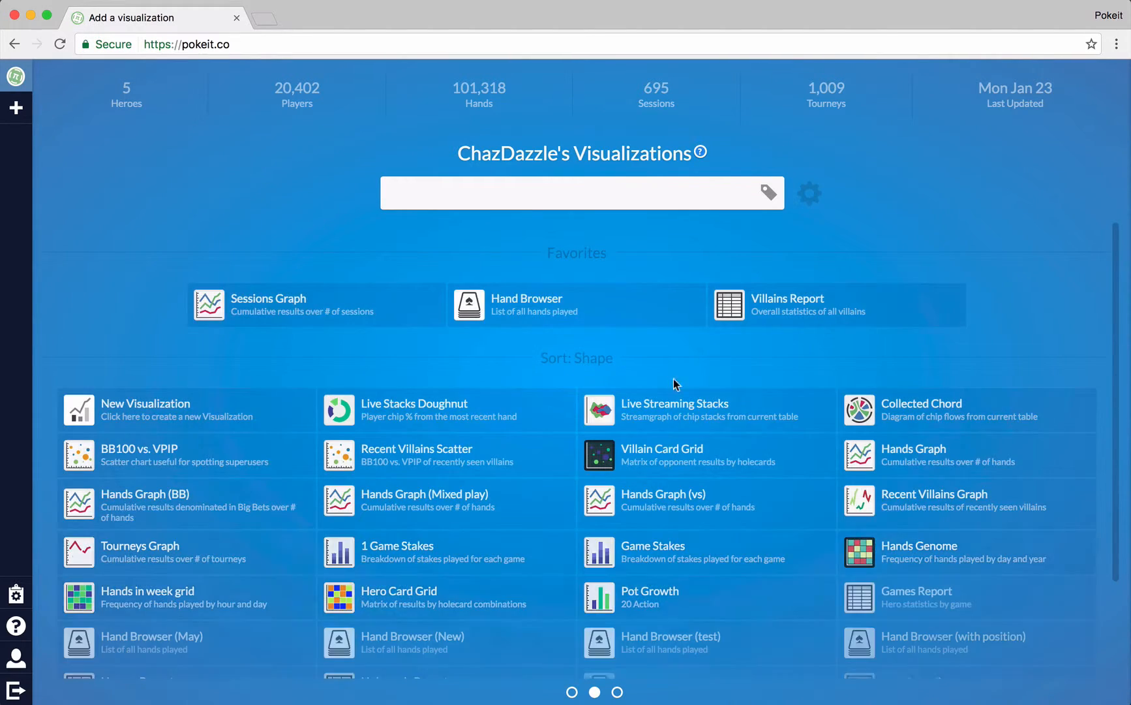
Step: Scroll the gallery, show it as a detailed List View, and scroll again
scroll("down", 3)
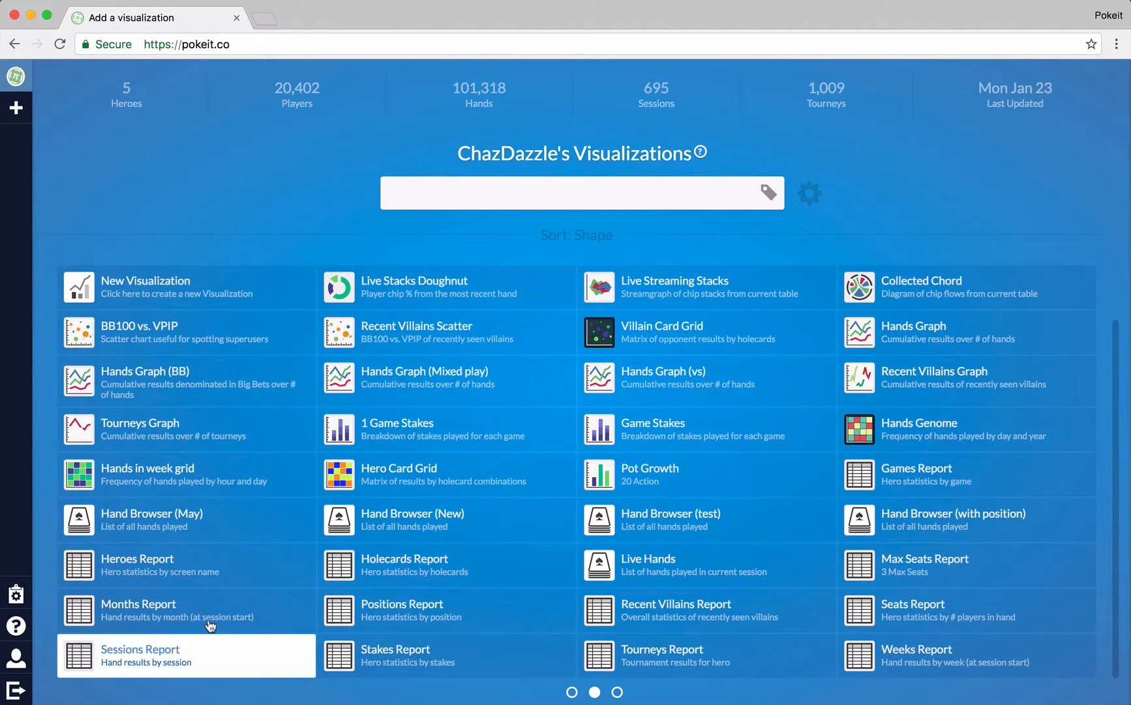
mouse_move(726, 492)
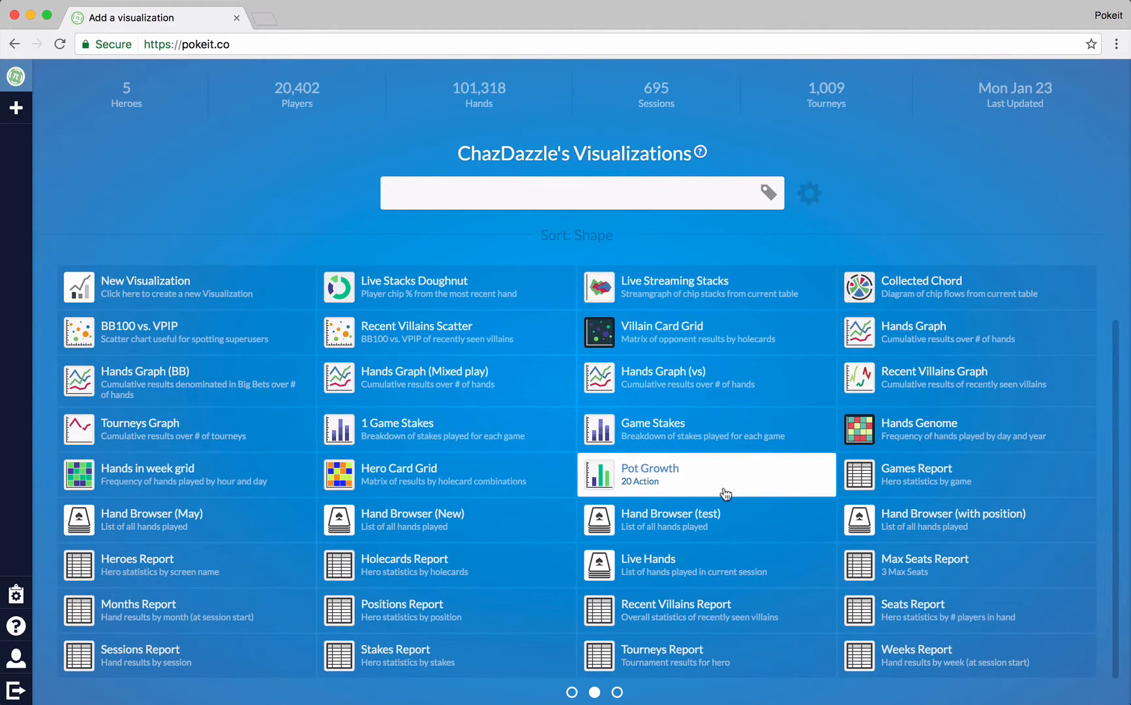
left_click(809, 193)
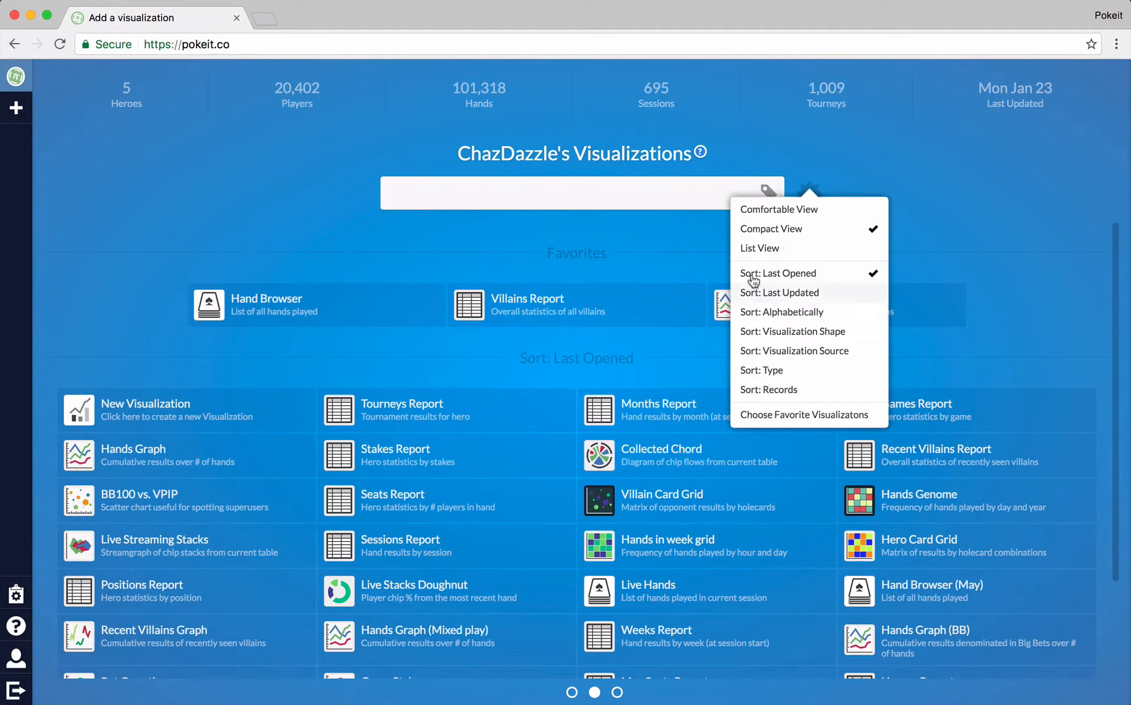
left_click(758, 247)
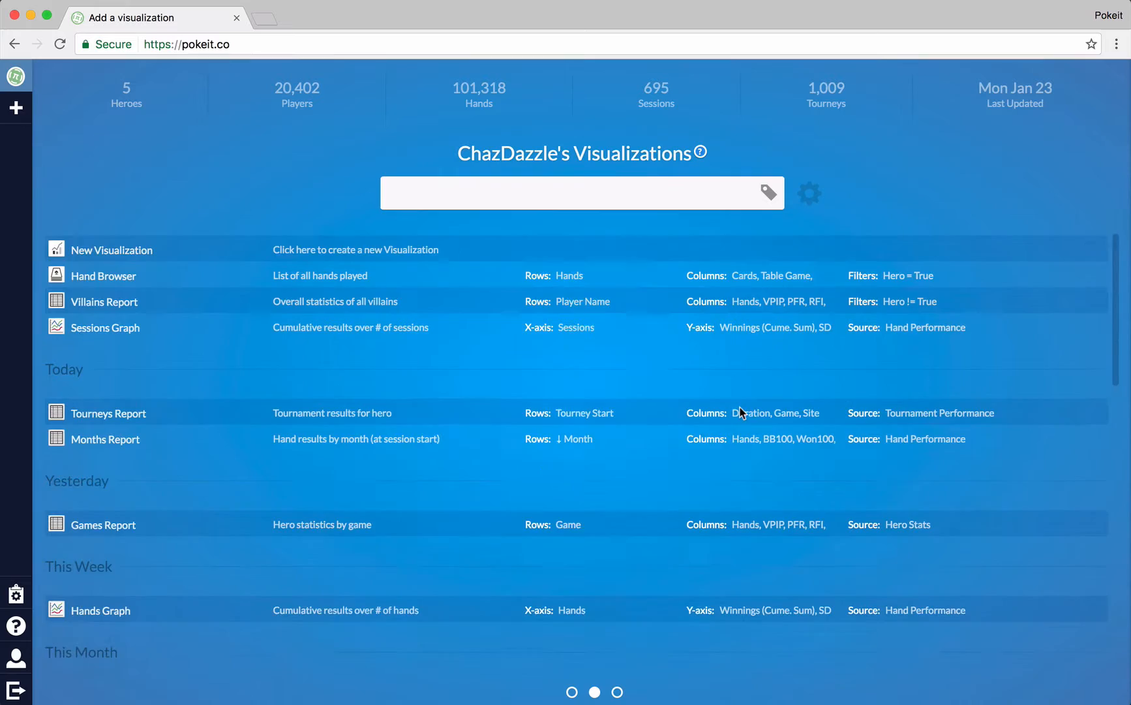
scroll("down", 3)
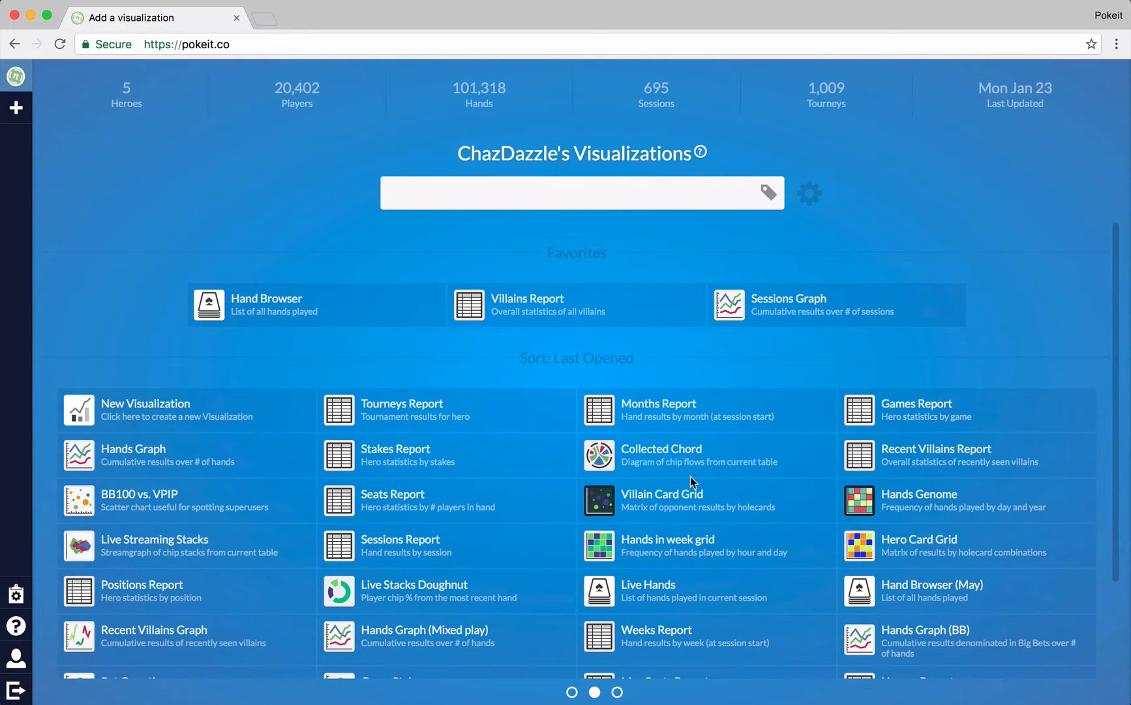
mouse_move(315, 303)
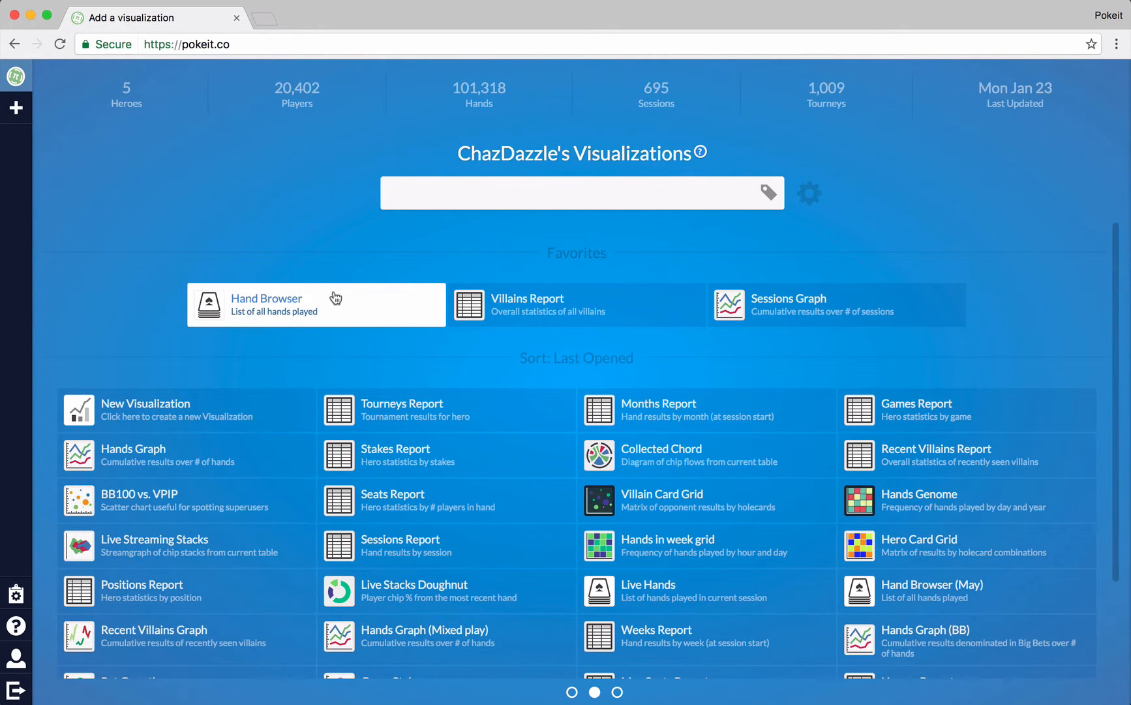
Step: Open Hand Browser from Favorites, switch back to it, then reopen the add-visualization gallery
left_click(315, 303)
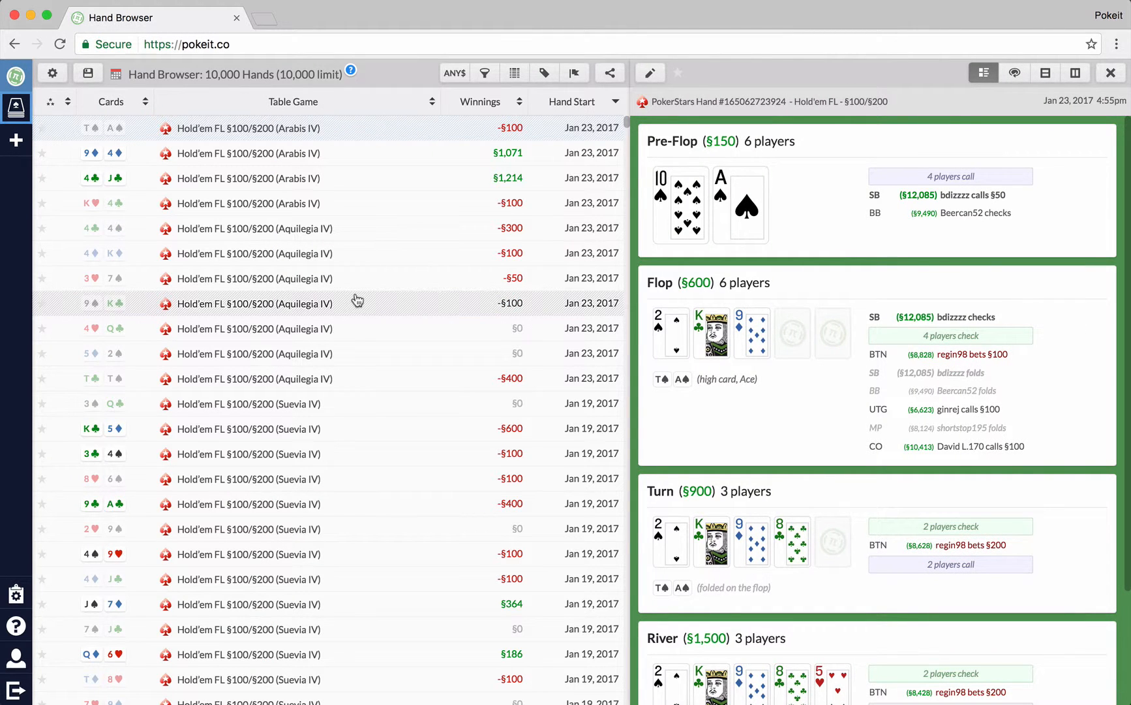
mouse_move(348, 288)
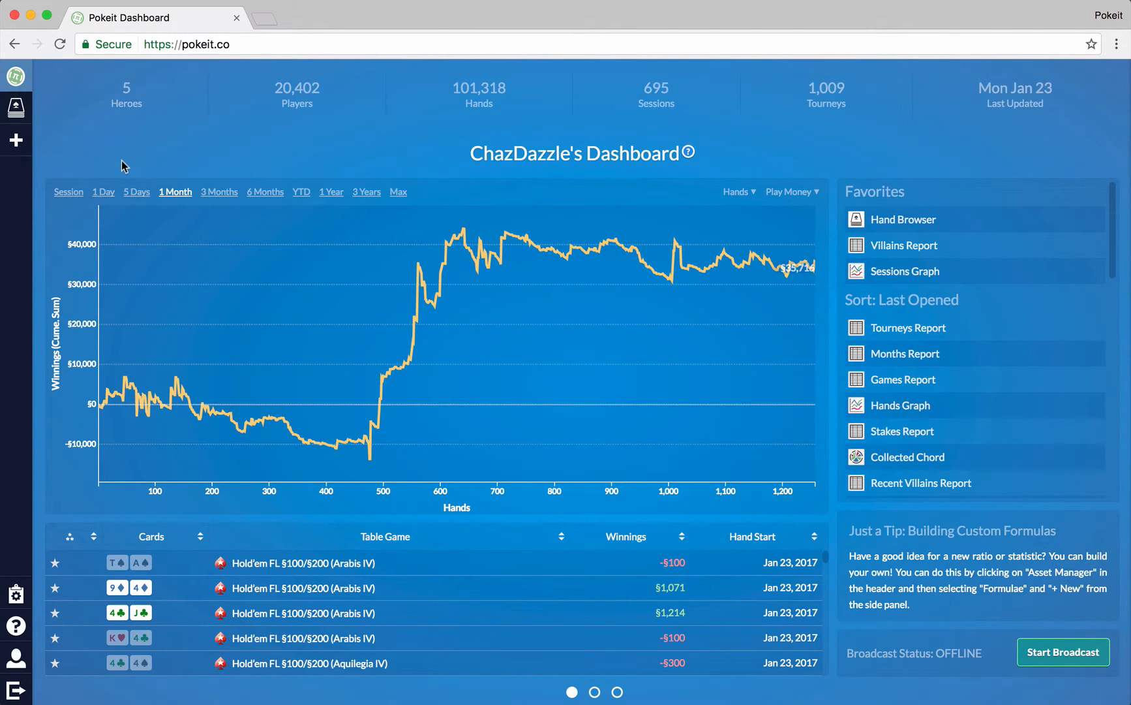
mouse_move(16, 107)
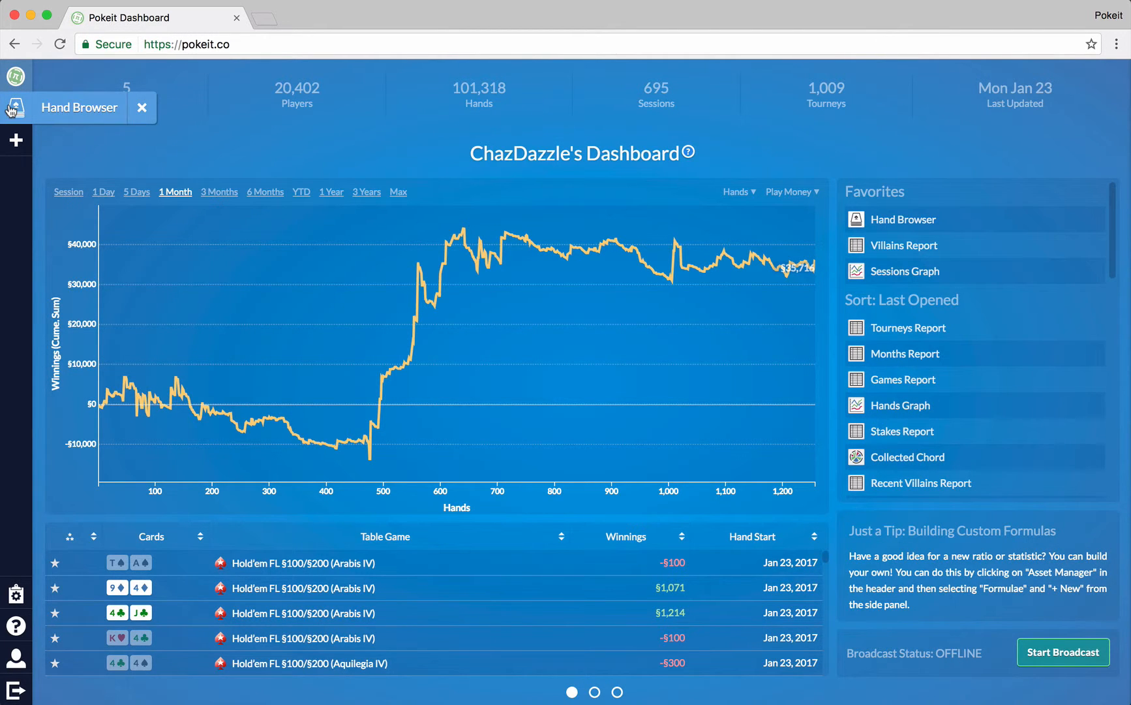
left_click(901, 219)
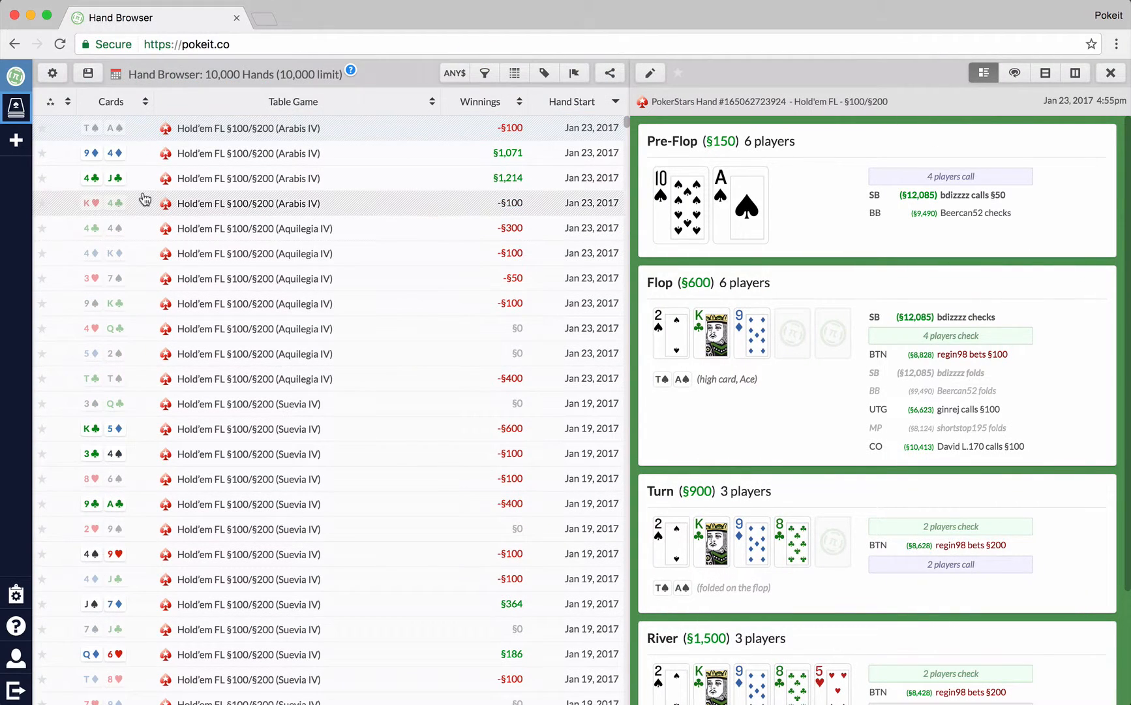
mouse_move(40, 164)
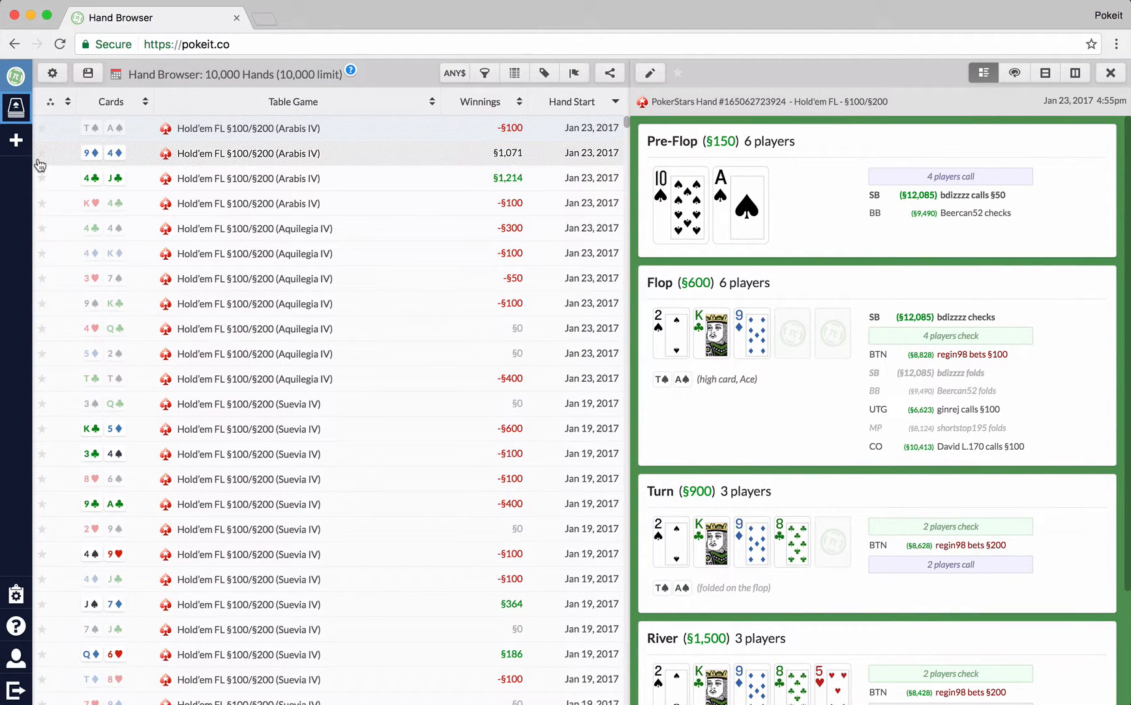
mouse_move(16, 139)
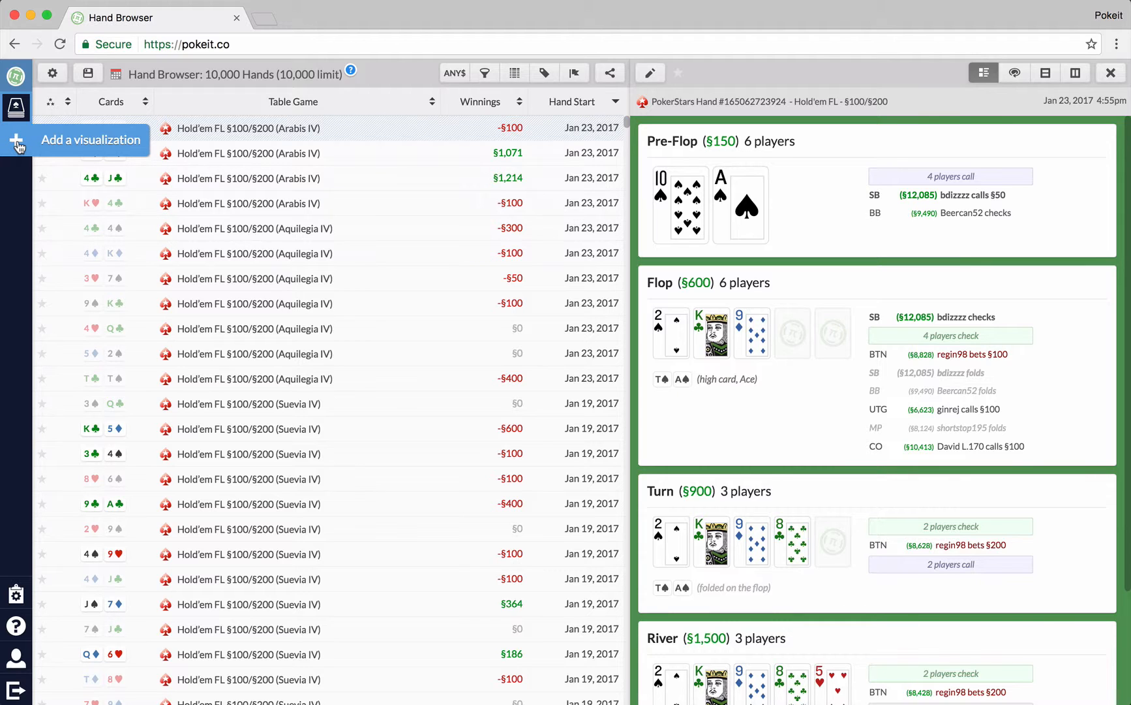
left_click(15, 139)
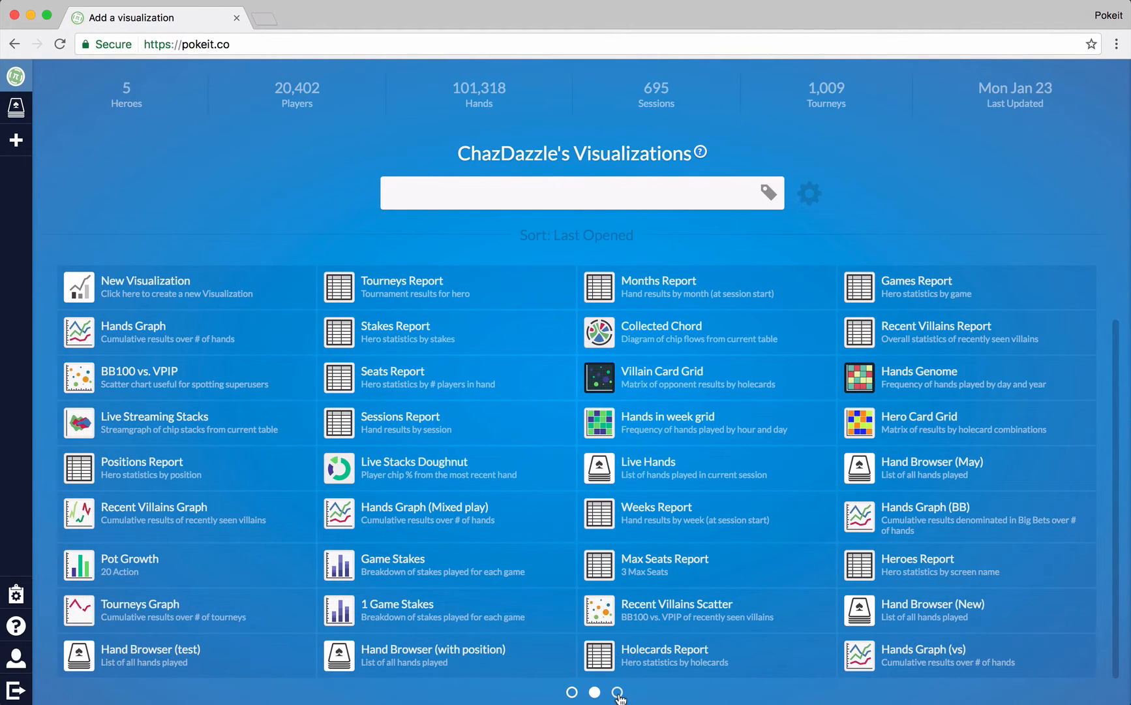
Step: In the Asset Manager, browse saved formulas and filters, then pick Stakes Report
left_click(619, 692)
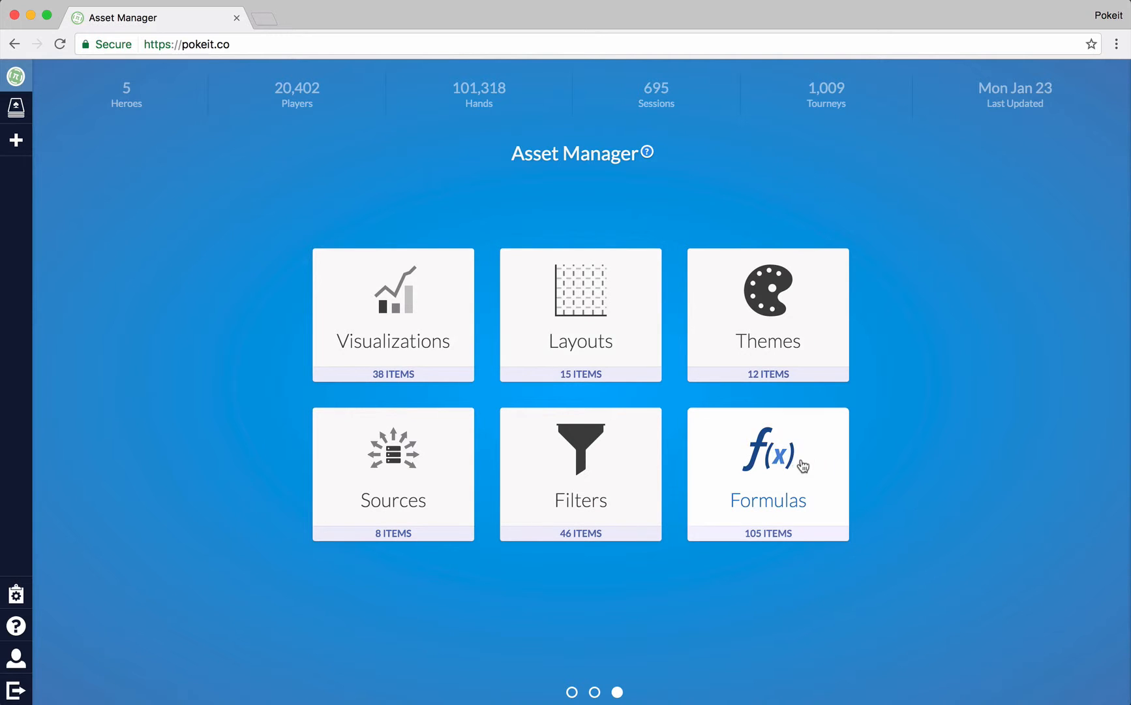
left_click(767, 474)
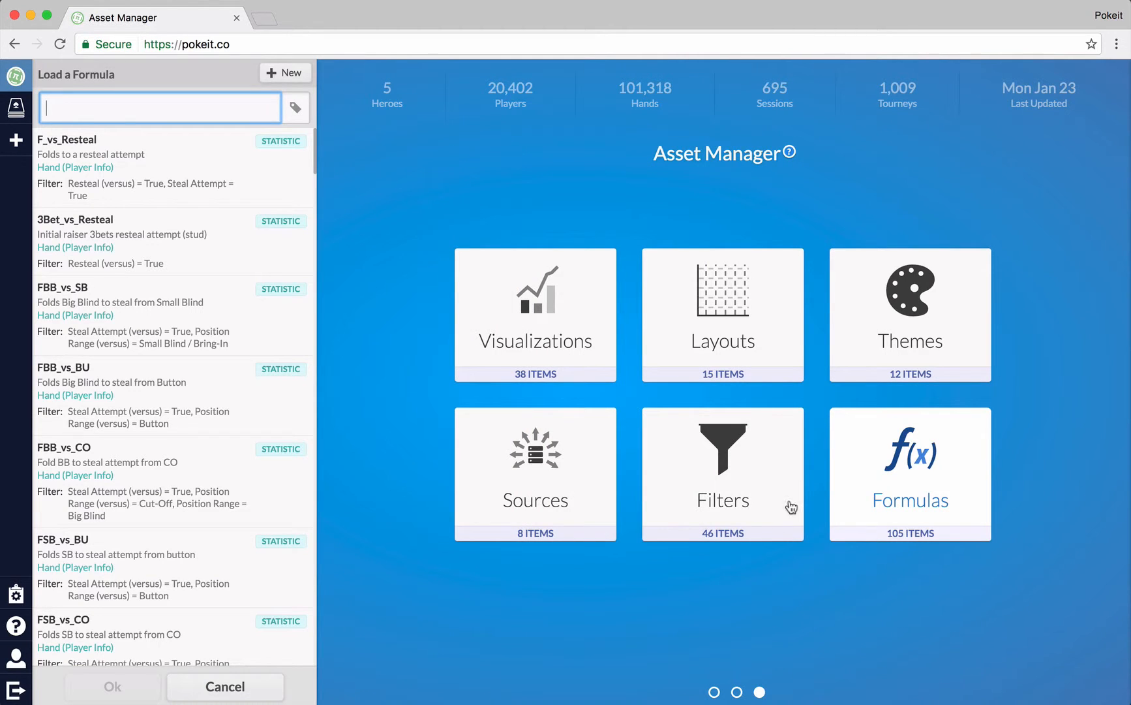
scroll("down", 3)
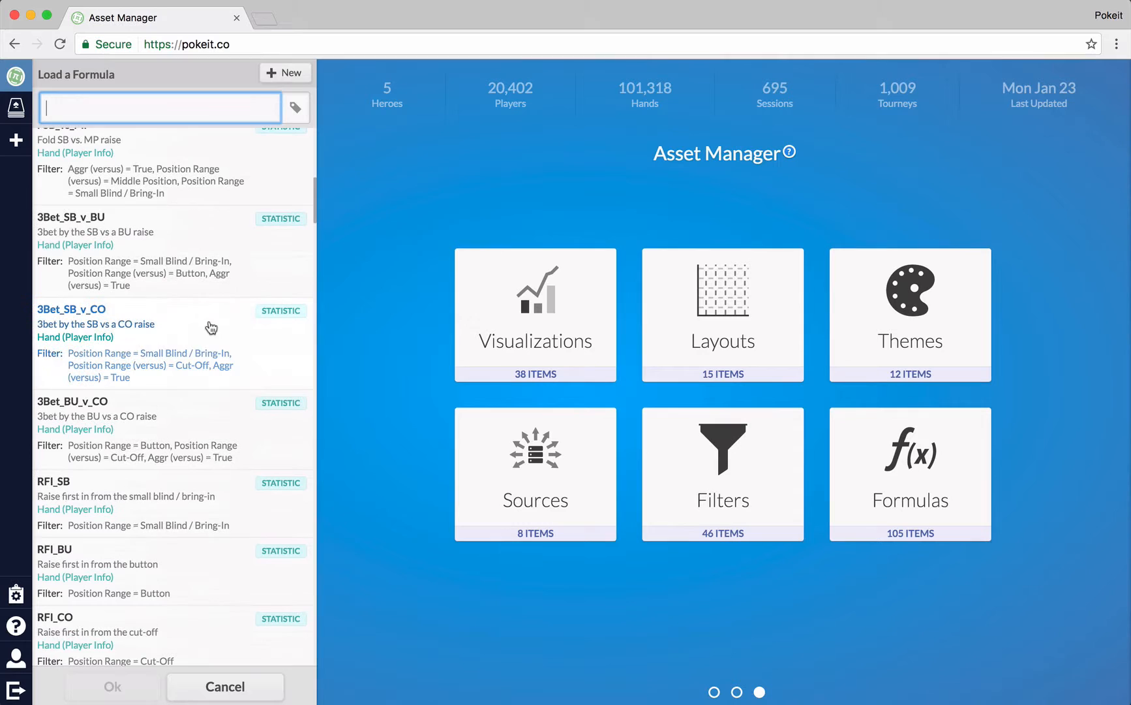
left_click(294, 109)
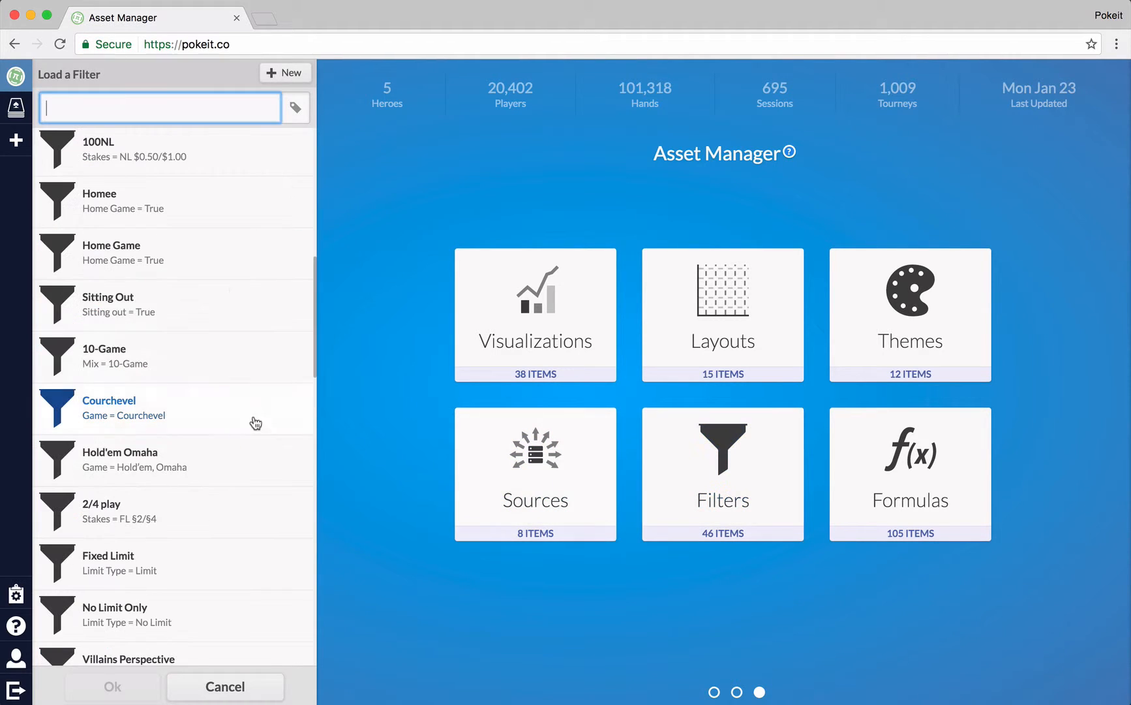
left_click(536, 314)
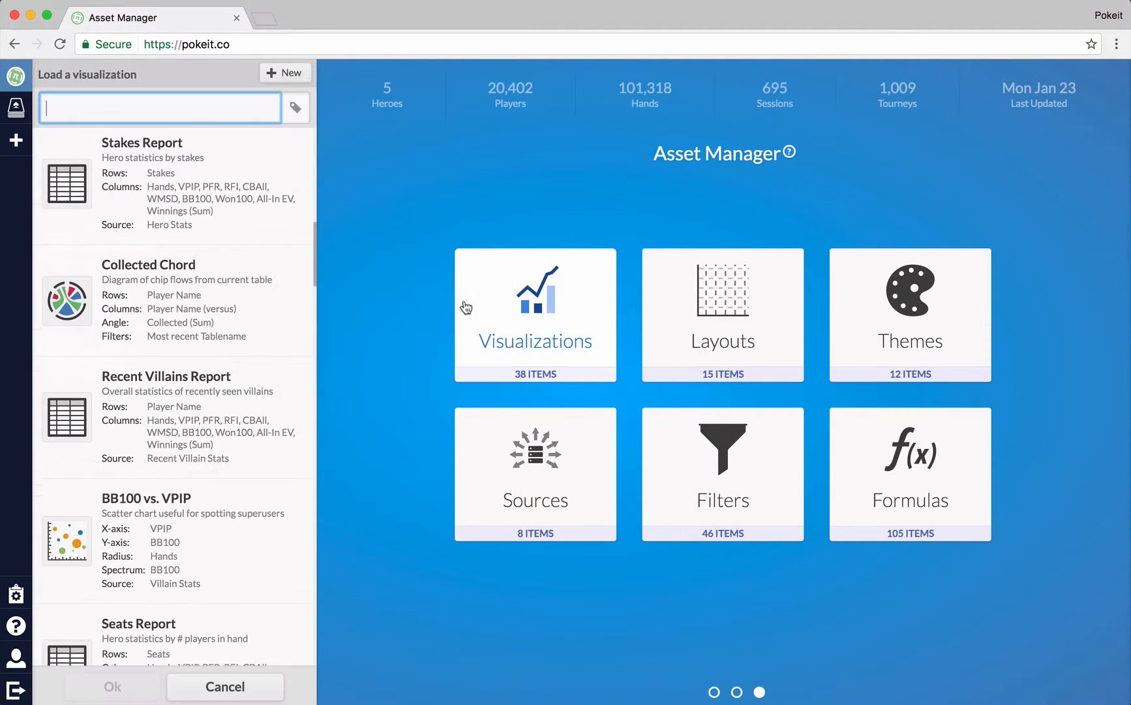
left_click(180, 180)
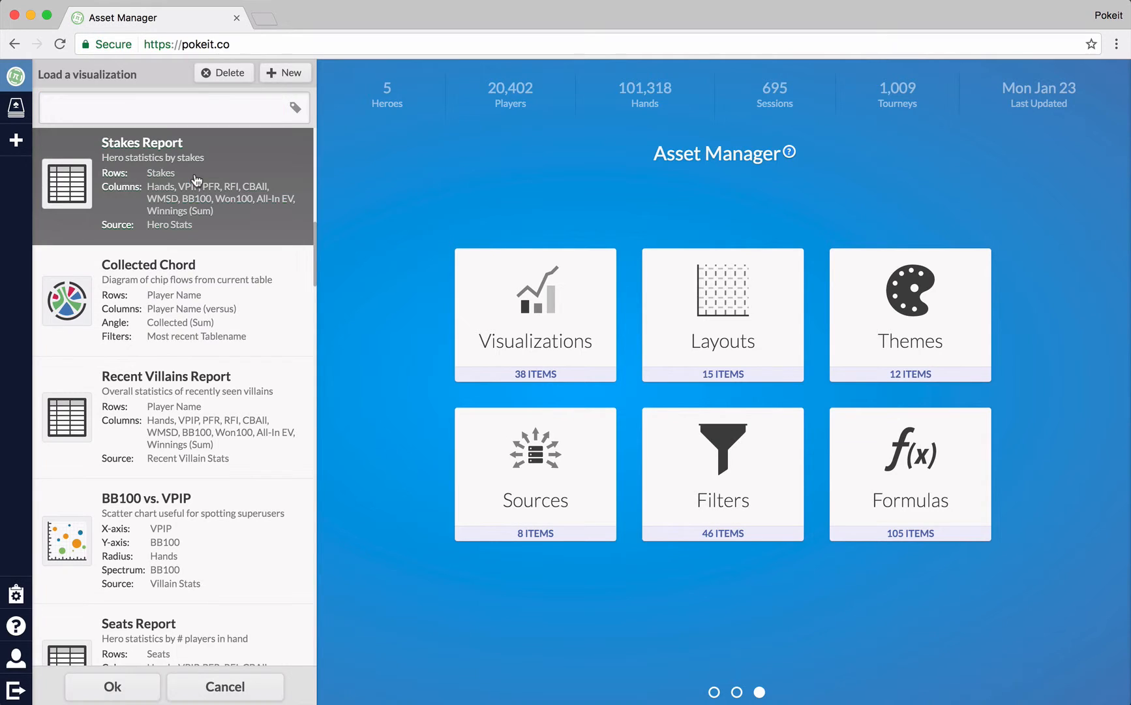
mouse_move(664, 132)
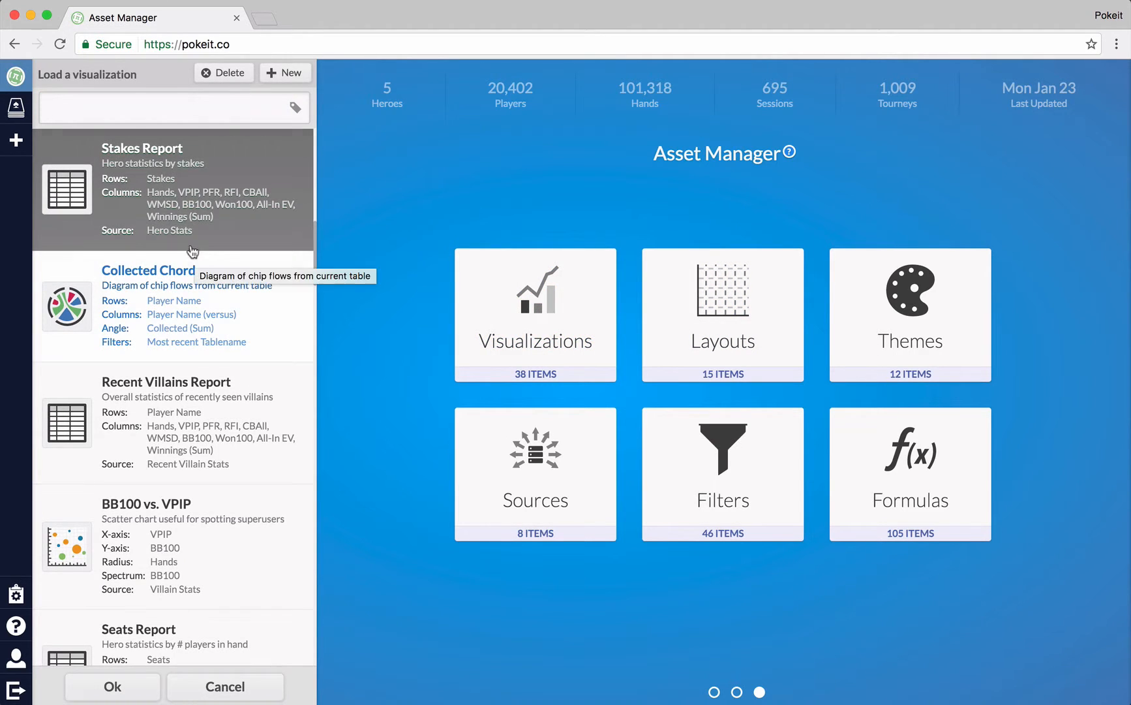
mouse_move(16, 139)
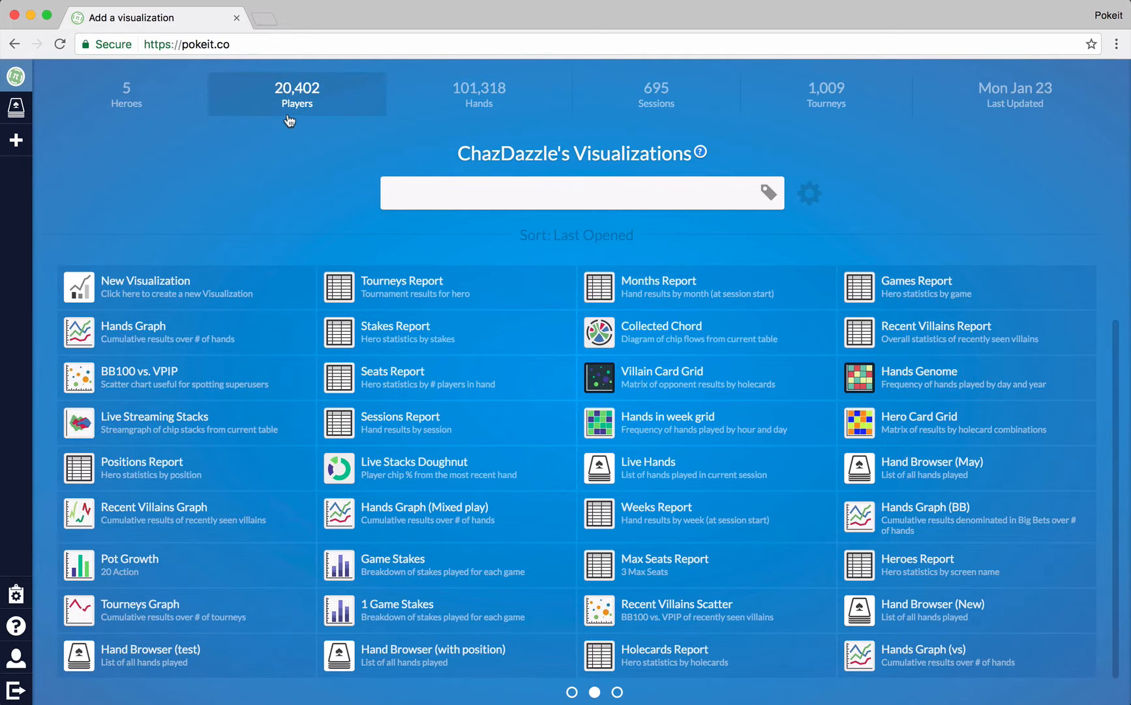
mouse_move(622, 67)
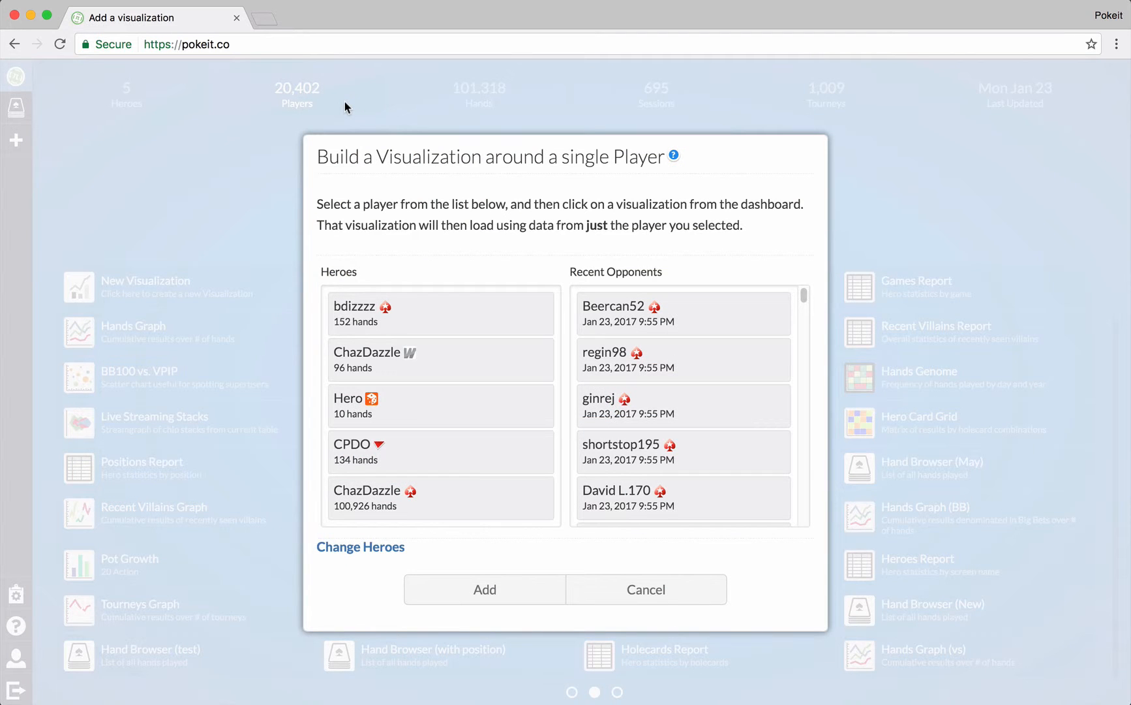
mouse_move(441, 208)
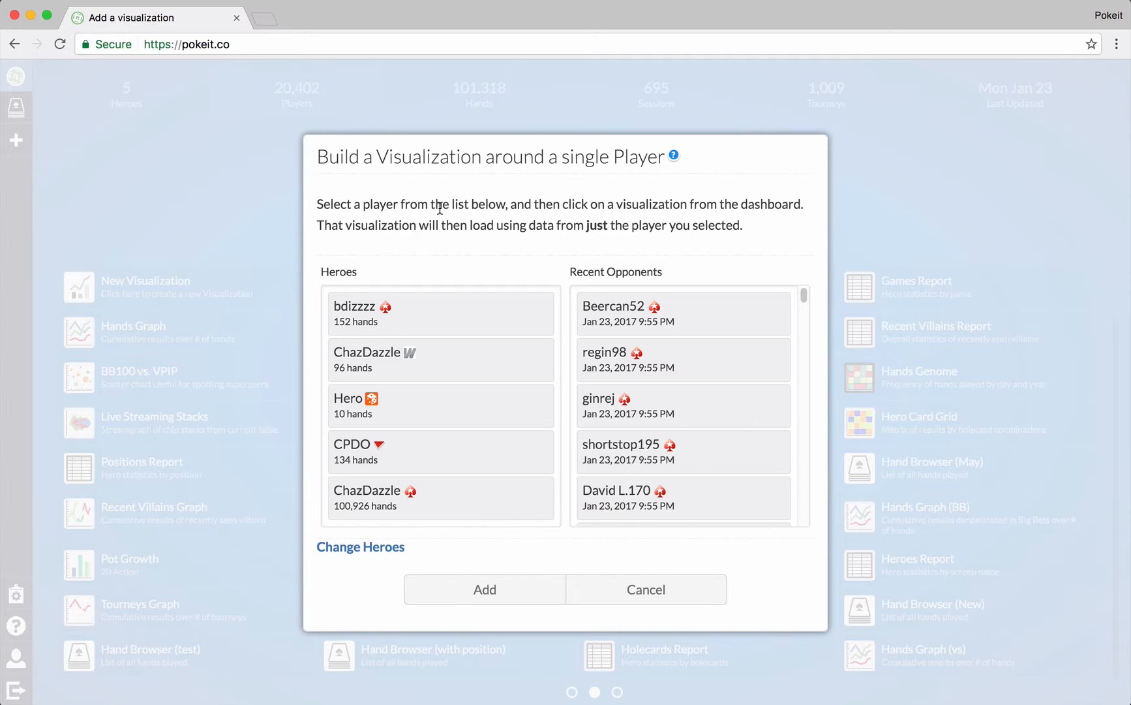
mouse_move(299, 172)
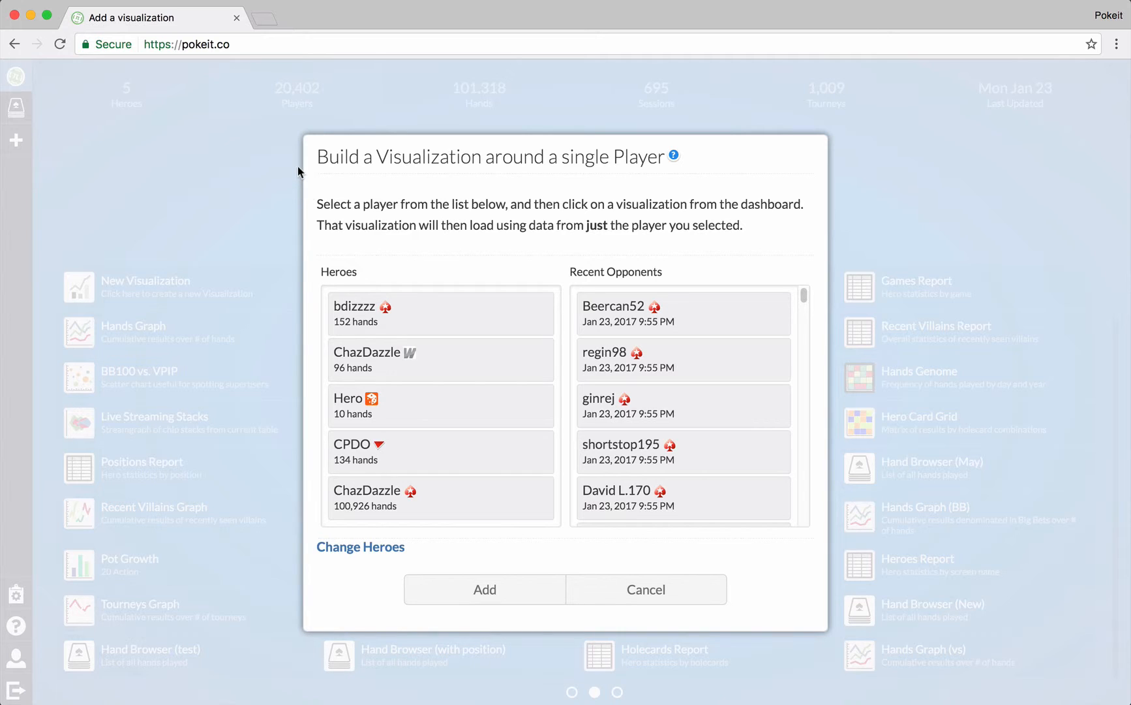
mouse_move(585, 228)
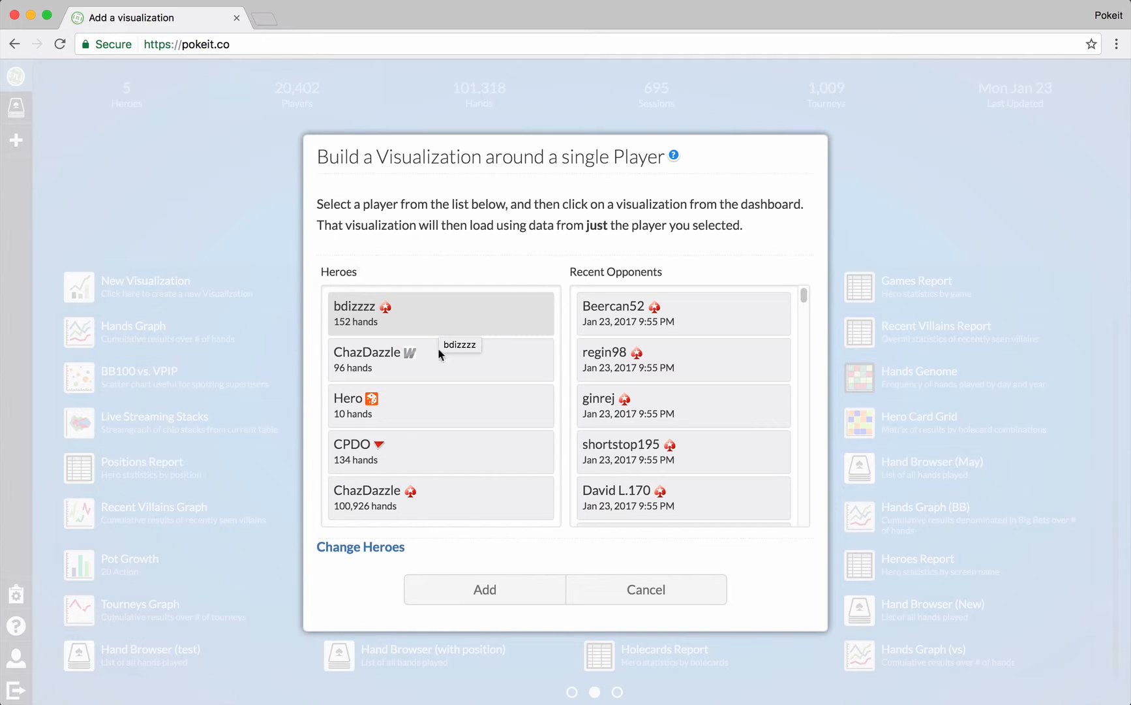
mouse_move(442, 328)
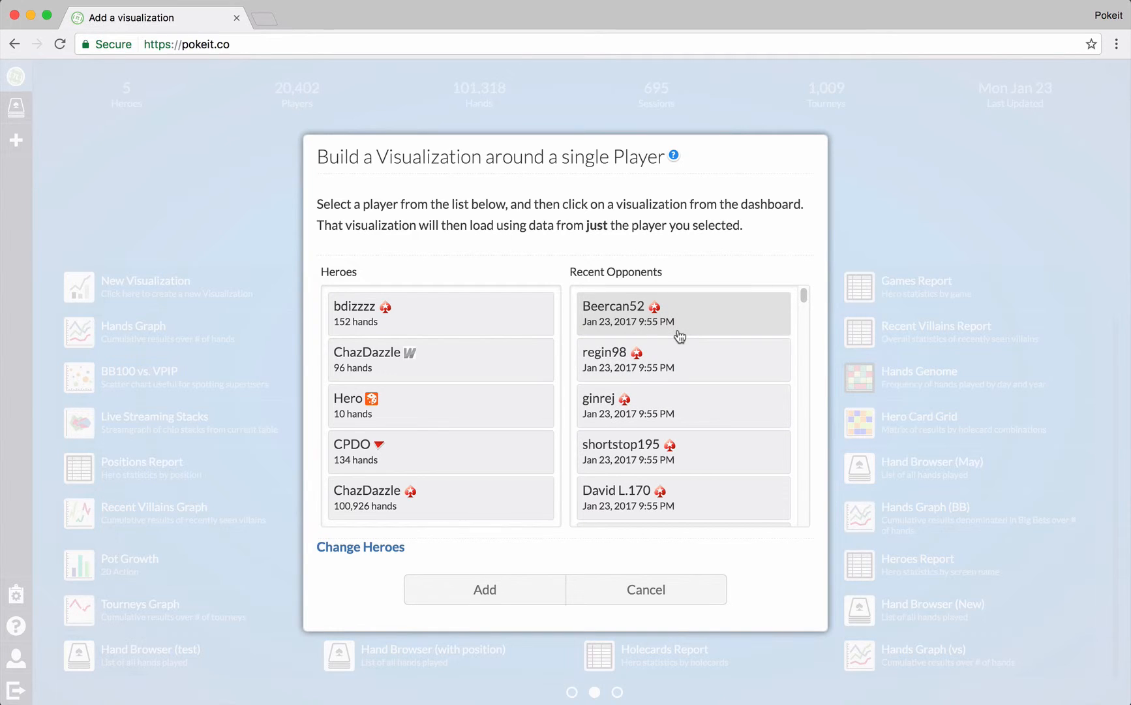
mouse_move(698, 322)
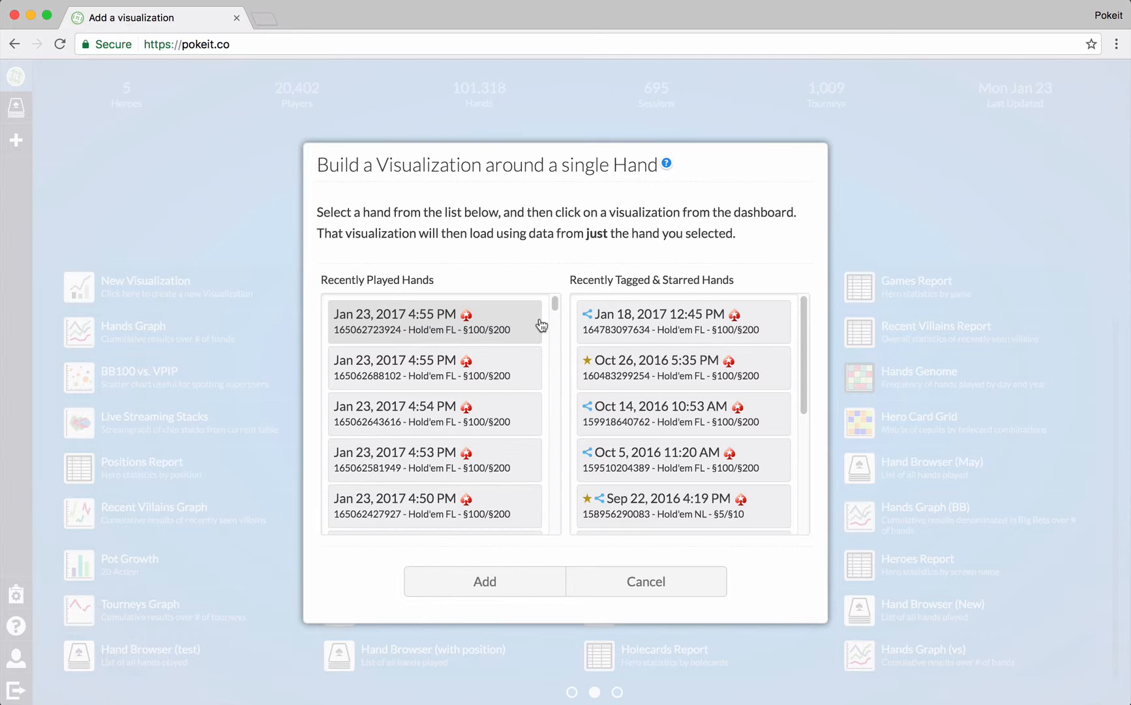
left_click(645, 581)
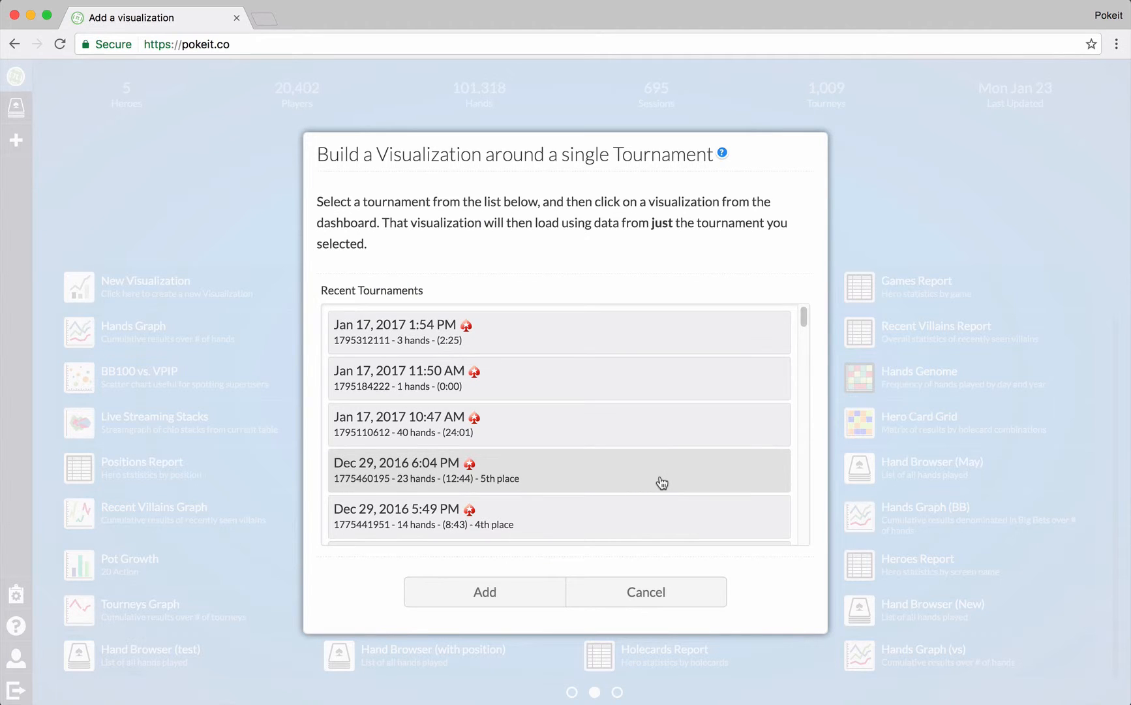
scroll("down", 3)
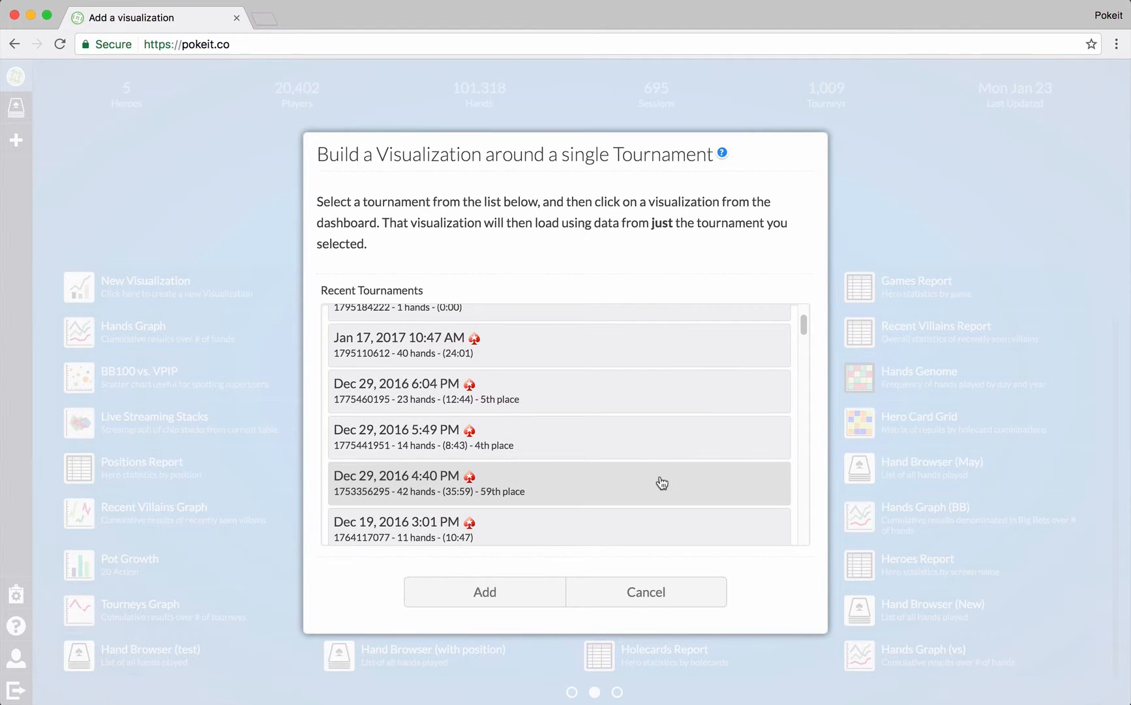
left_click(645, 591)
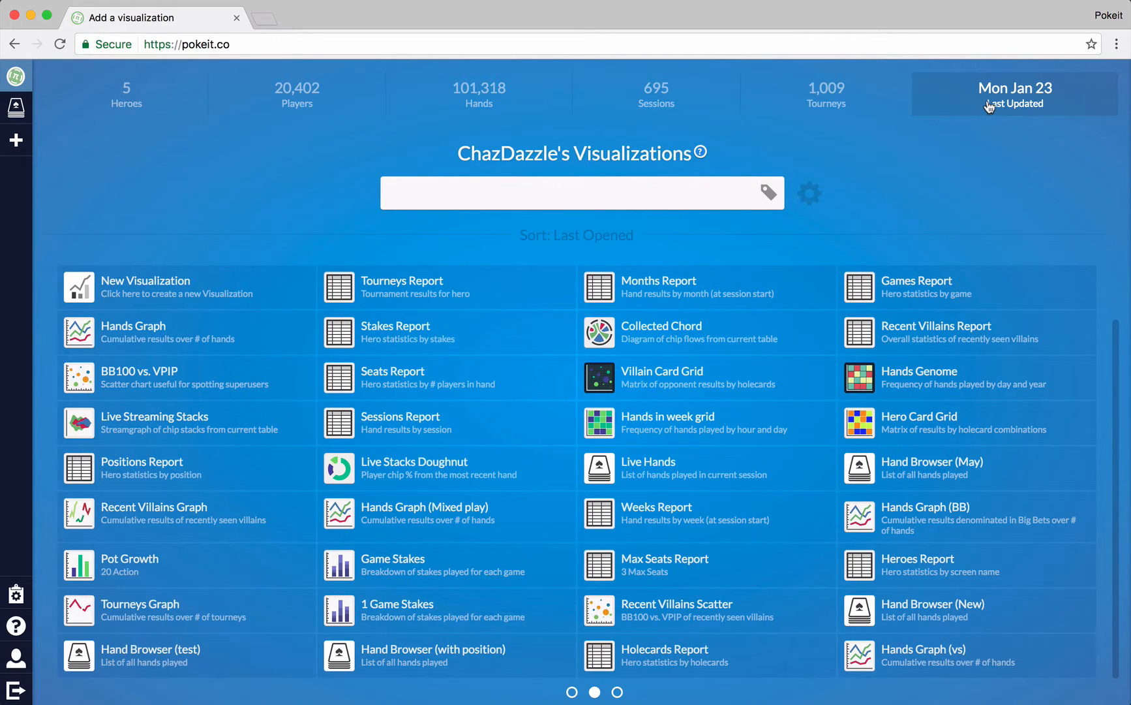
left_click(1014, 94)
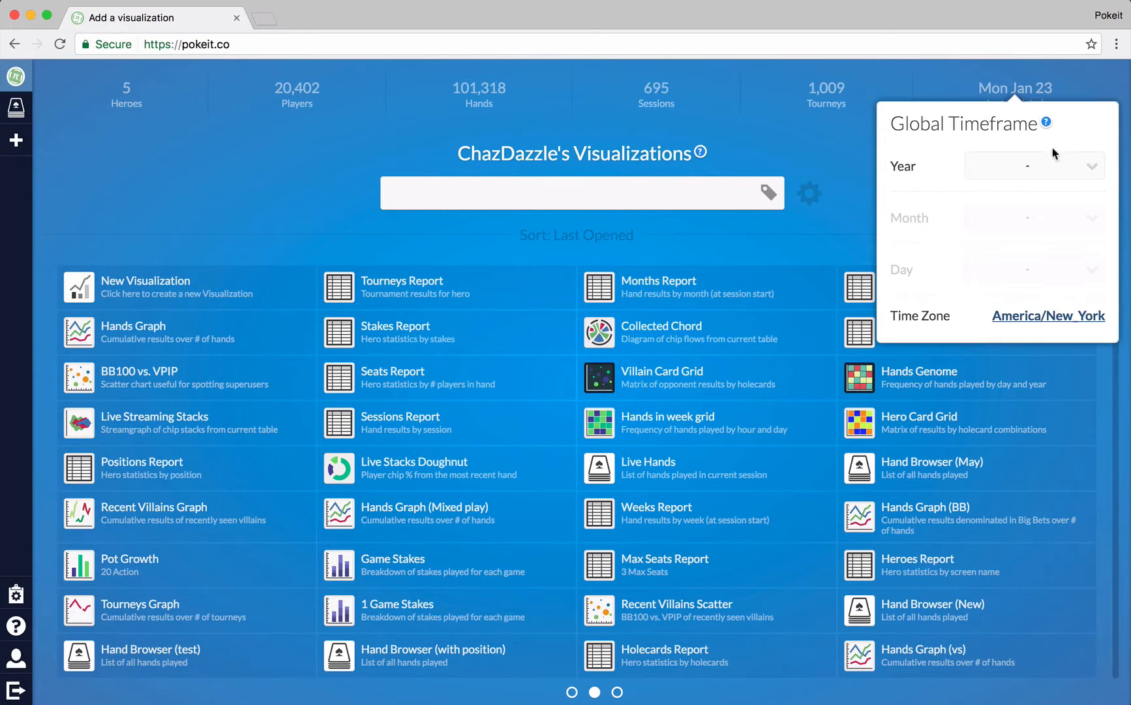
left_click(1034, 165)
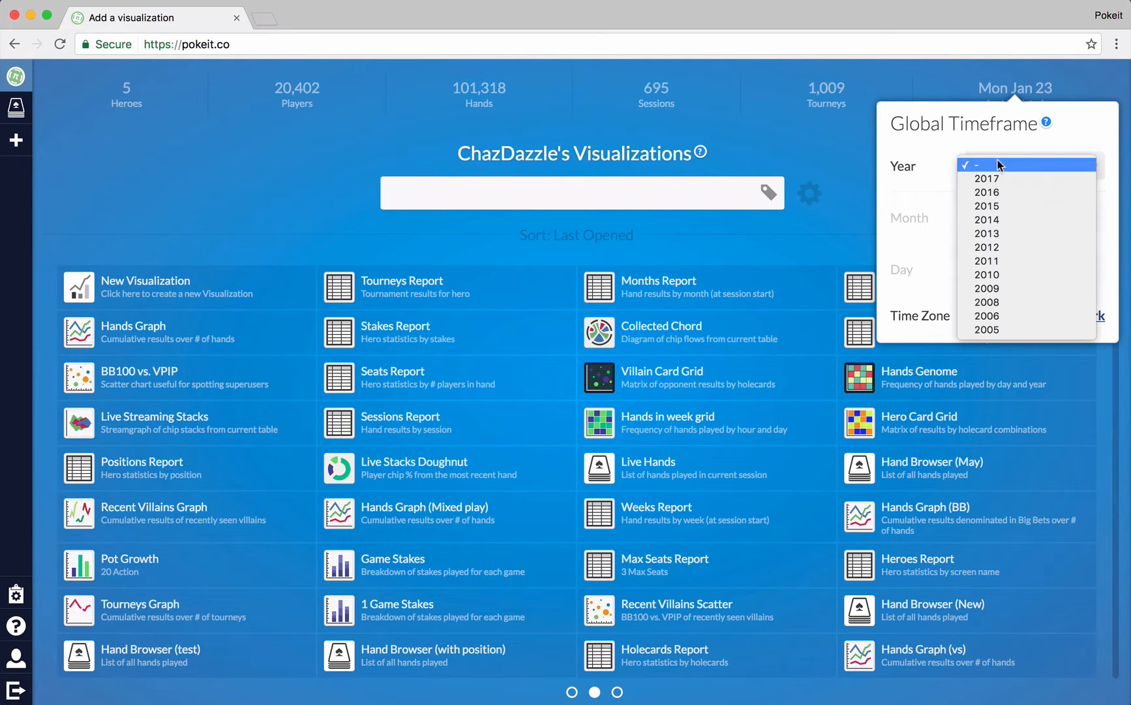
left_click(987, 192)
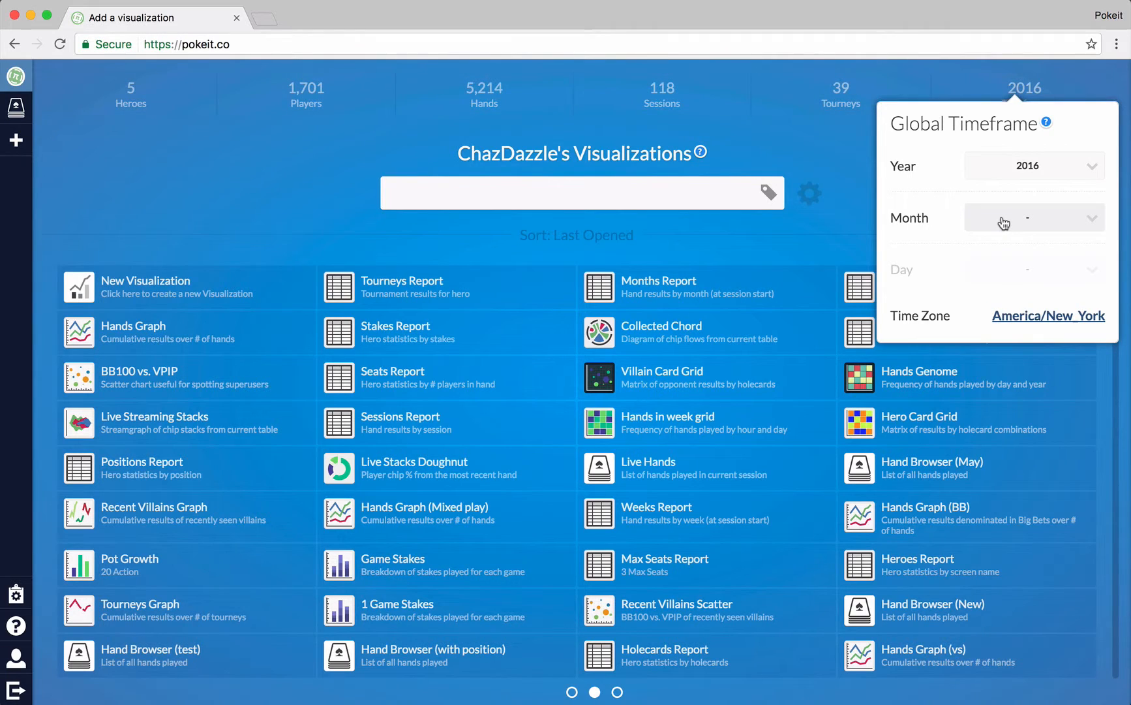
mouse_move(441, 120)
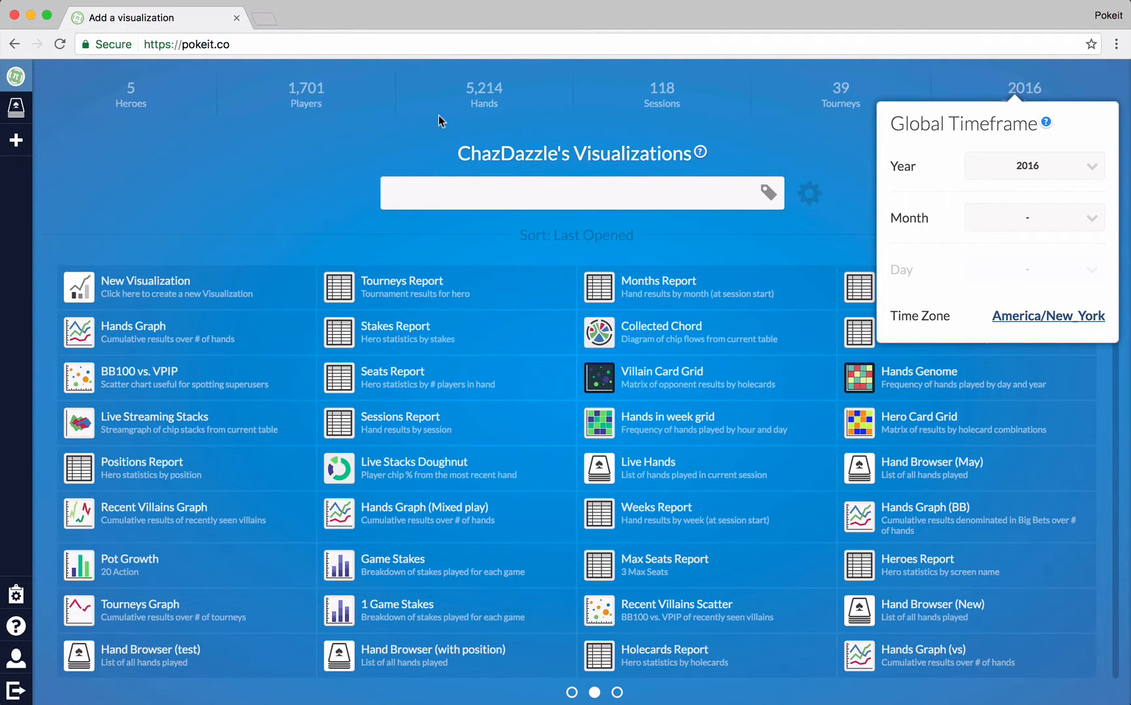
left_click(1033, 217)
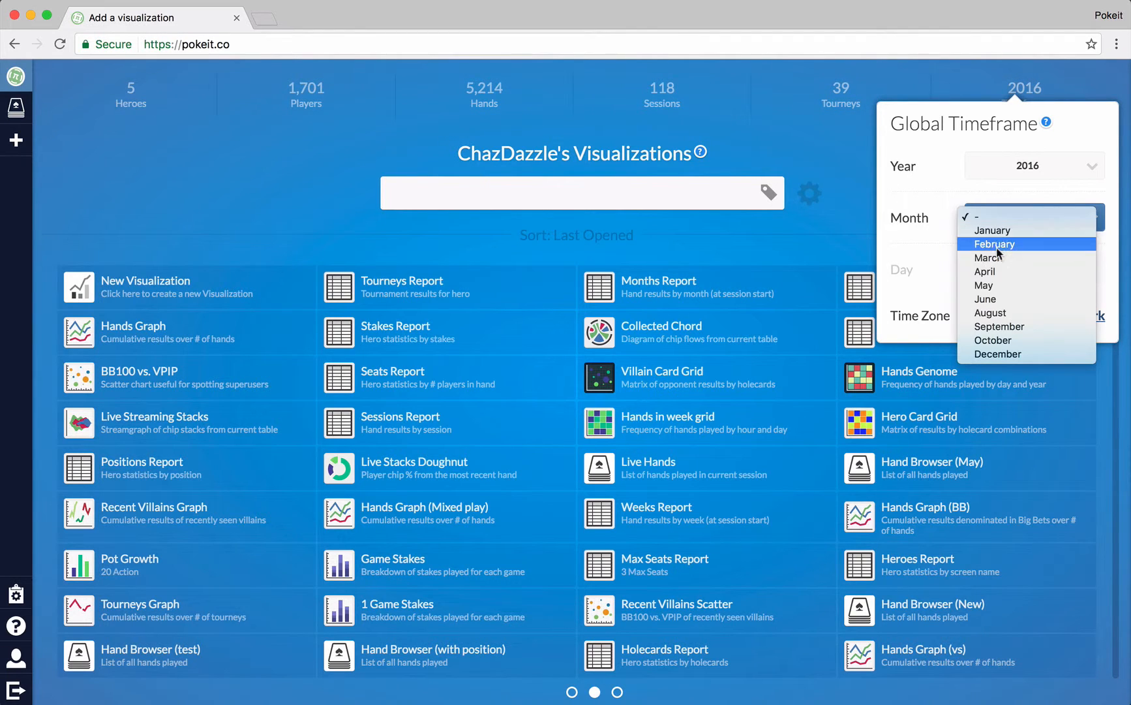
left_click(987, 258)
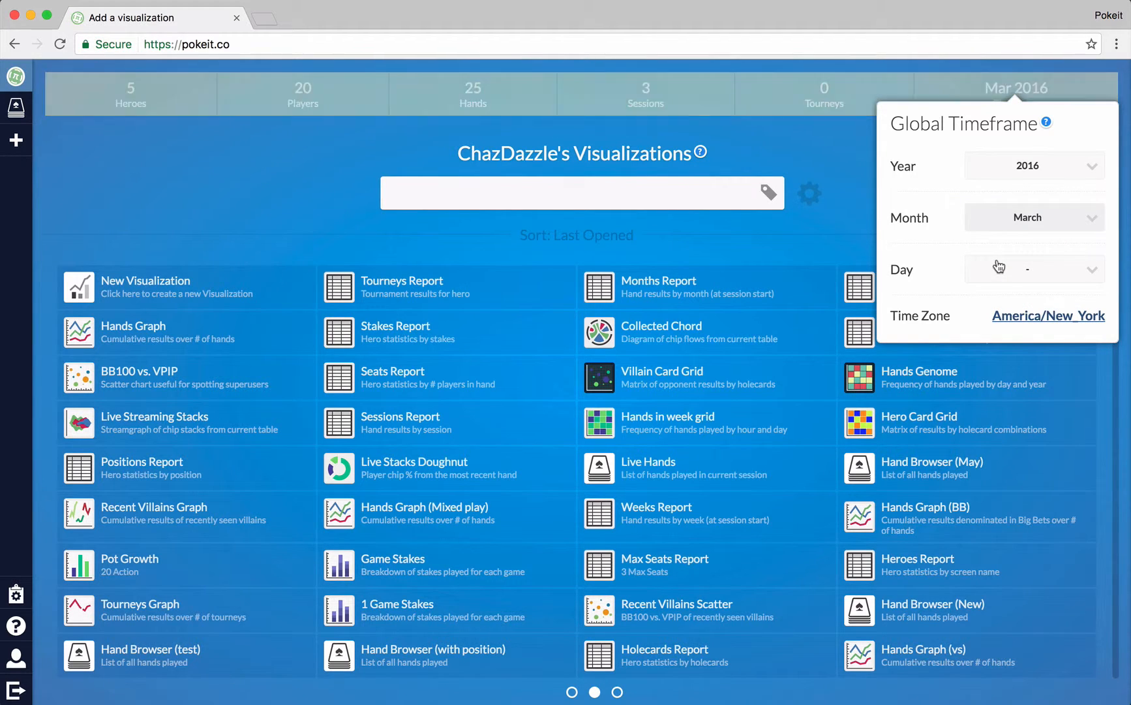
left_click(1034, 217)
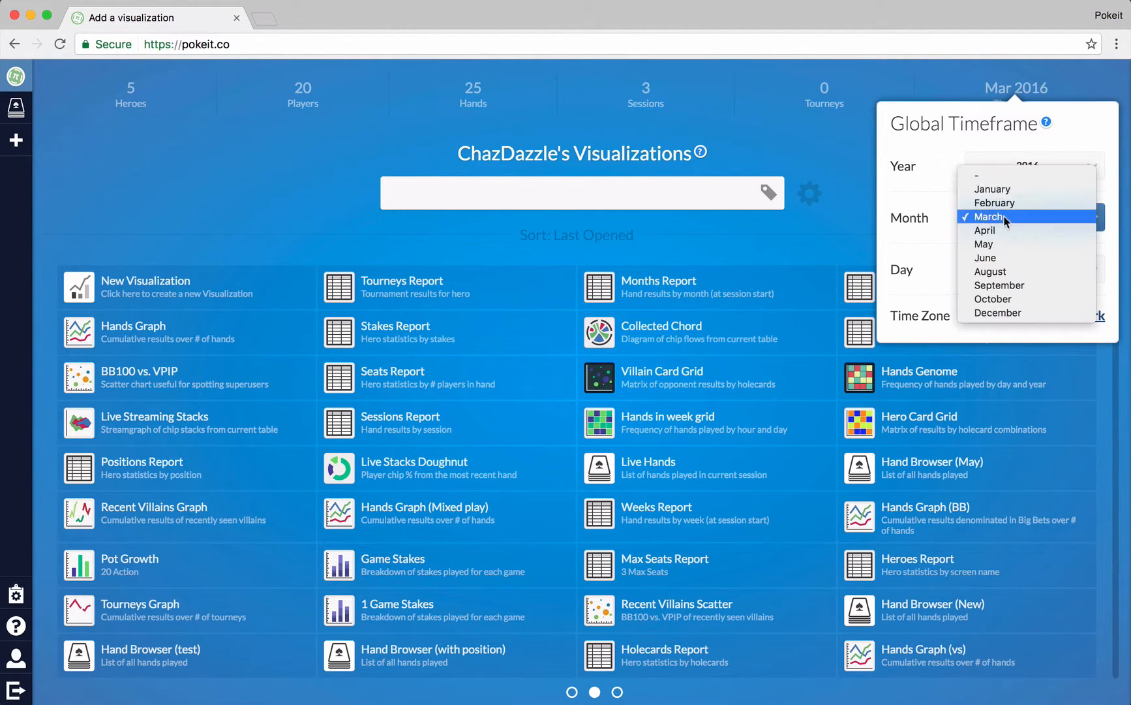
left_click(1024, 166)
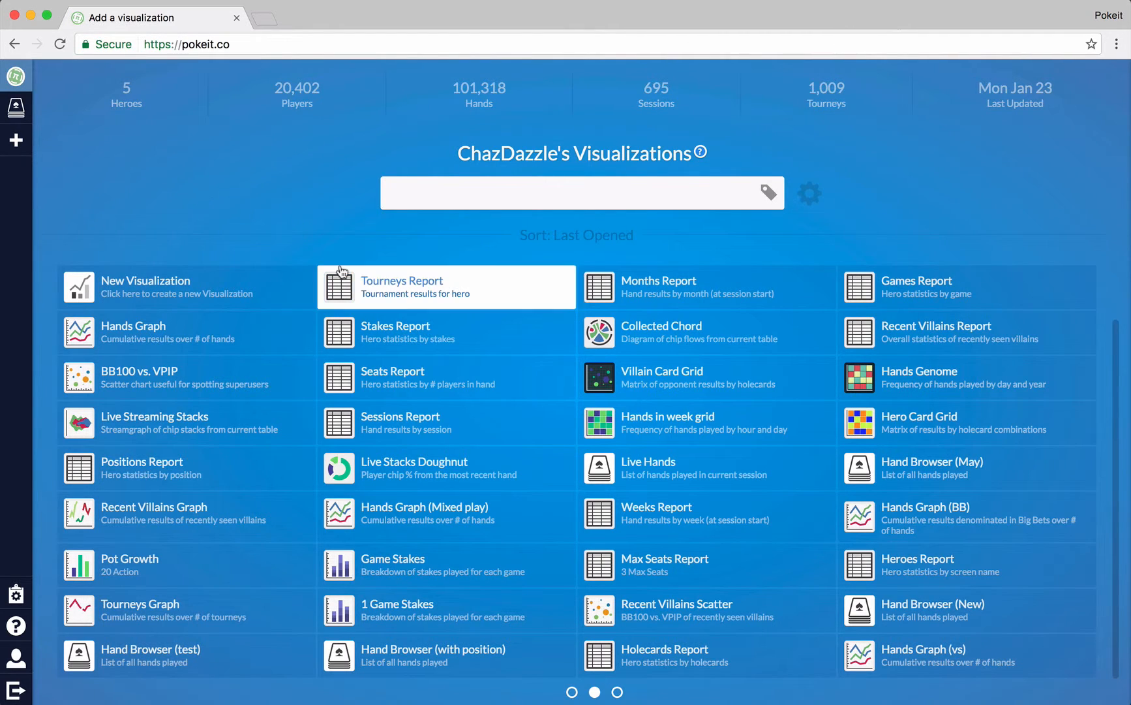
mouse_move(280, 184)
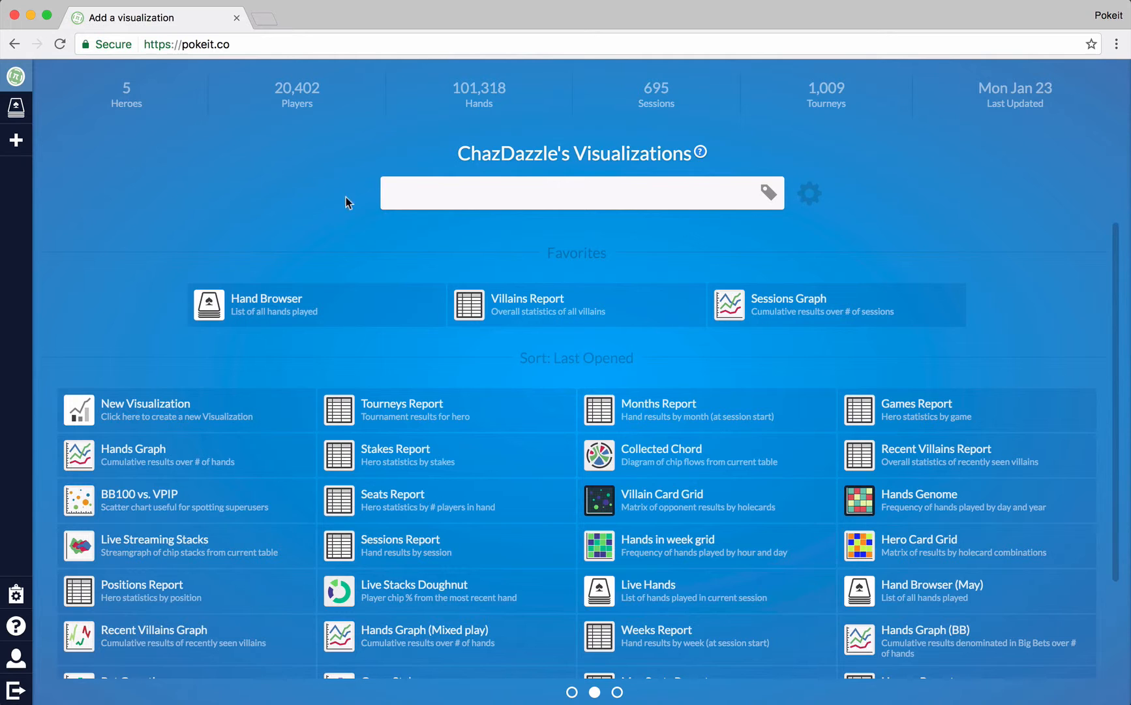
Step: Seed the dashboard on the Dec 16, 2016 7:19 PM tournament
left_click(809, 193)
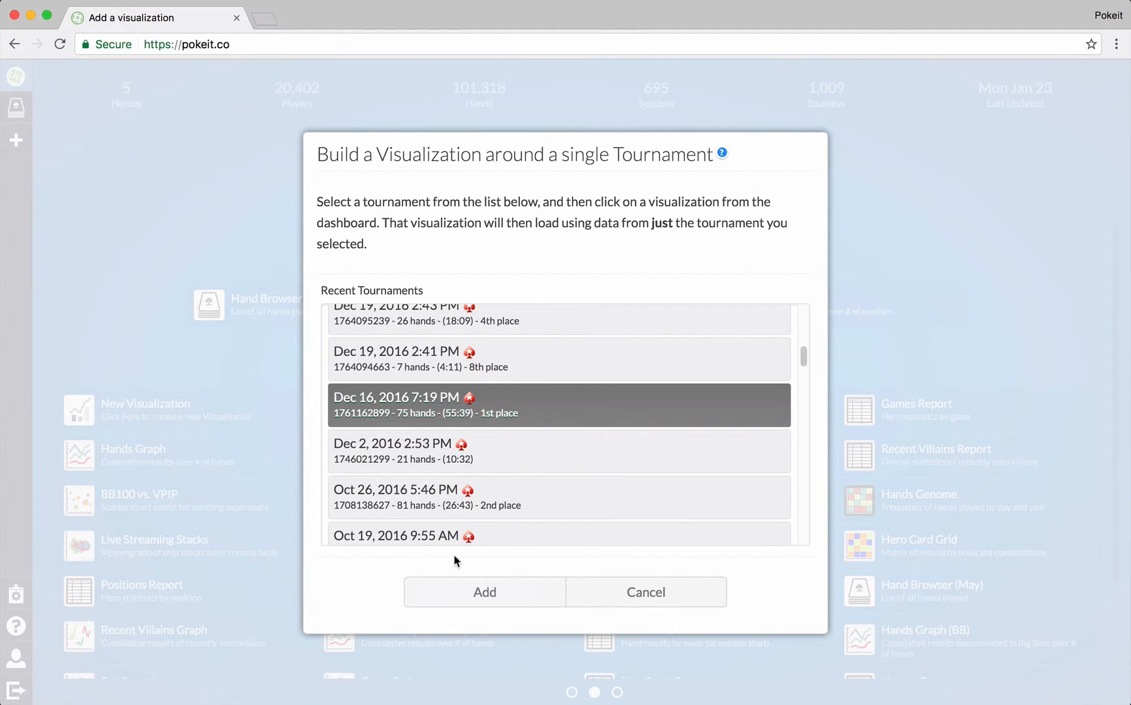
left_click(484, 592)
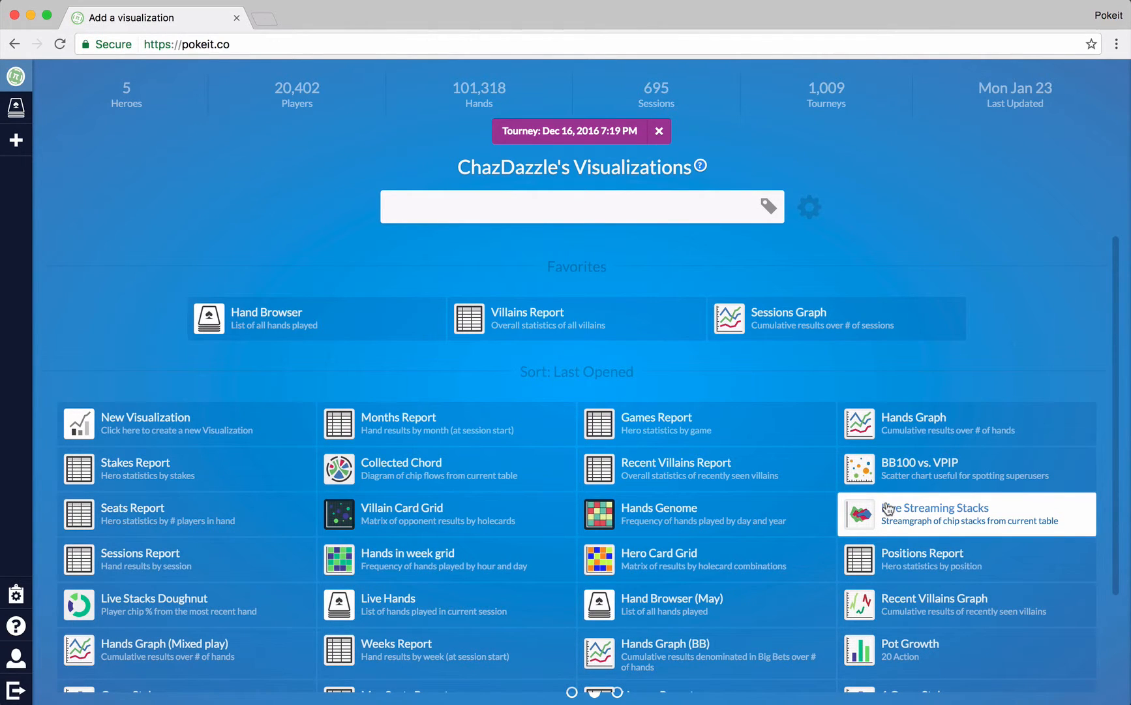
Step: Open the Live Streaming Stacks streamgraph: 75 hands, 8 players' stacks
left_click(935, 514)
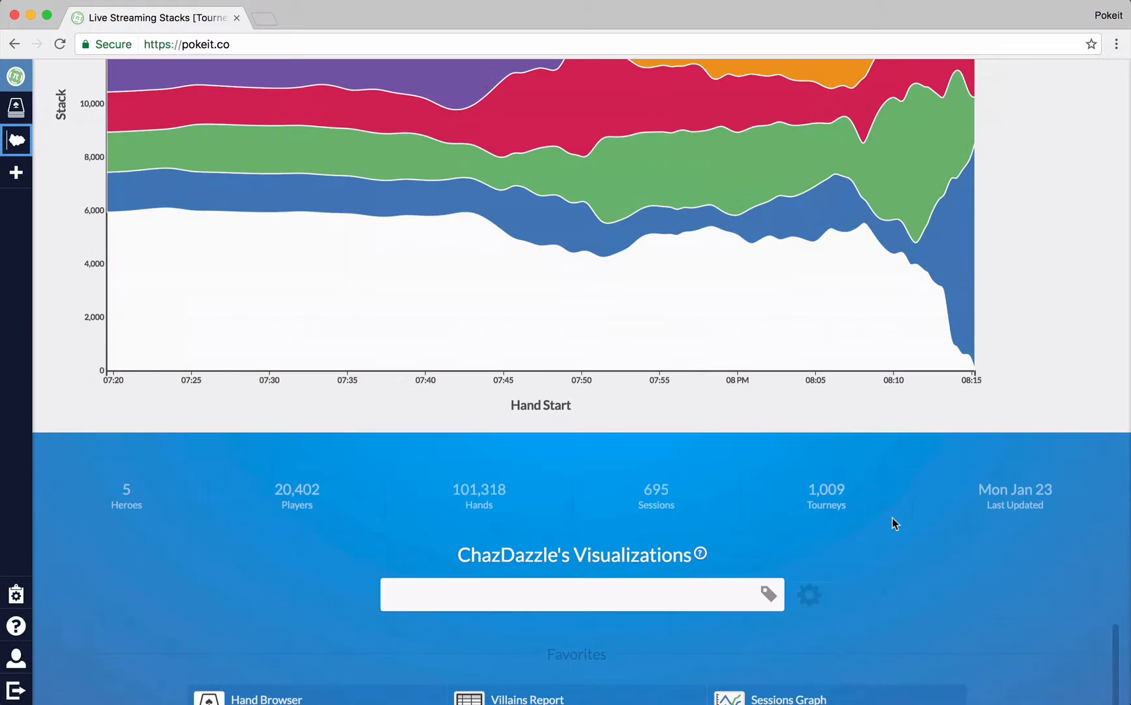
scroll("up", 3)
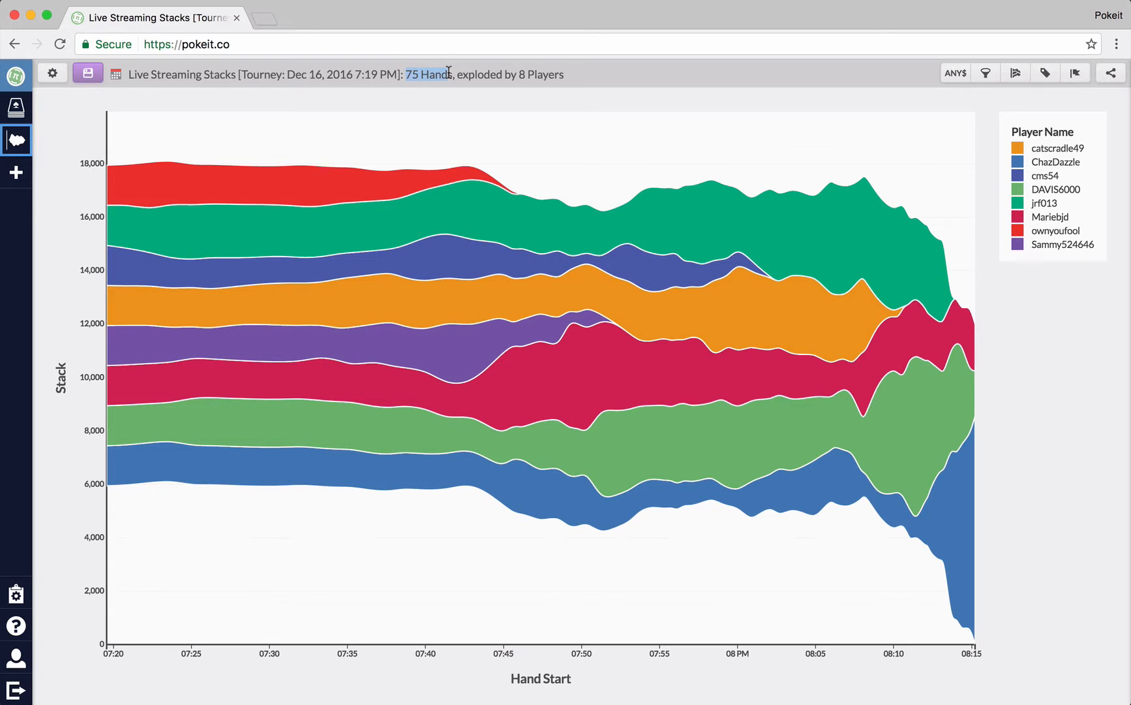
mouse_move(724, 283)
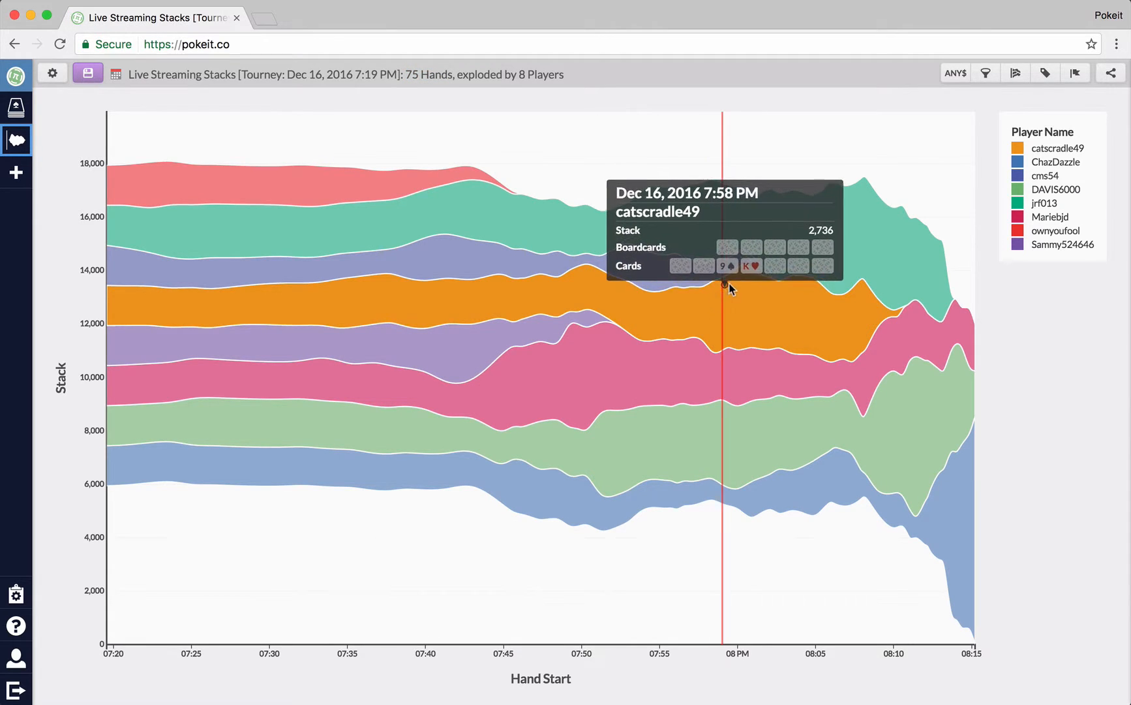
mouse_move(303, 280)
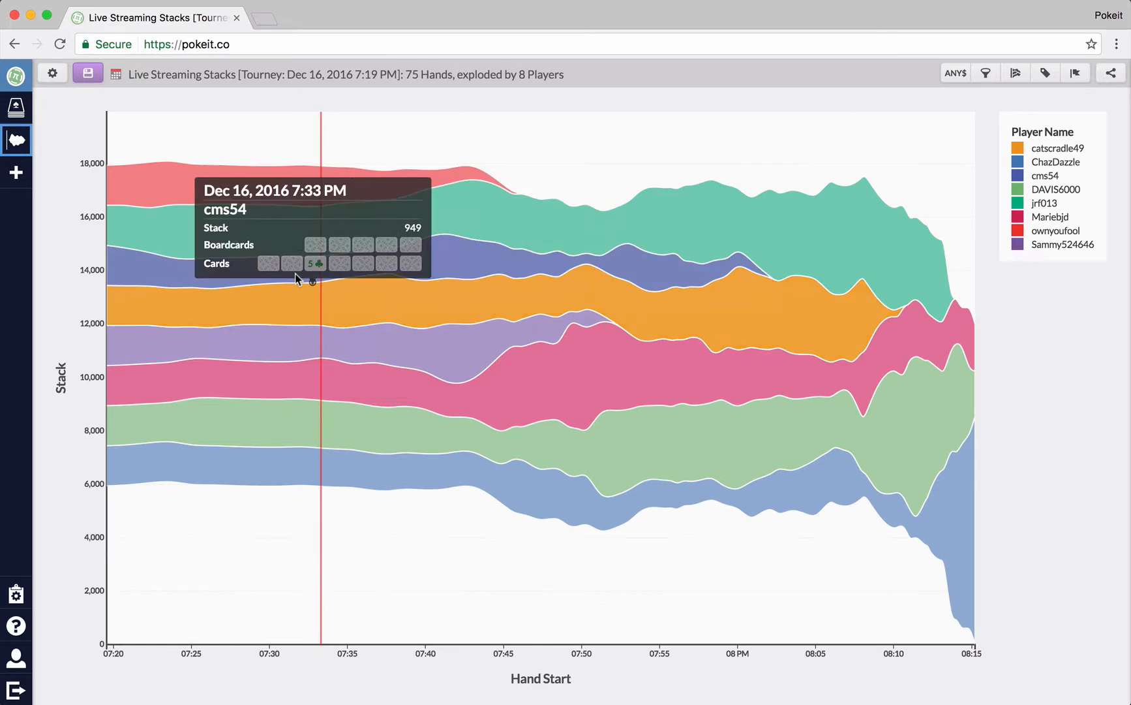
mouse_move(272, 241)
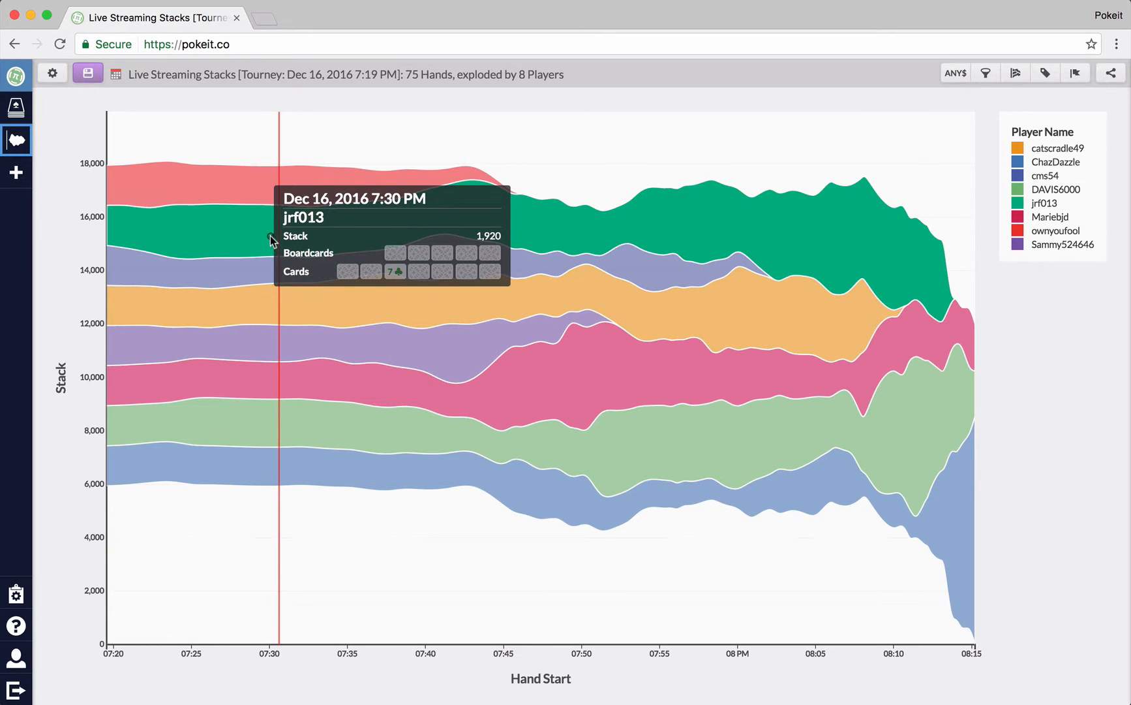
mouse_move(401, 295)
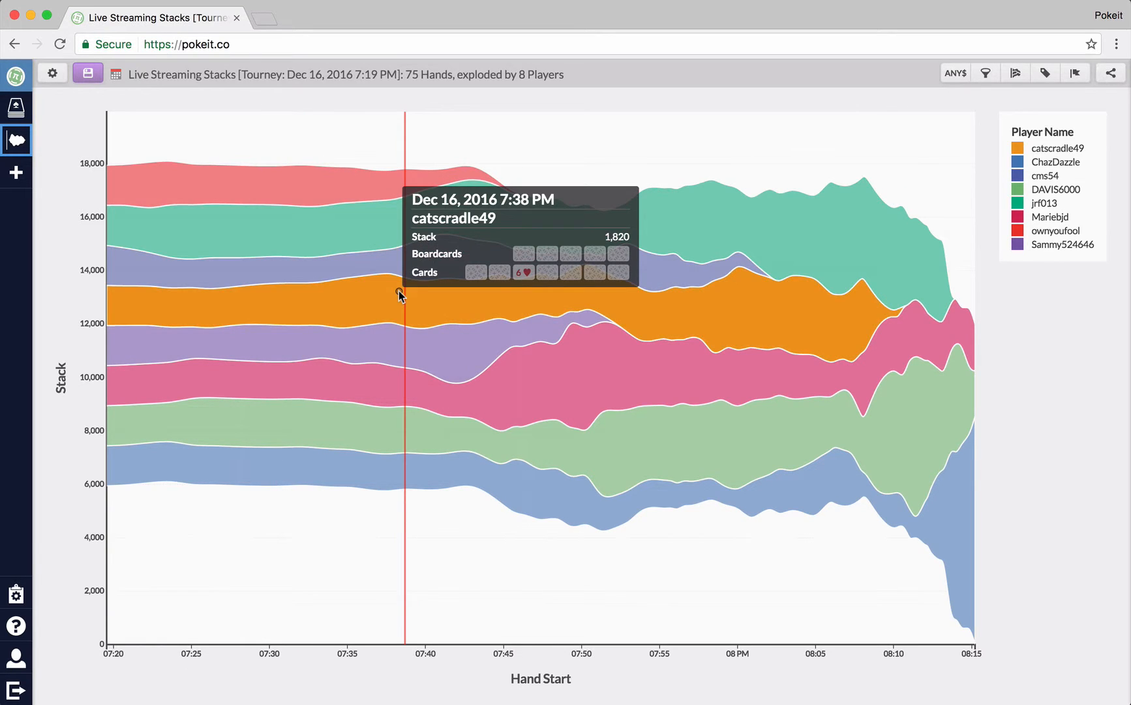